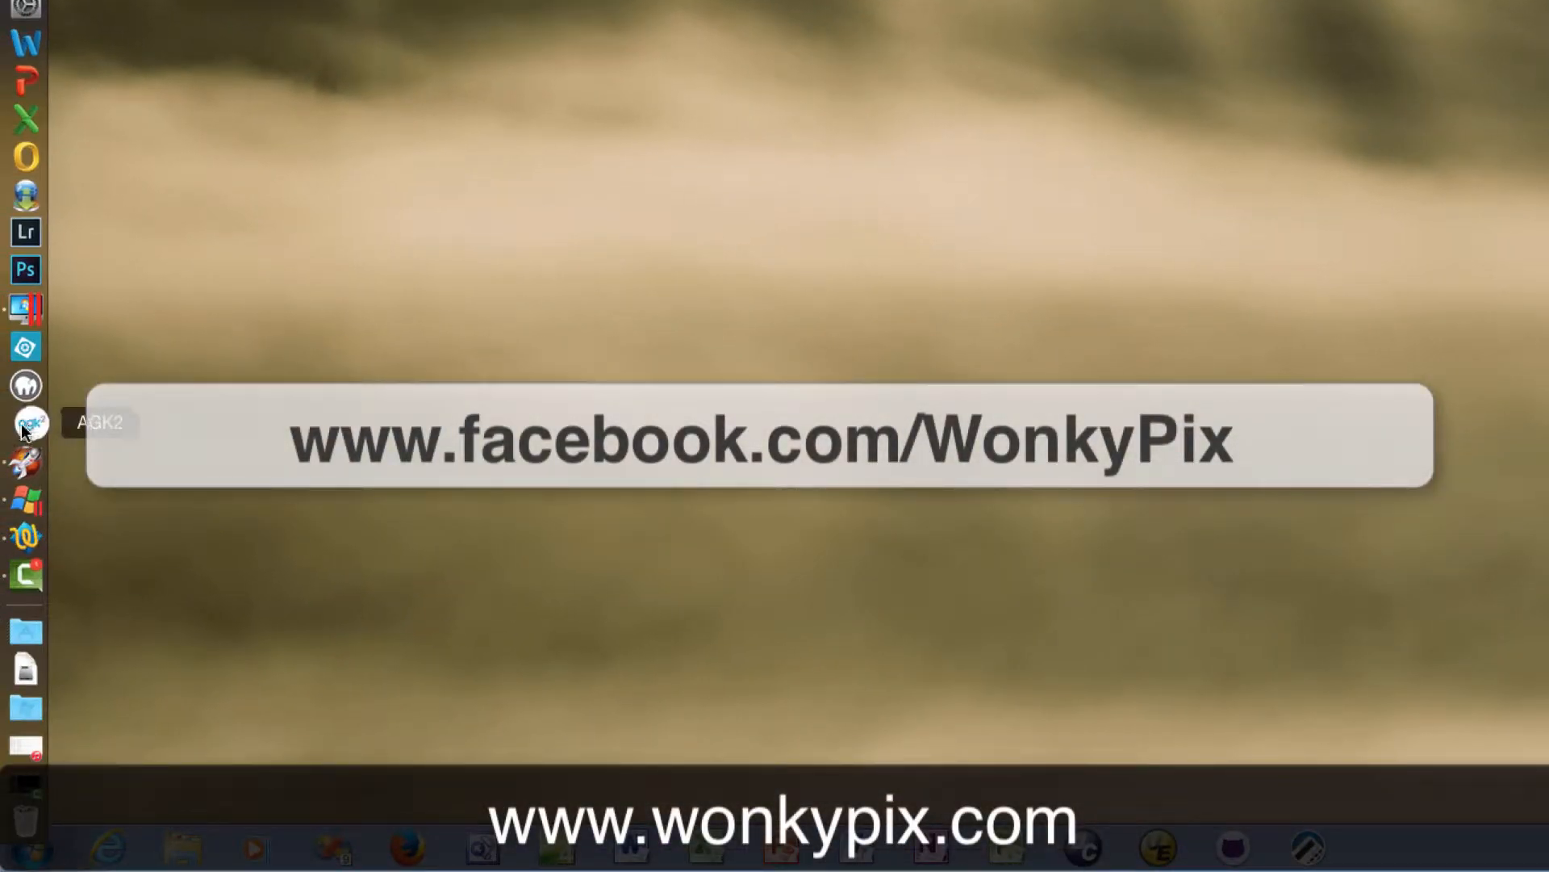
Launch AGK2 and start a new project named ManicMinerAGK.
click(24, 421)
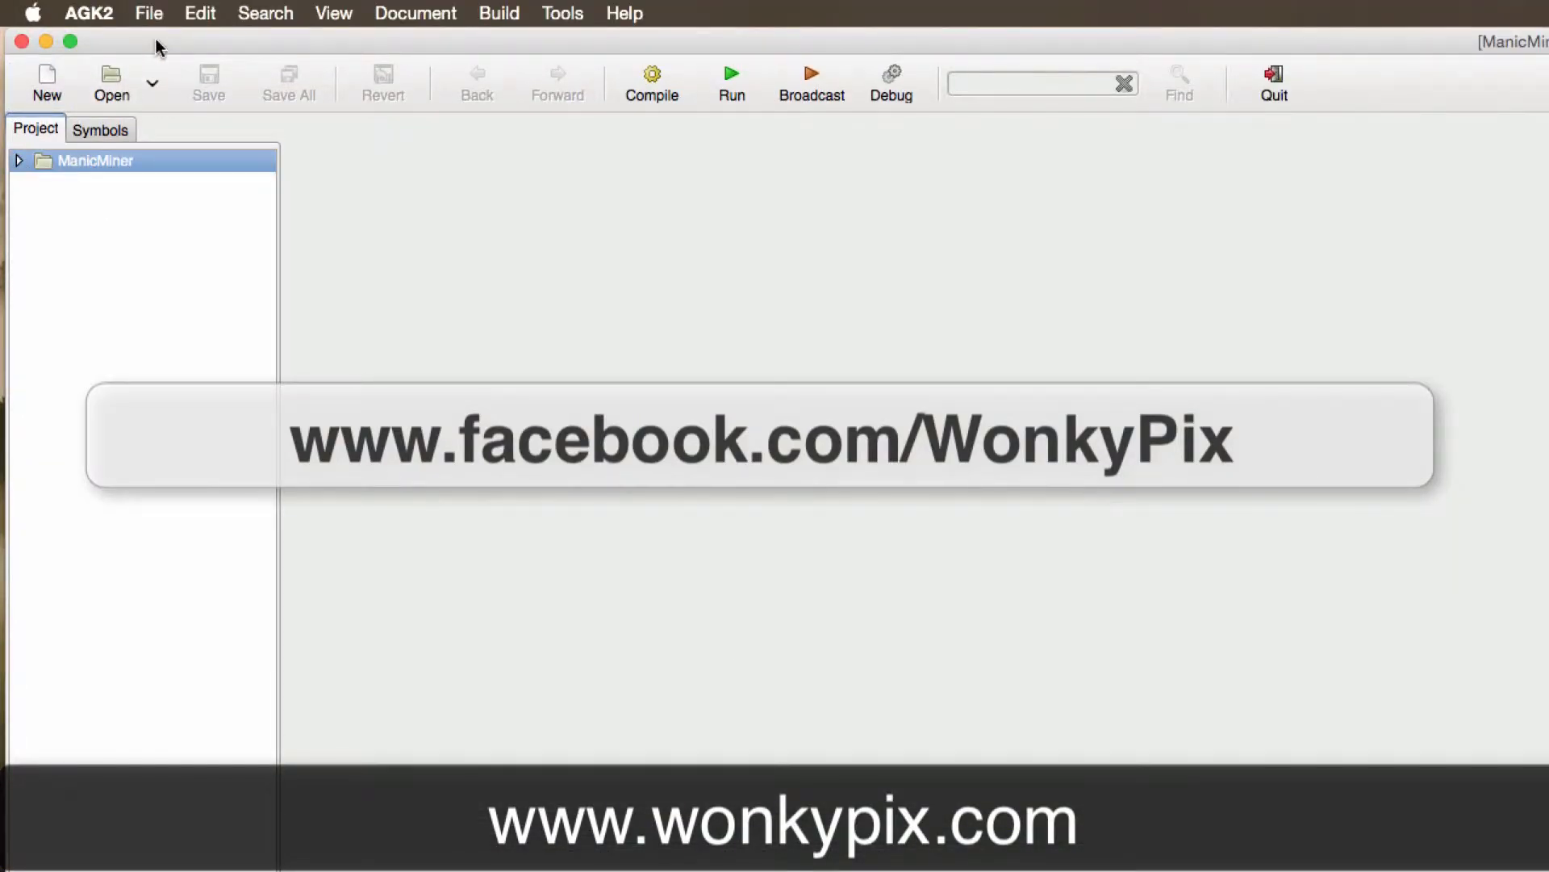
click(148, 13)
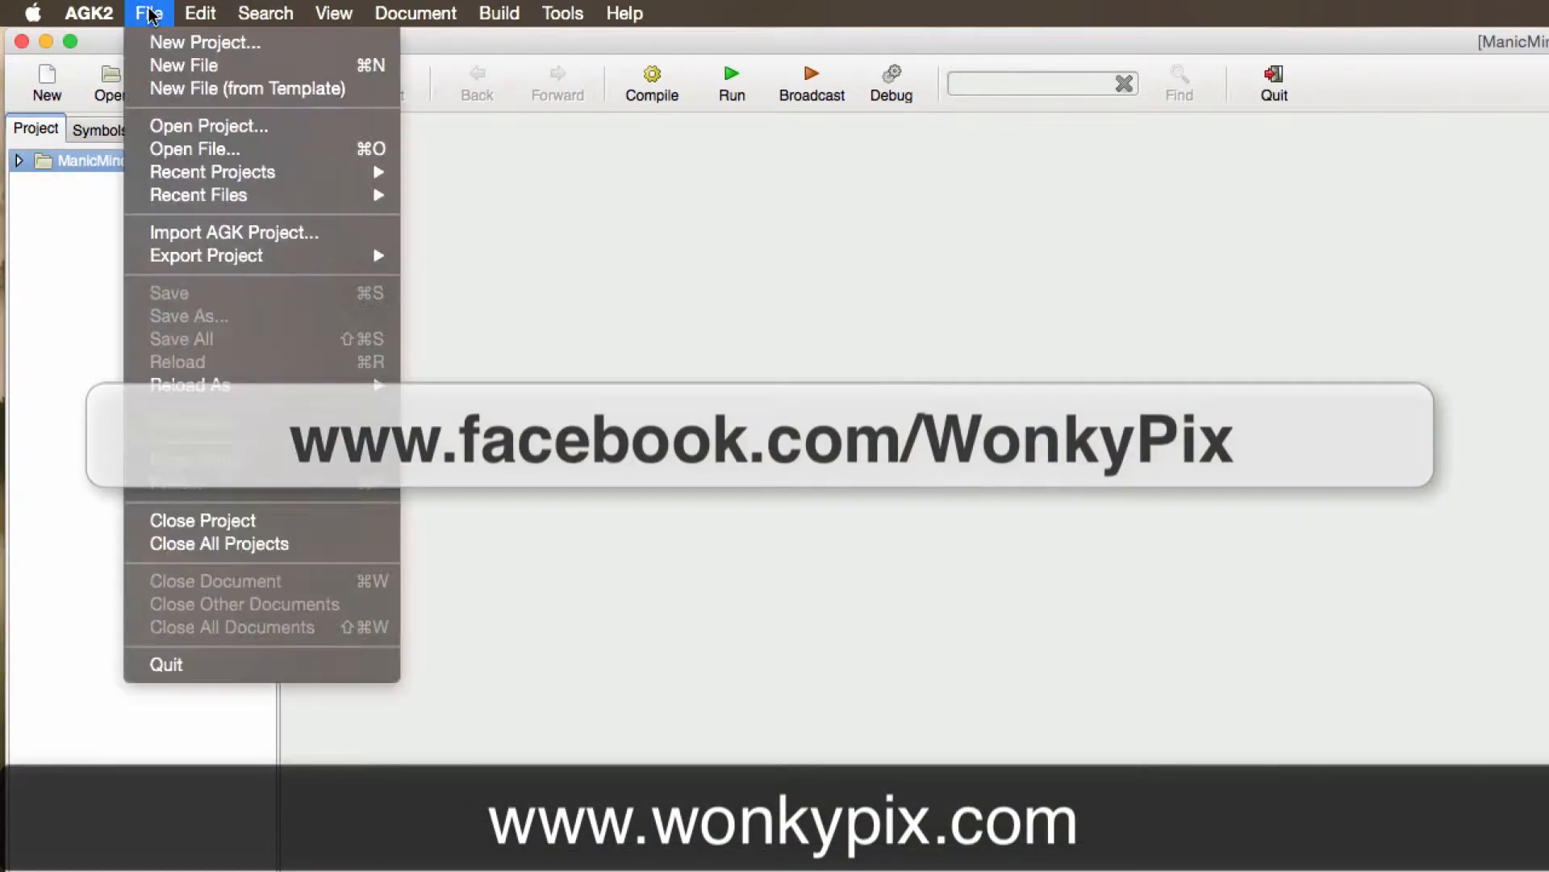
click(205, 42)
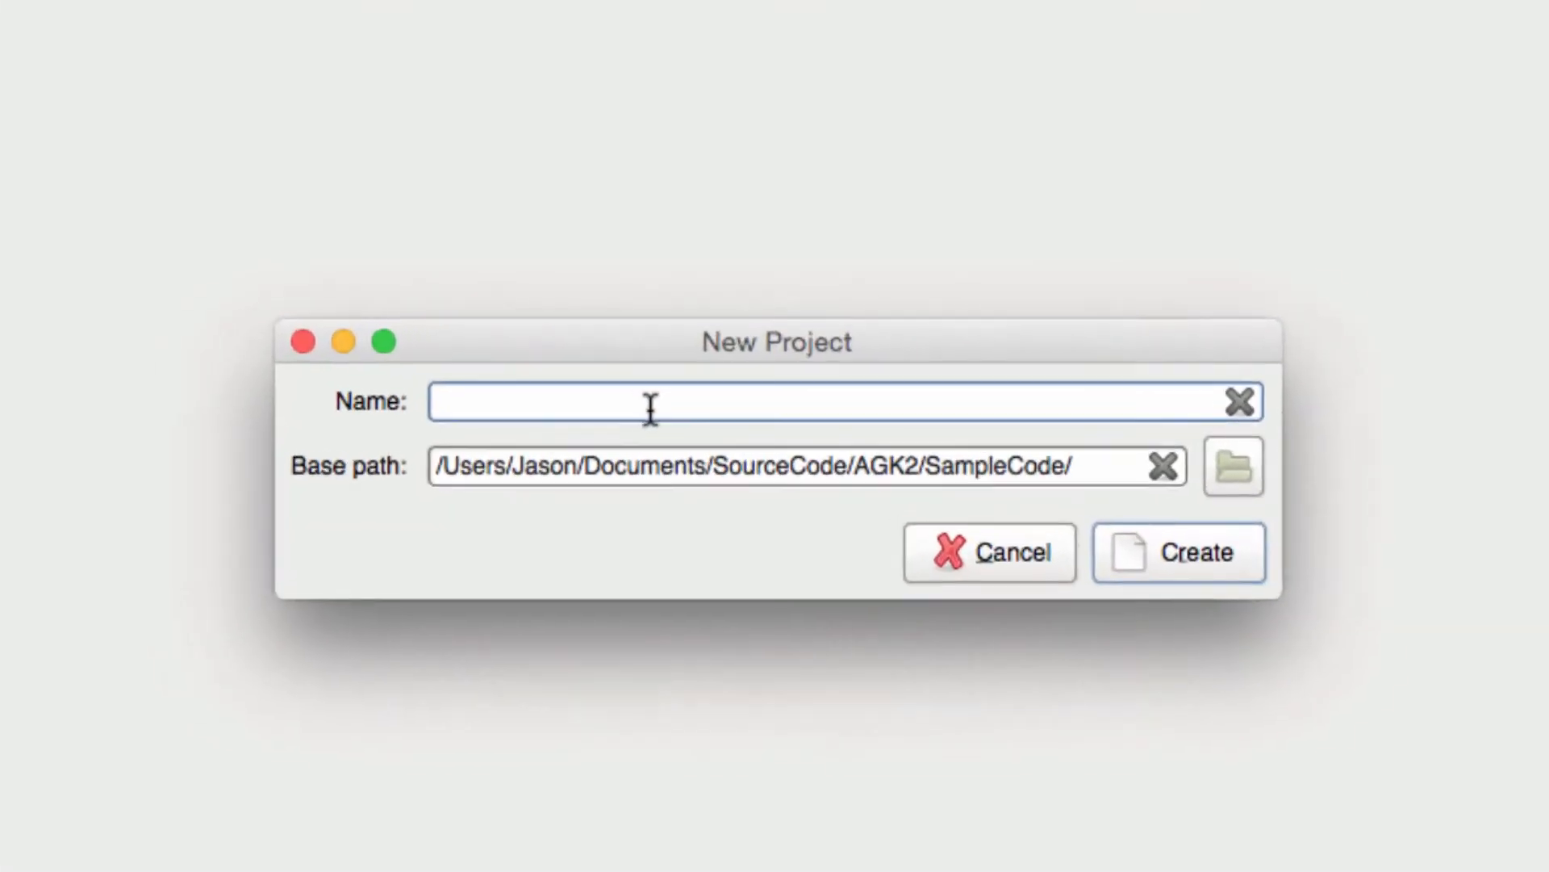
text(ManicMin)
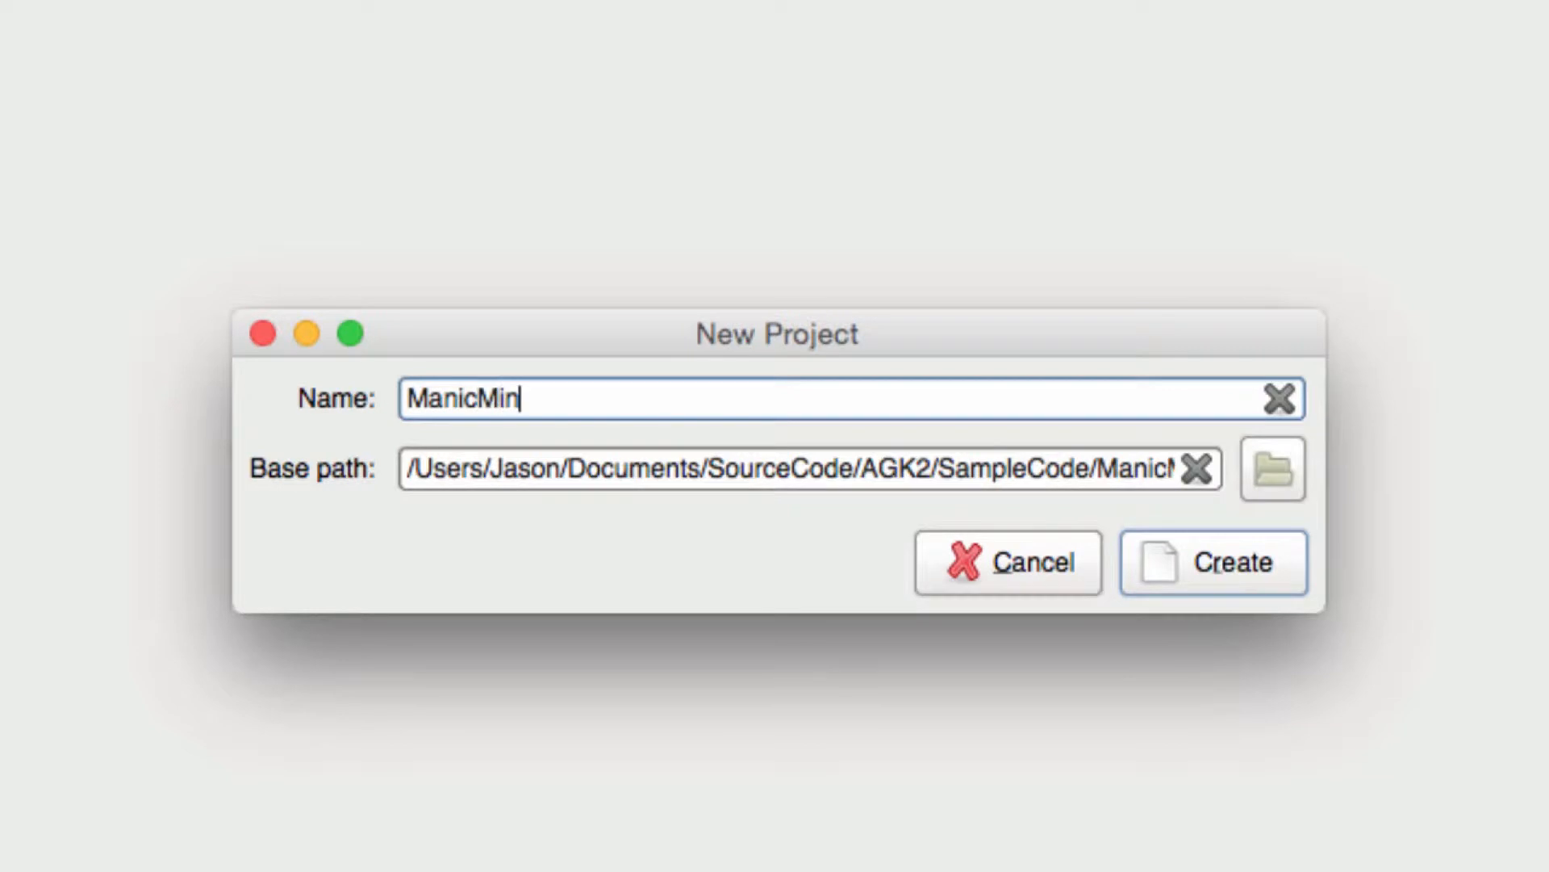
text(erAGK)
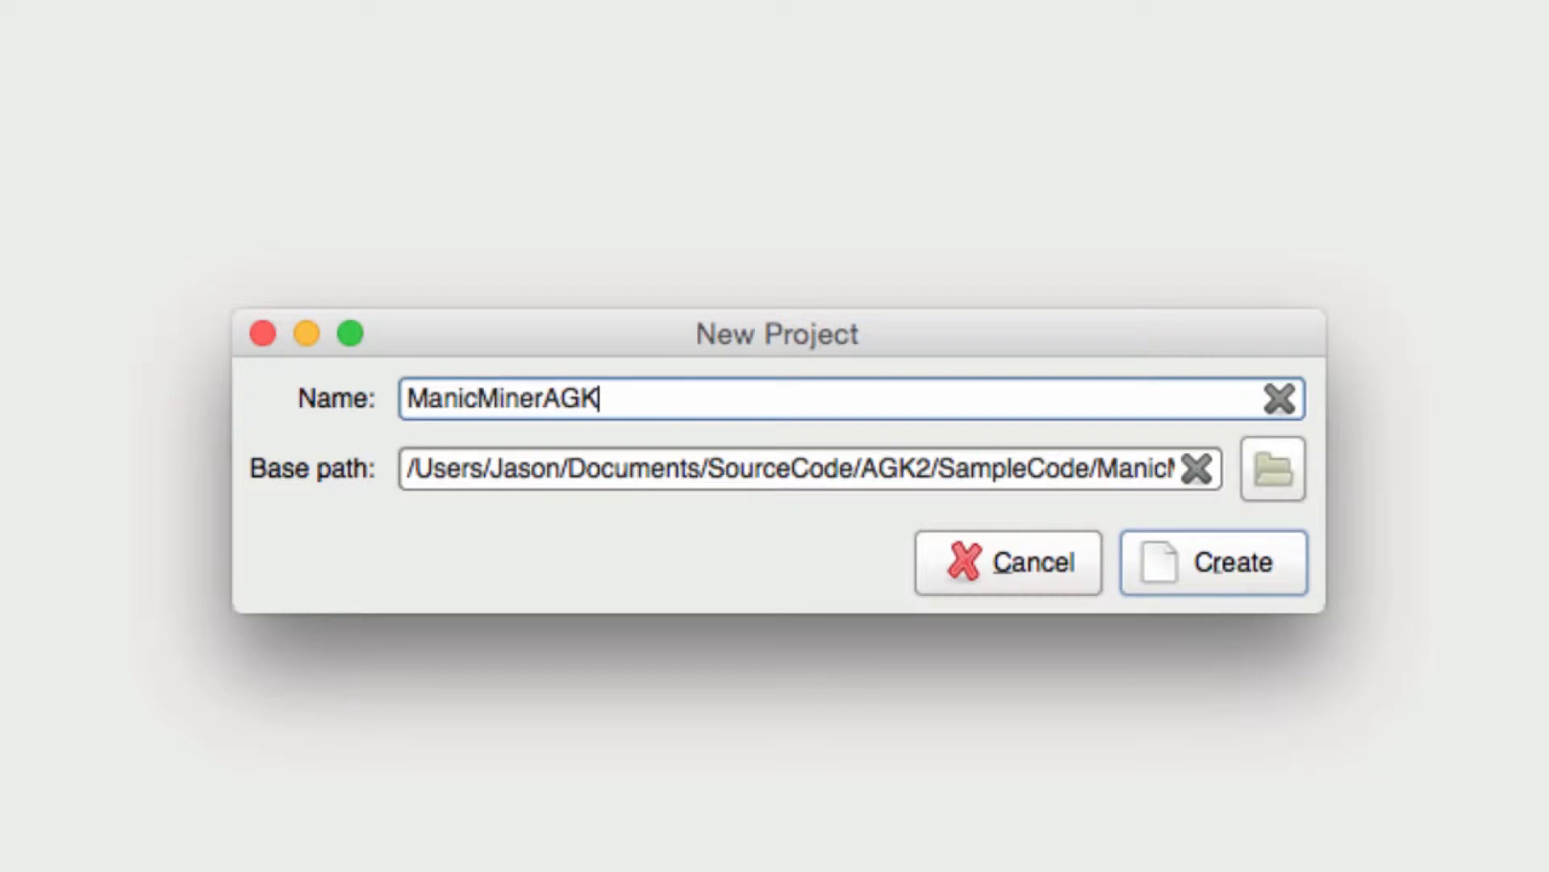
Create the ManicMinerAGK project and compile its generated main.agc starter code.
click(1212, 562)
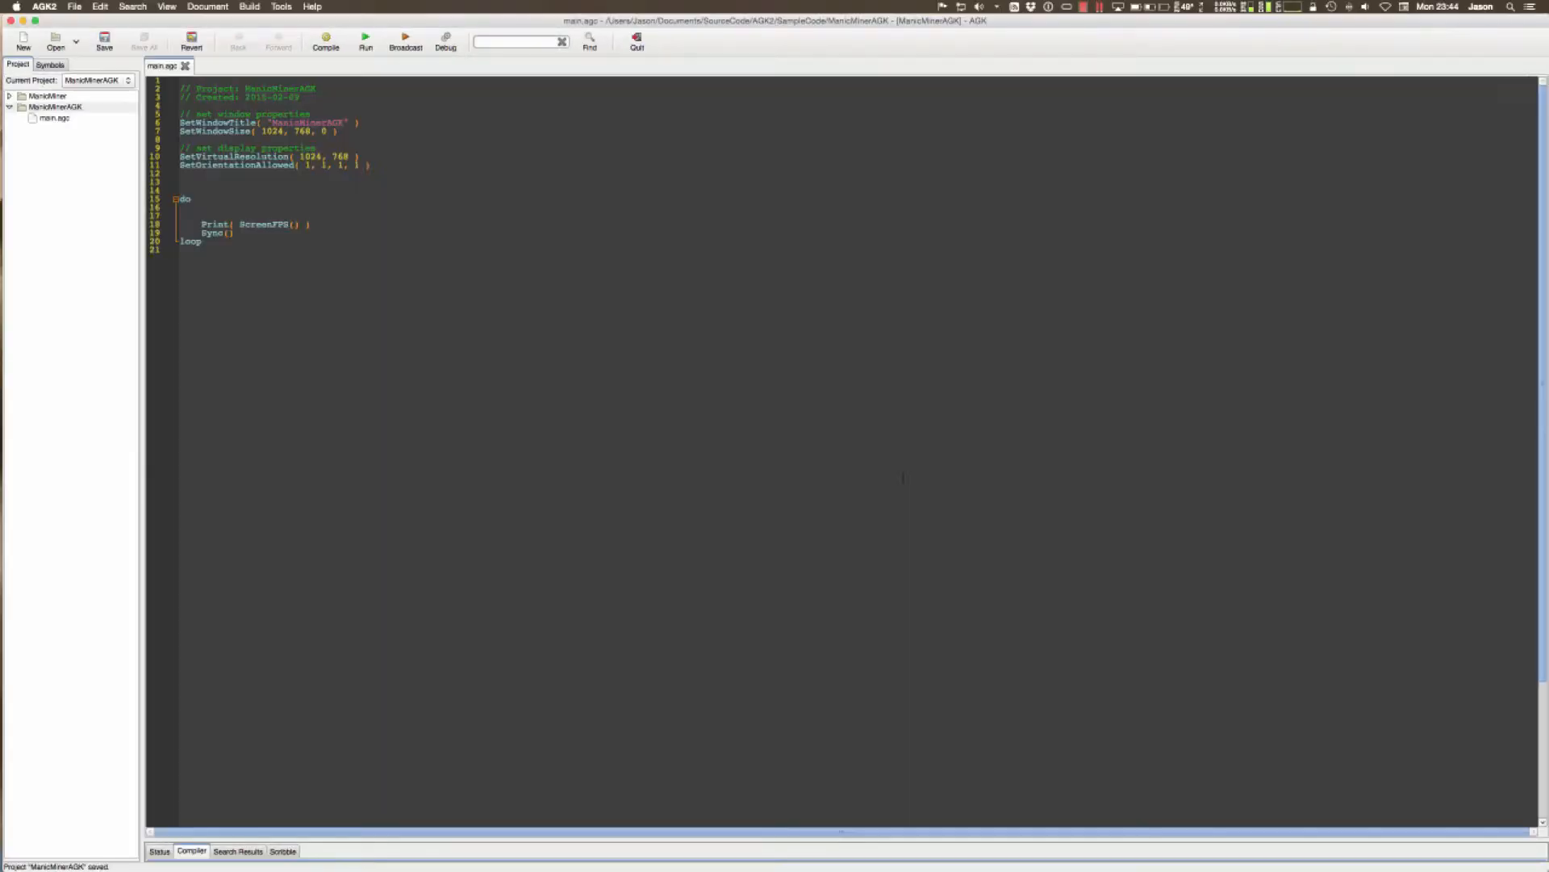
click(324, 40)
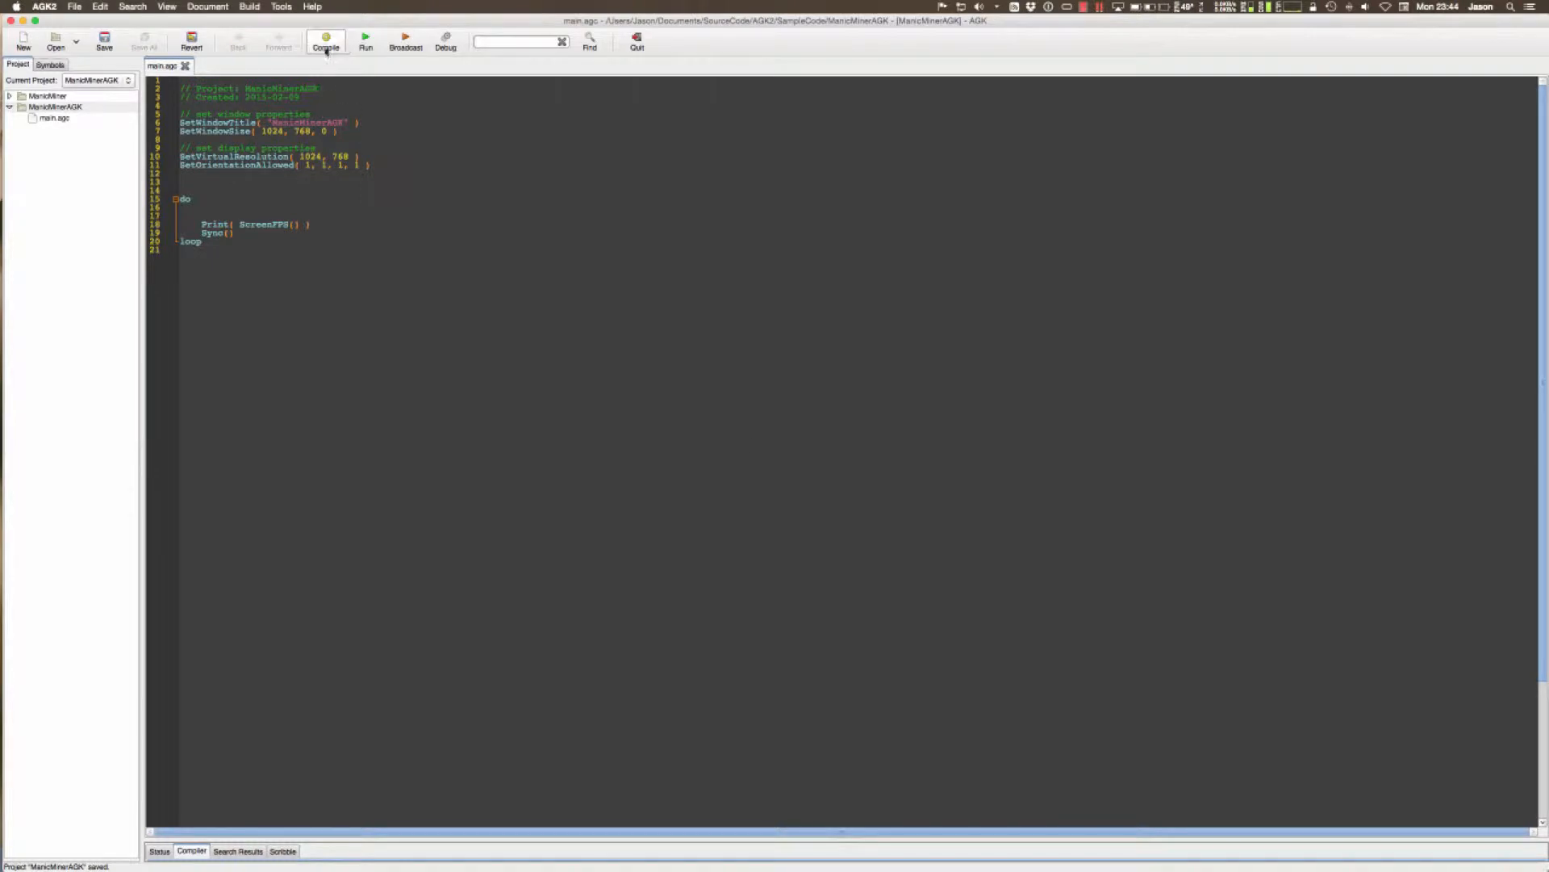
click(325, 42)
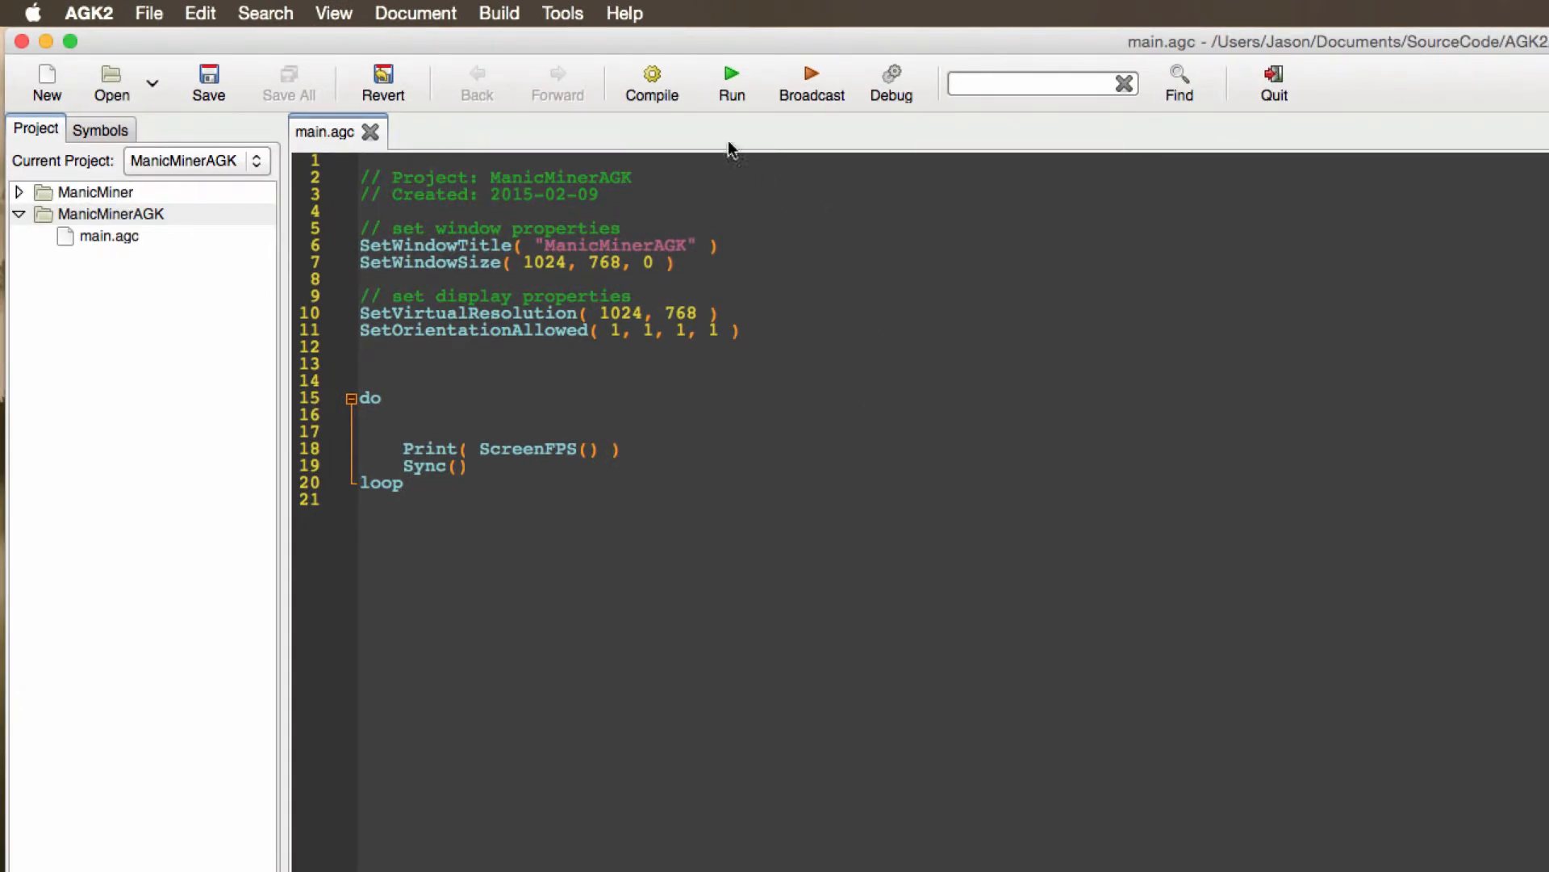
click(730, 74)
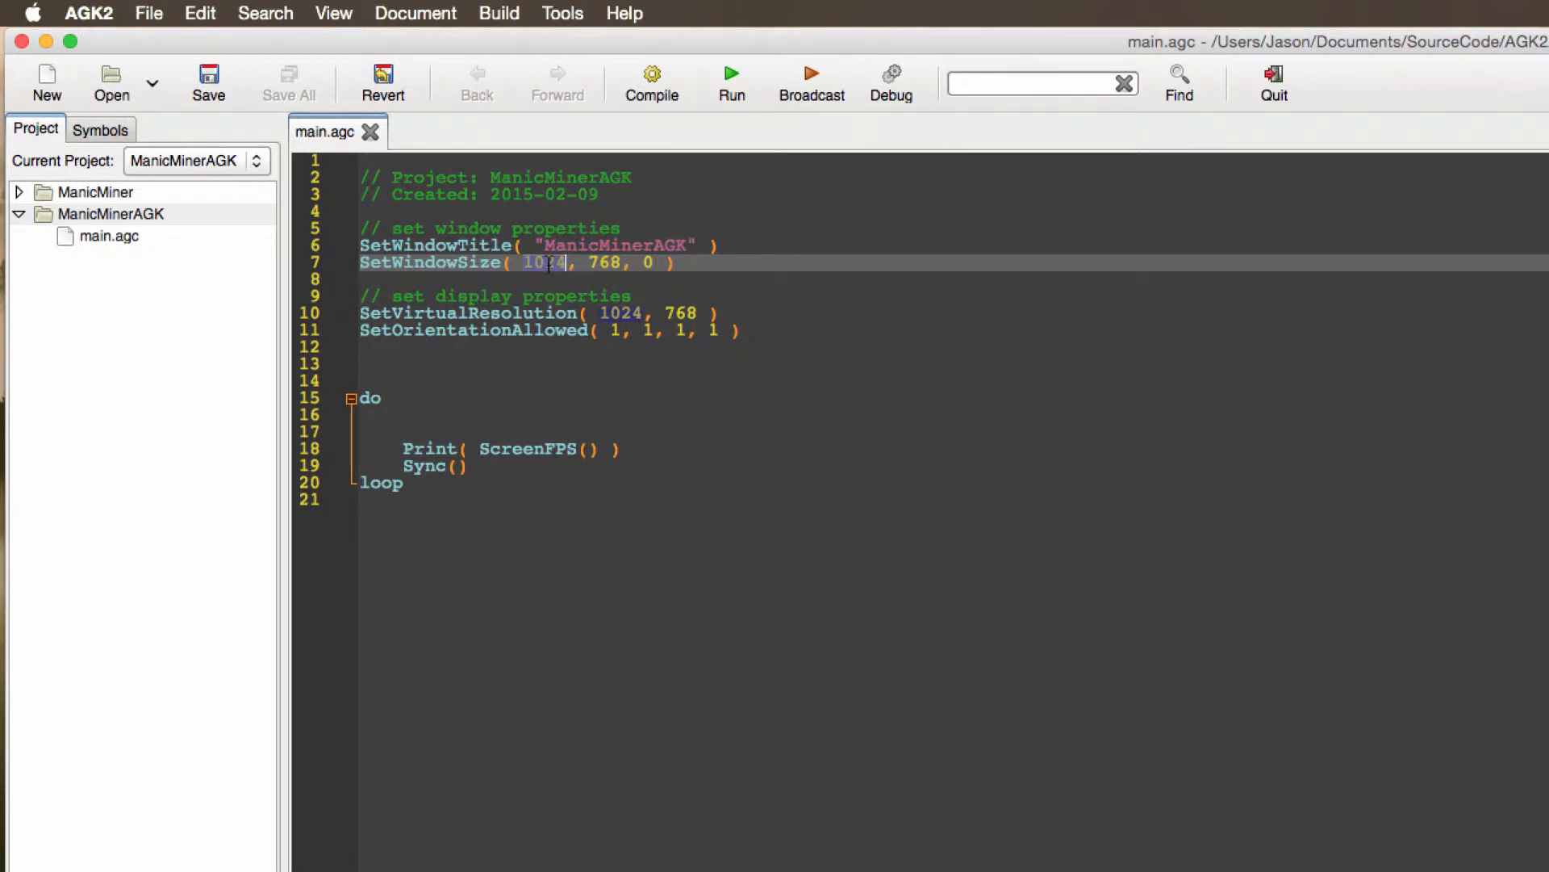
Set SetWindowSize and SetVirtualResolution to 640 by 480 in main.agc.
text(640)
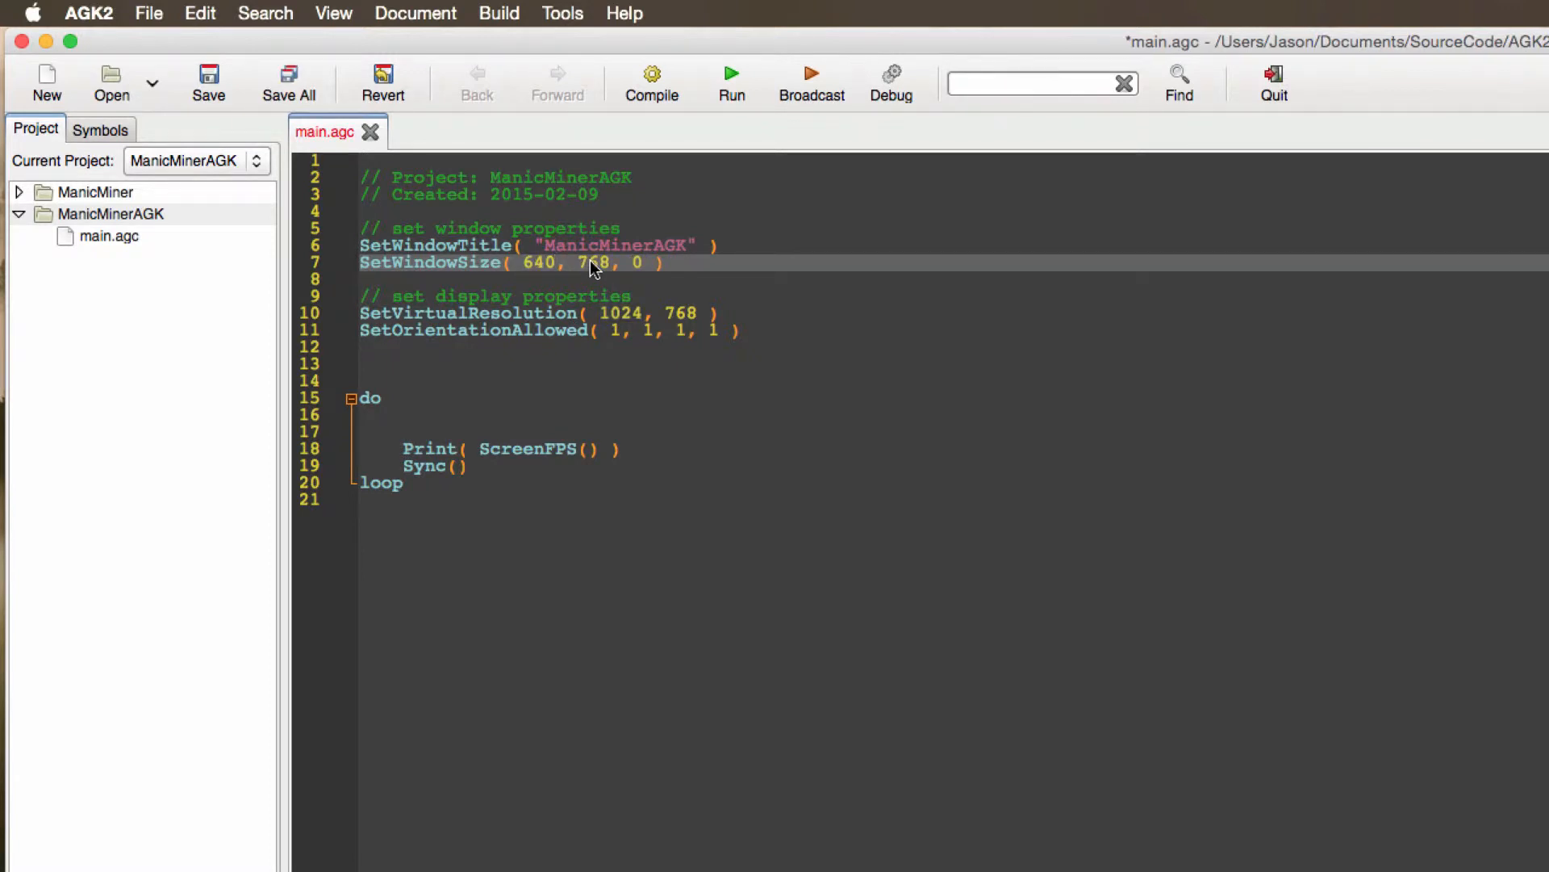
text(43)
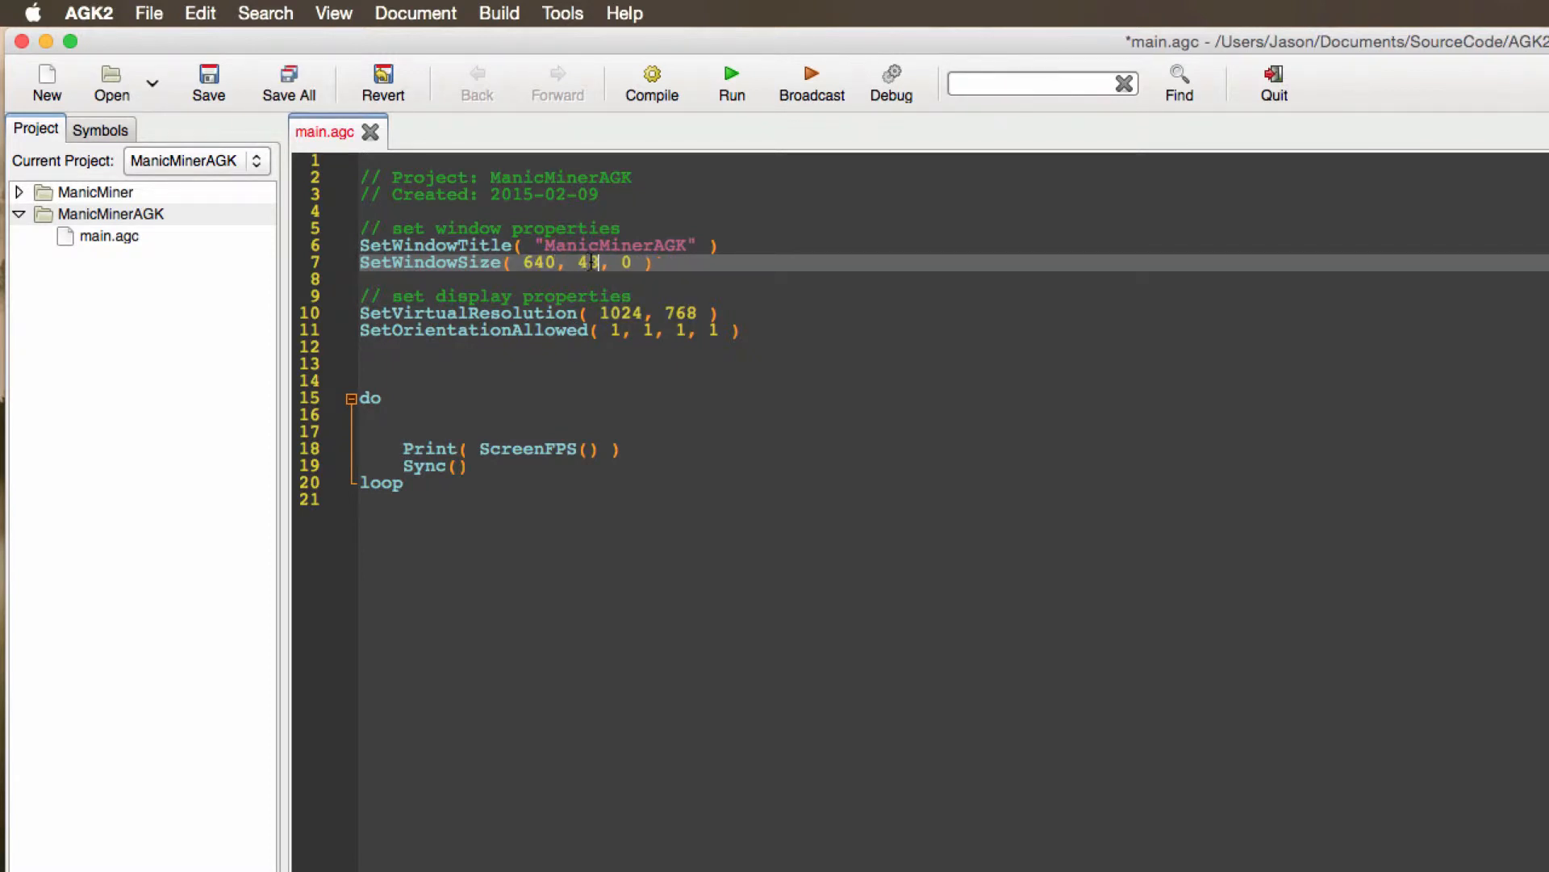
text(80)
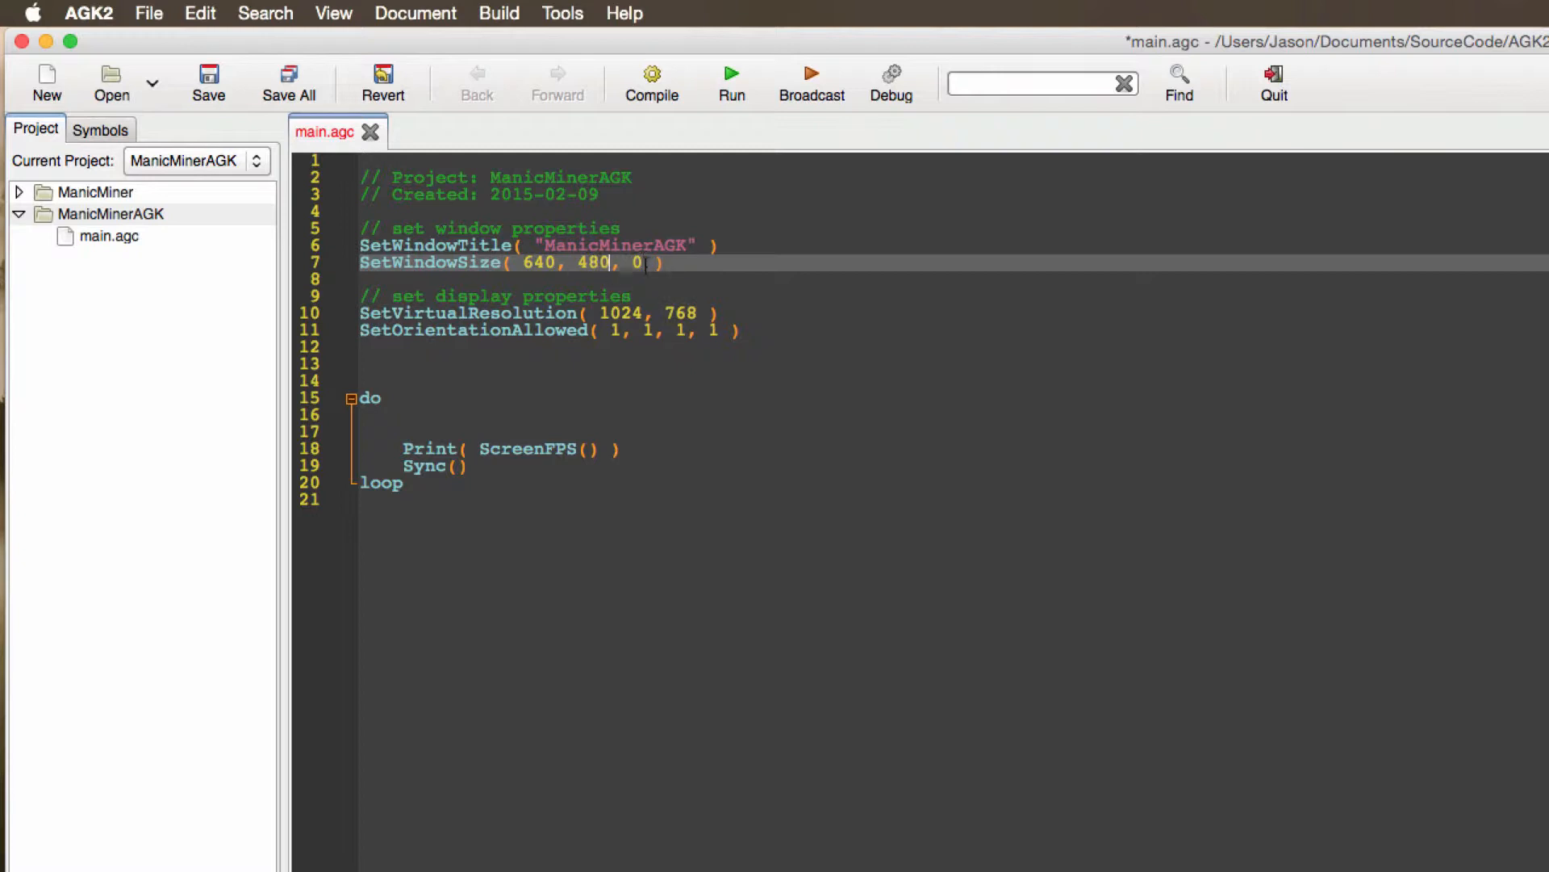
click(628, 262)
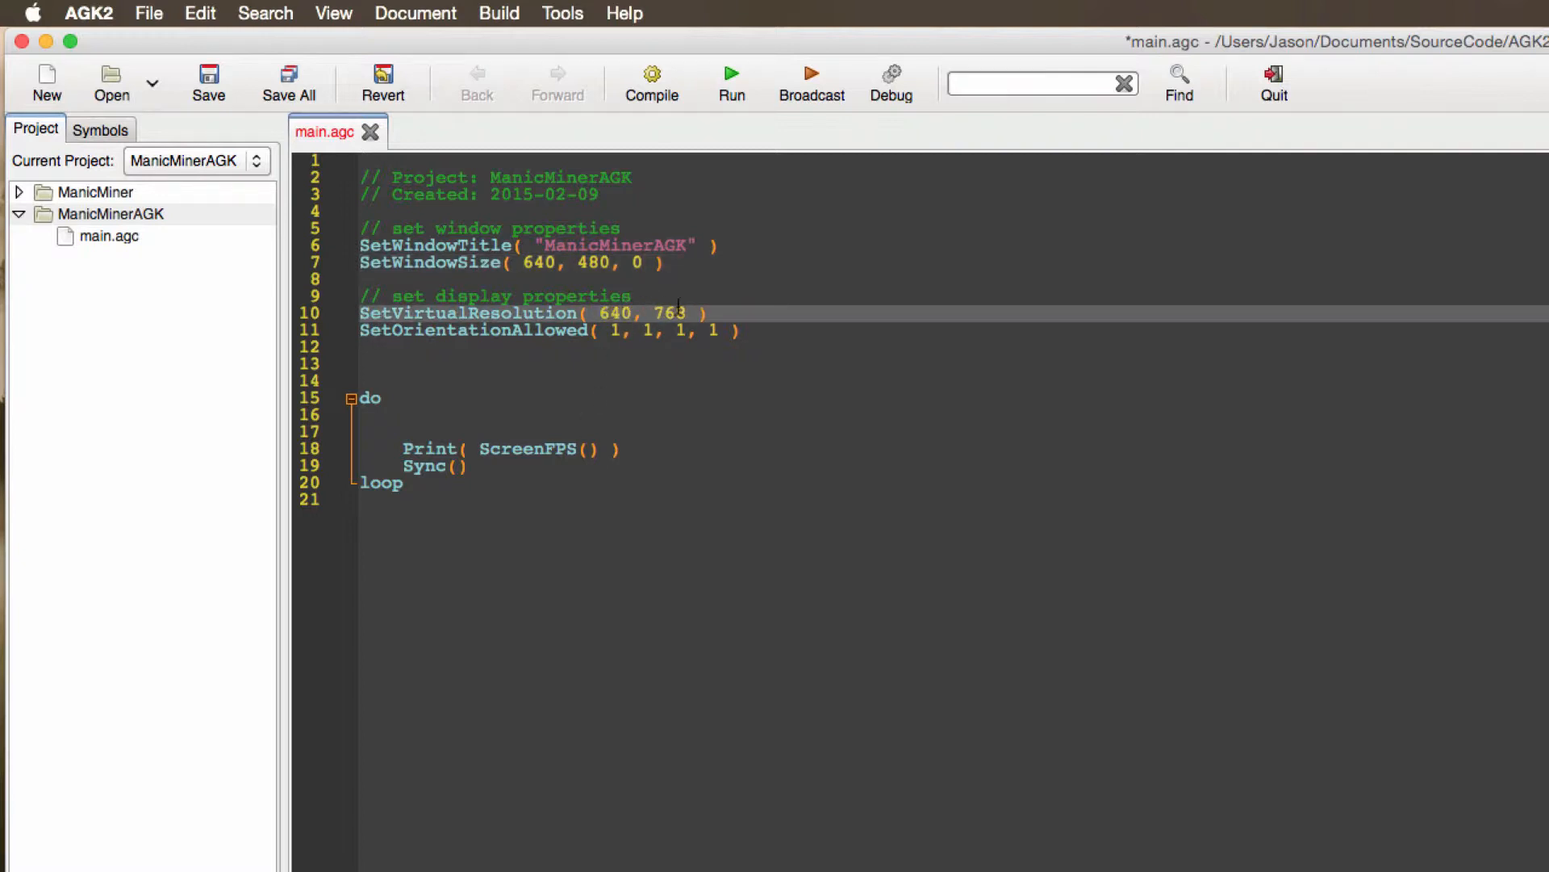
text(480)
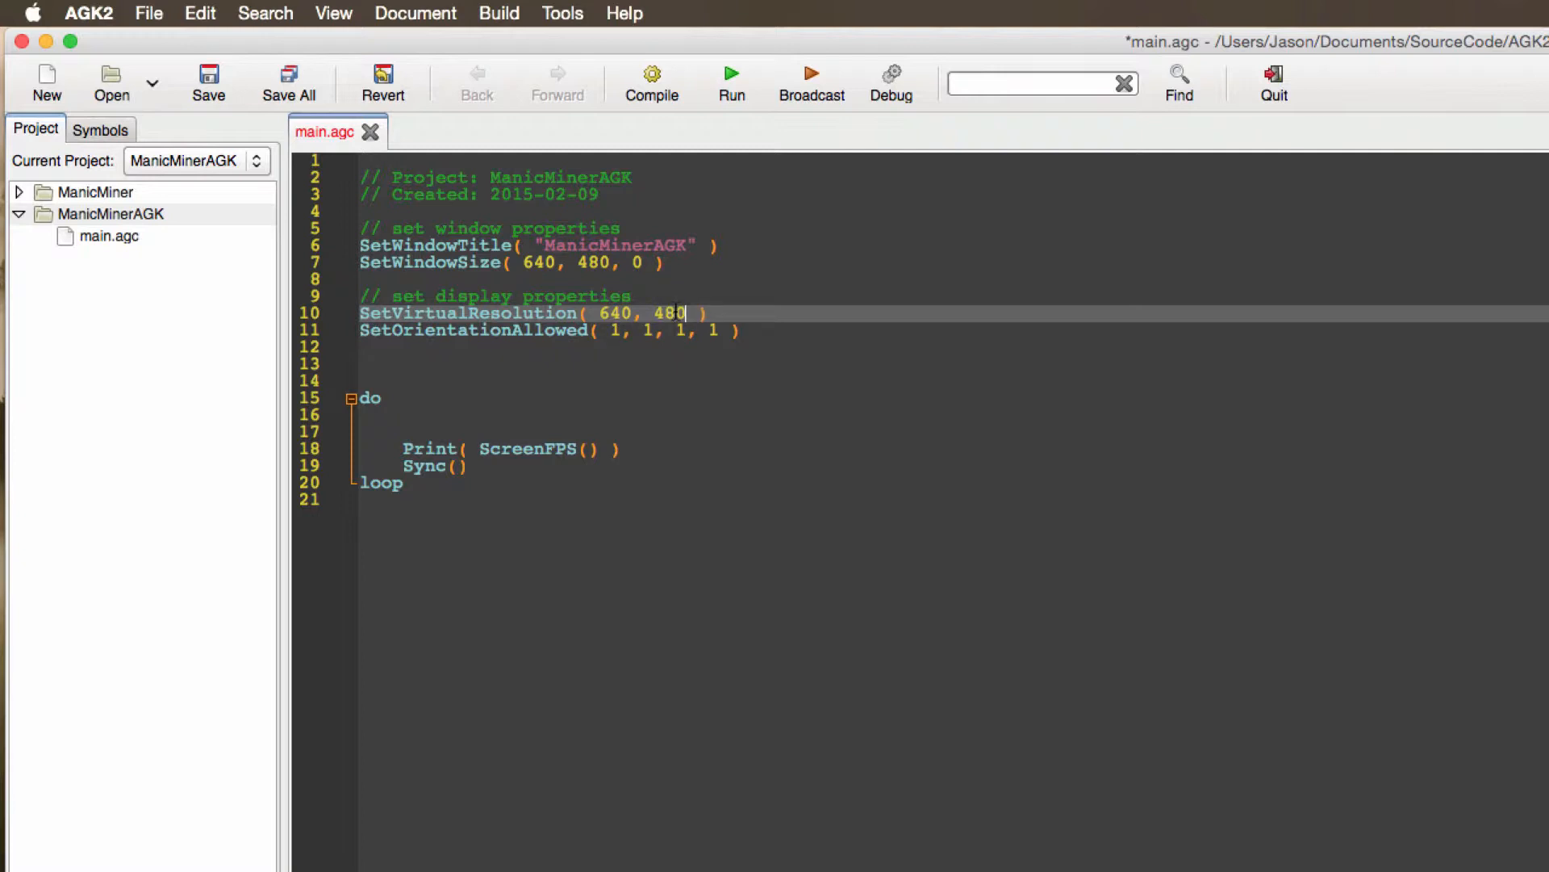
Change SetOrientationAllowed to 0, 0, 1, 1 so only landscape is allowed.
click(620, 330)
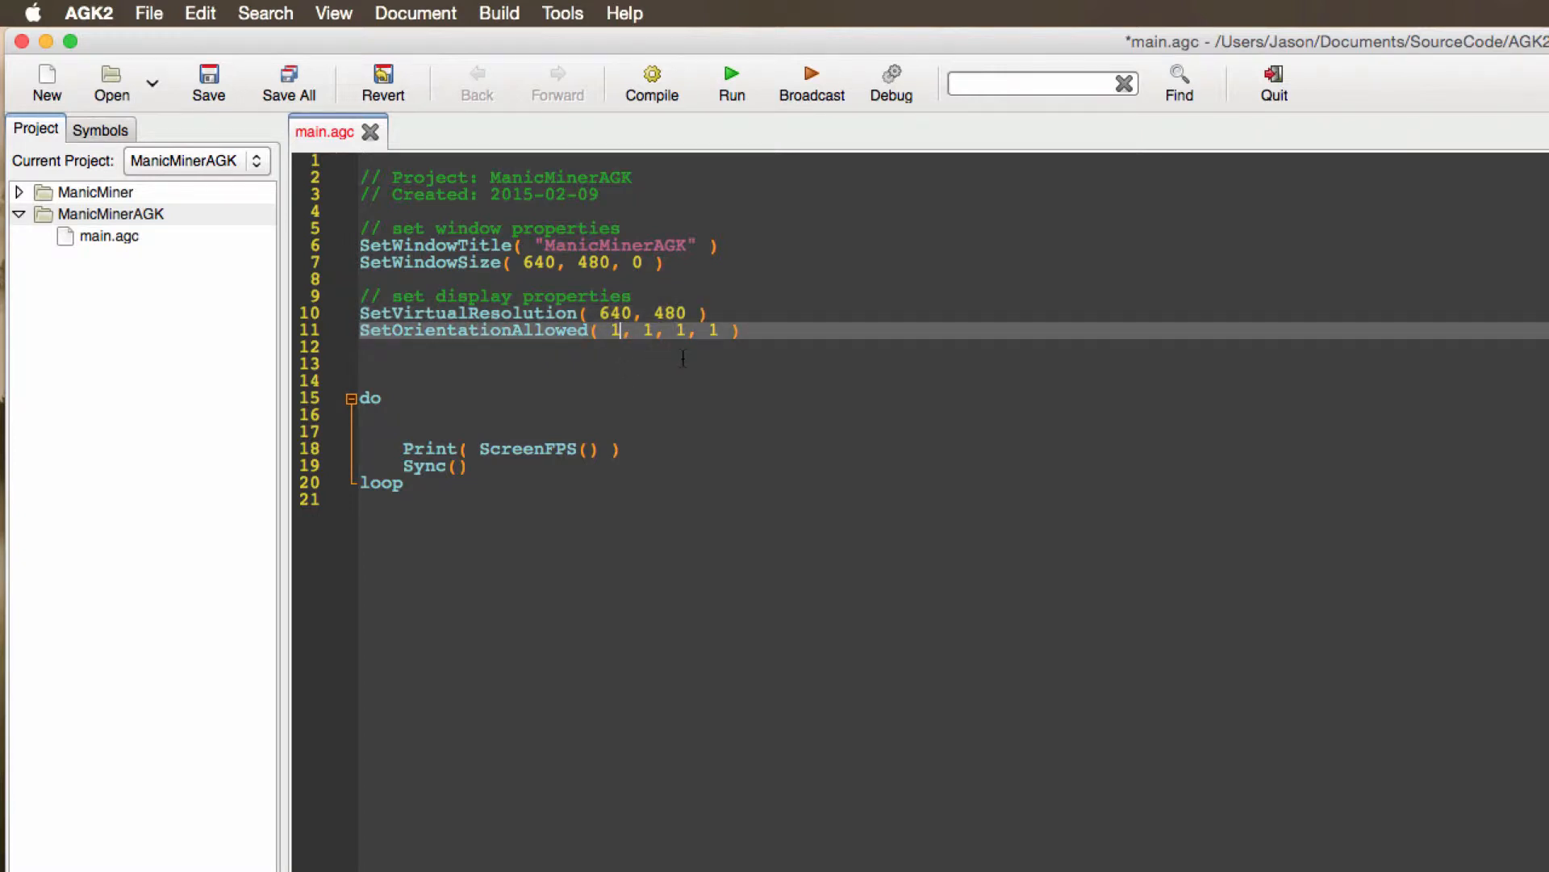
text(0)
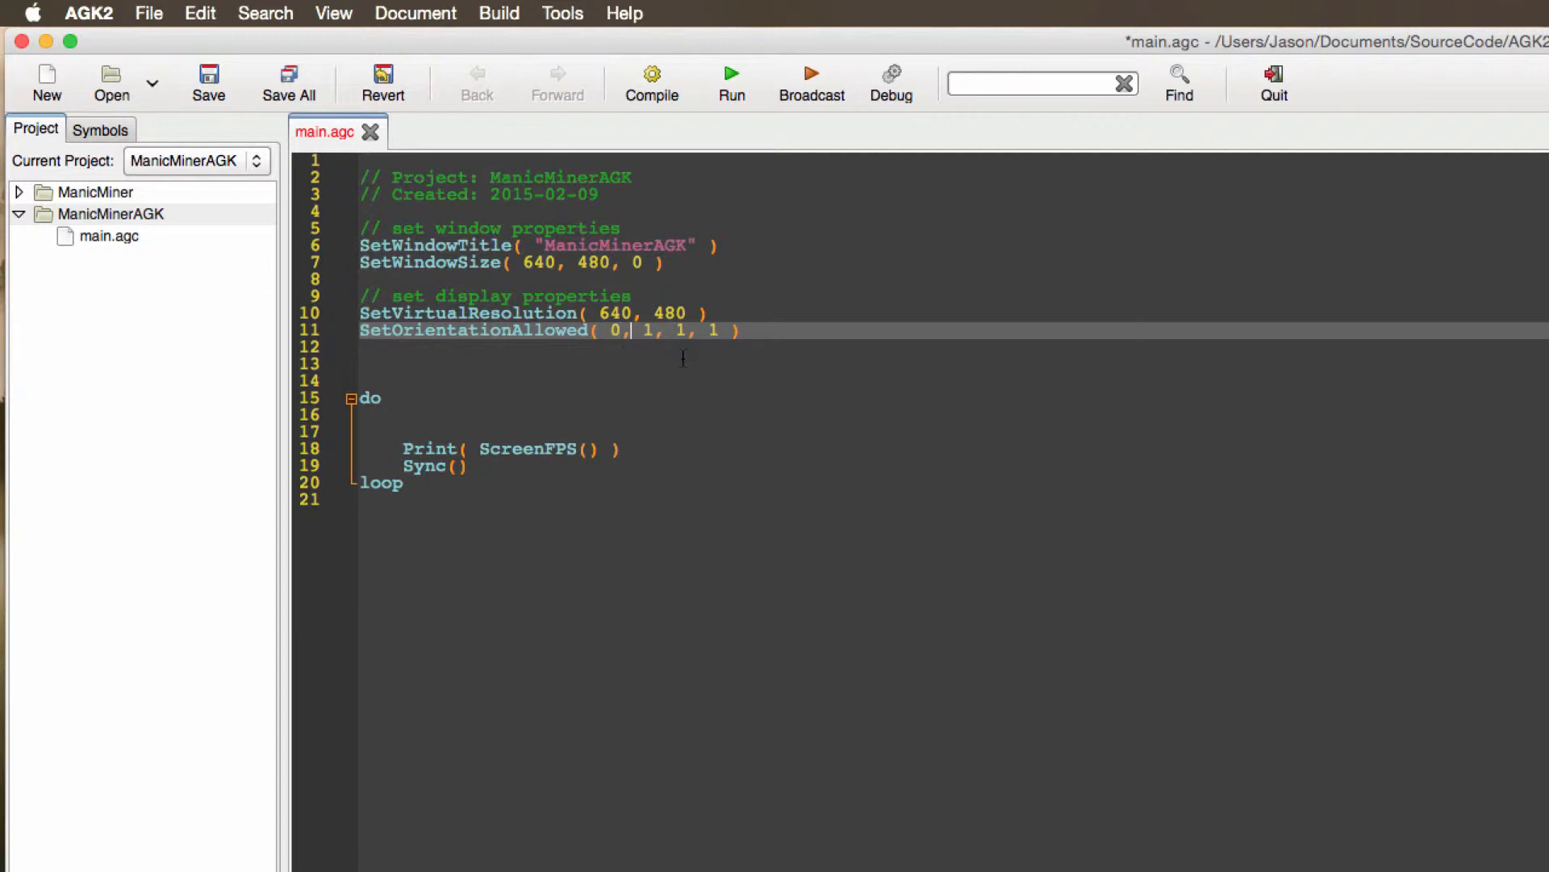
text(0)
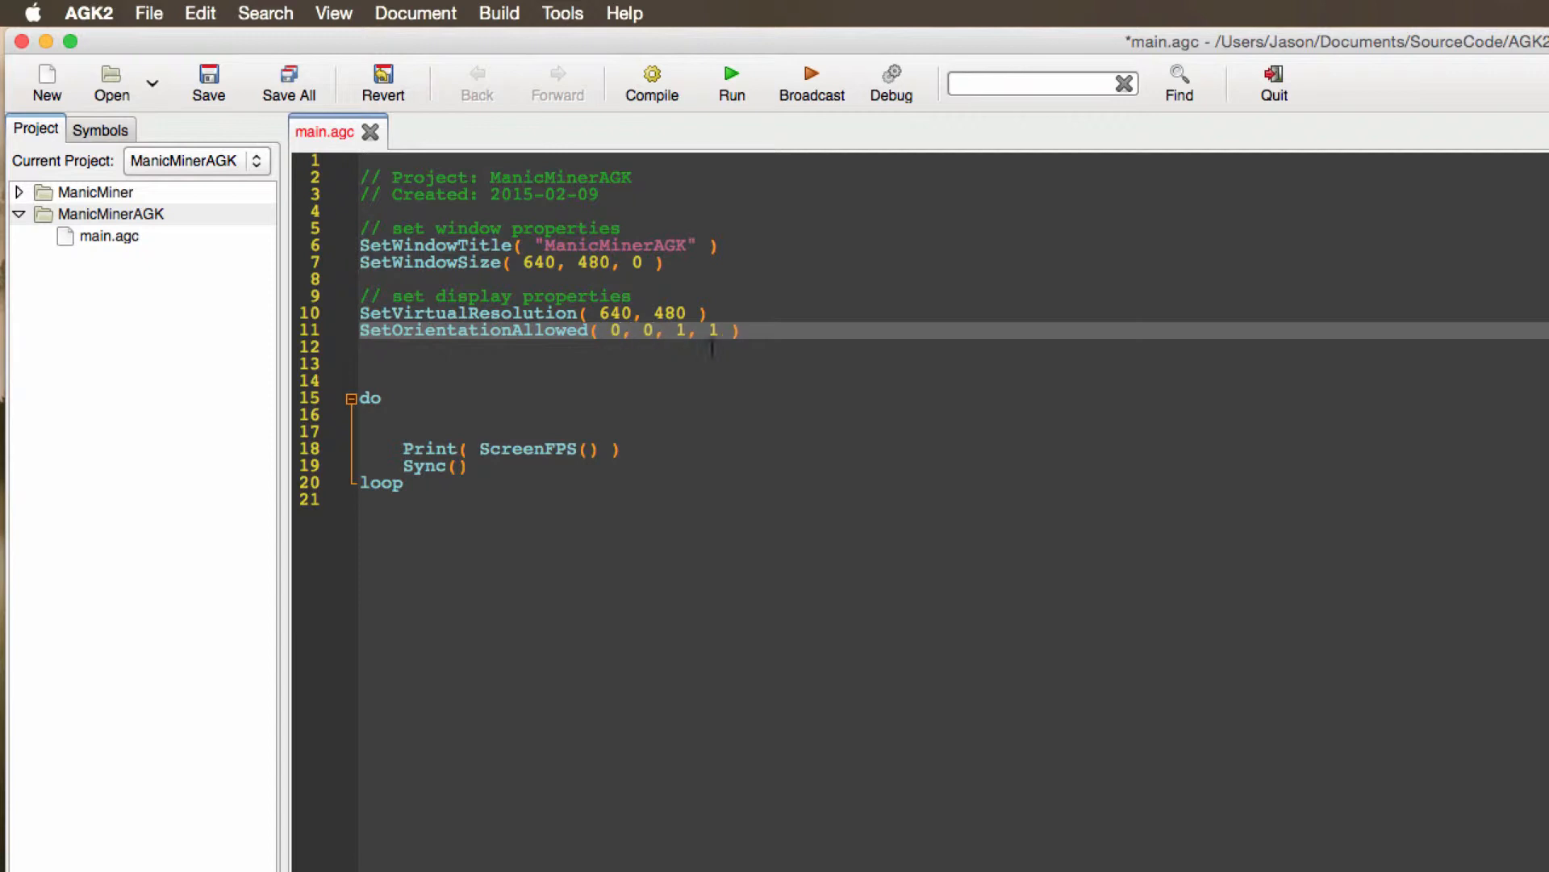
click(750, 329)
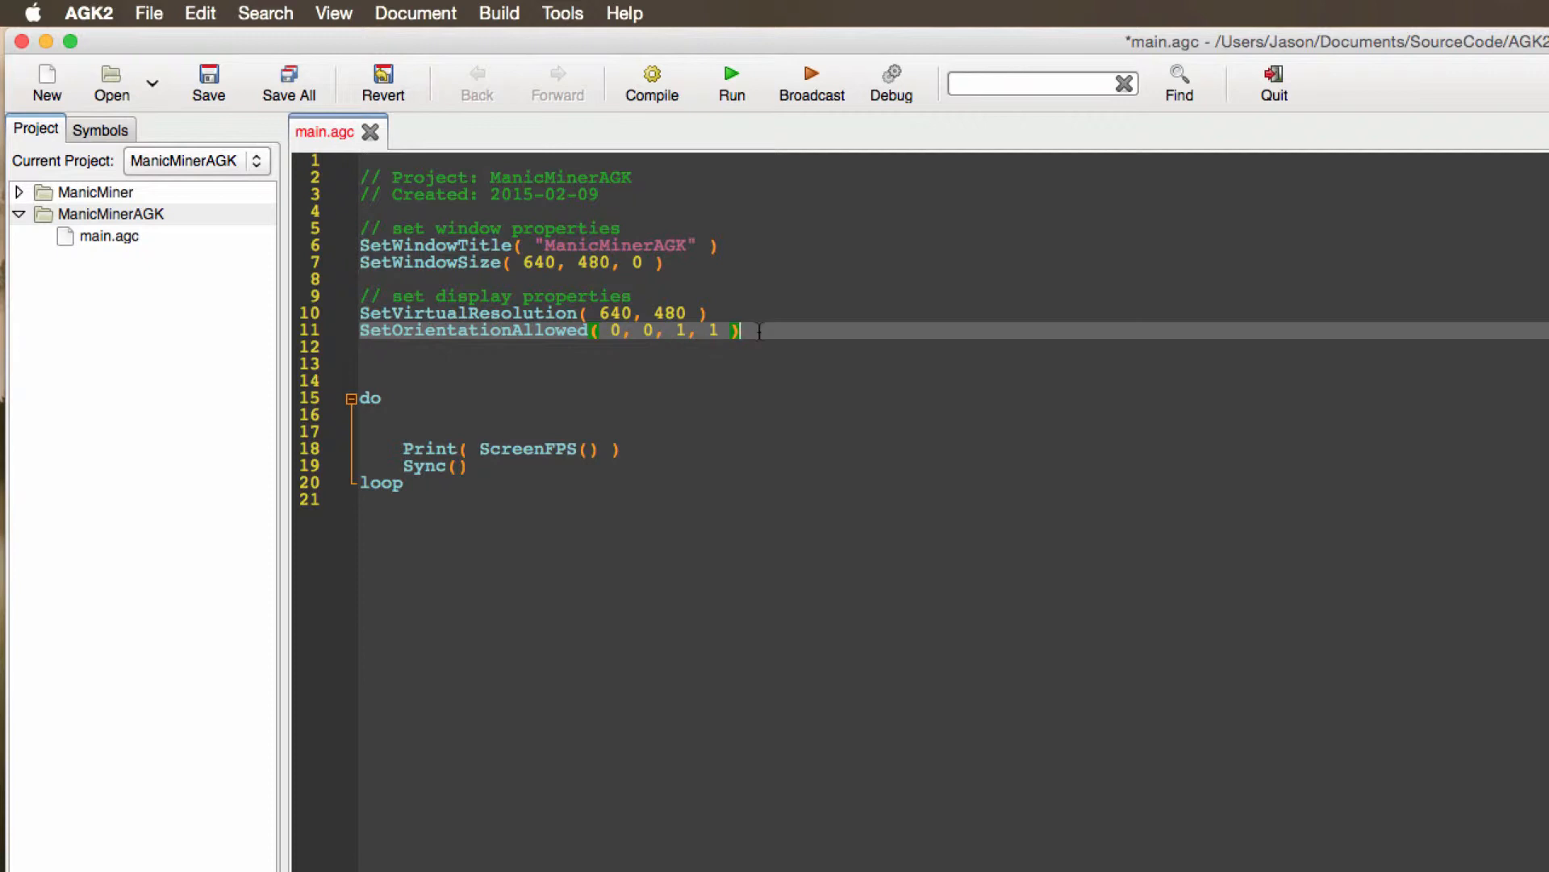
click(708, 329)
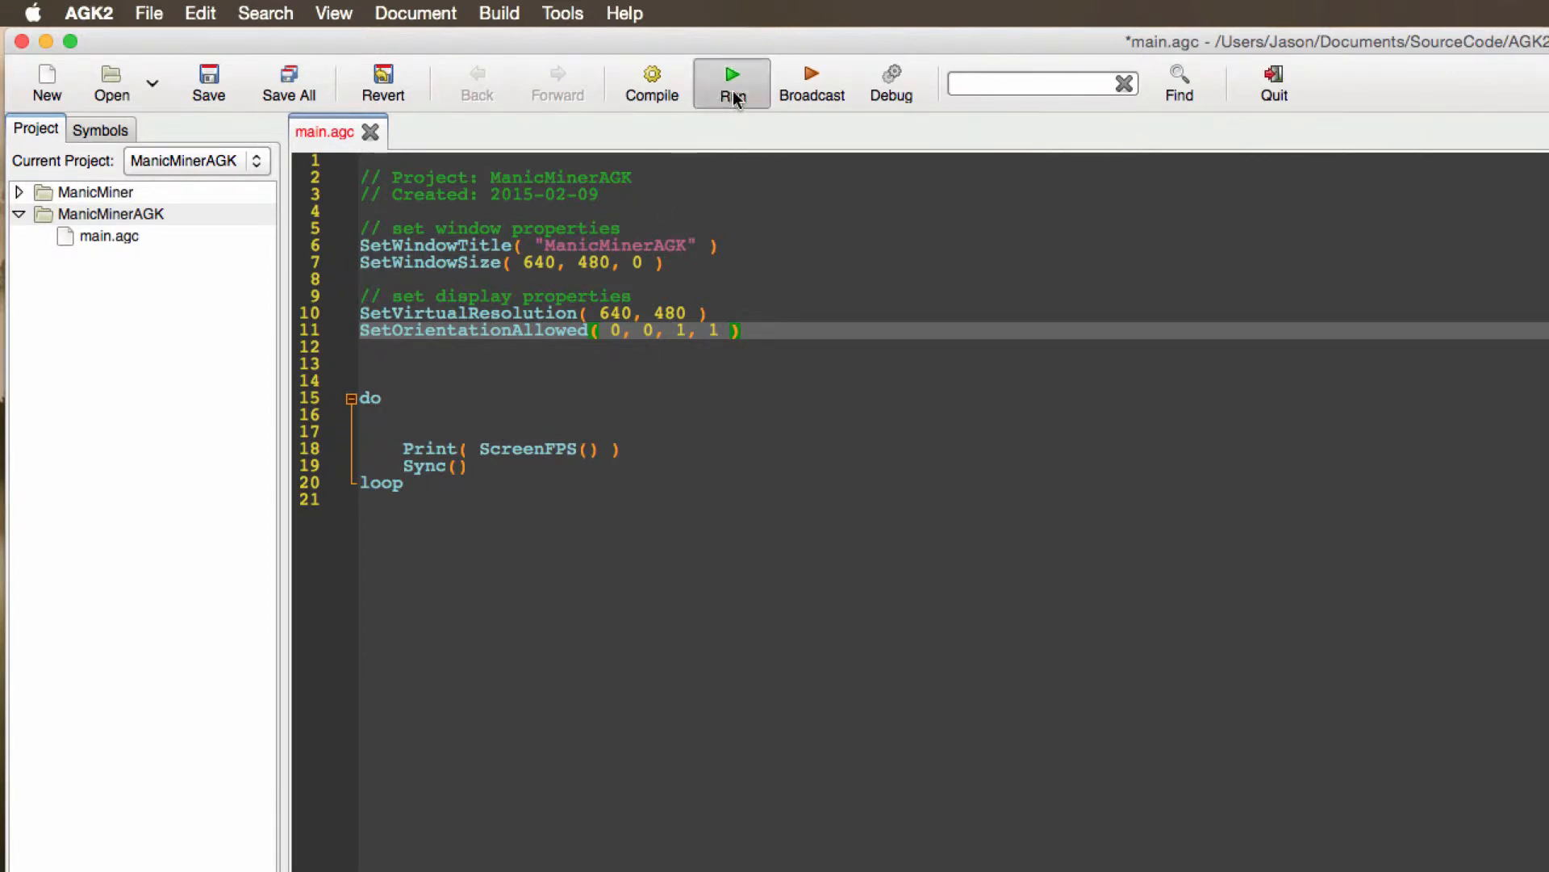
Run the game to see the FPS readout, close its window, and bring up the project's context menu.
click(731, 81)
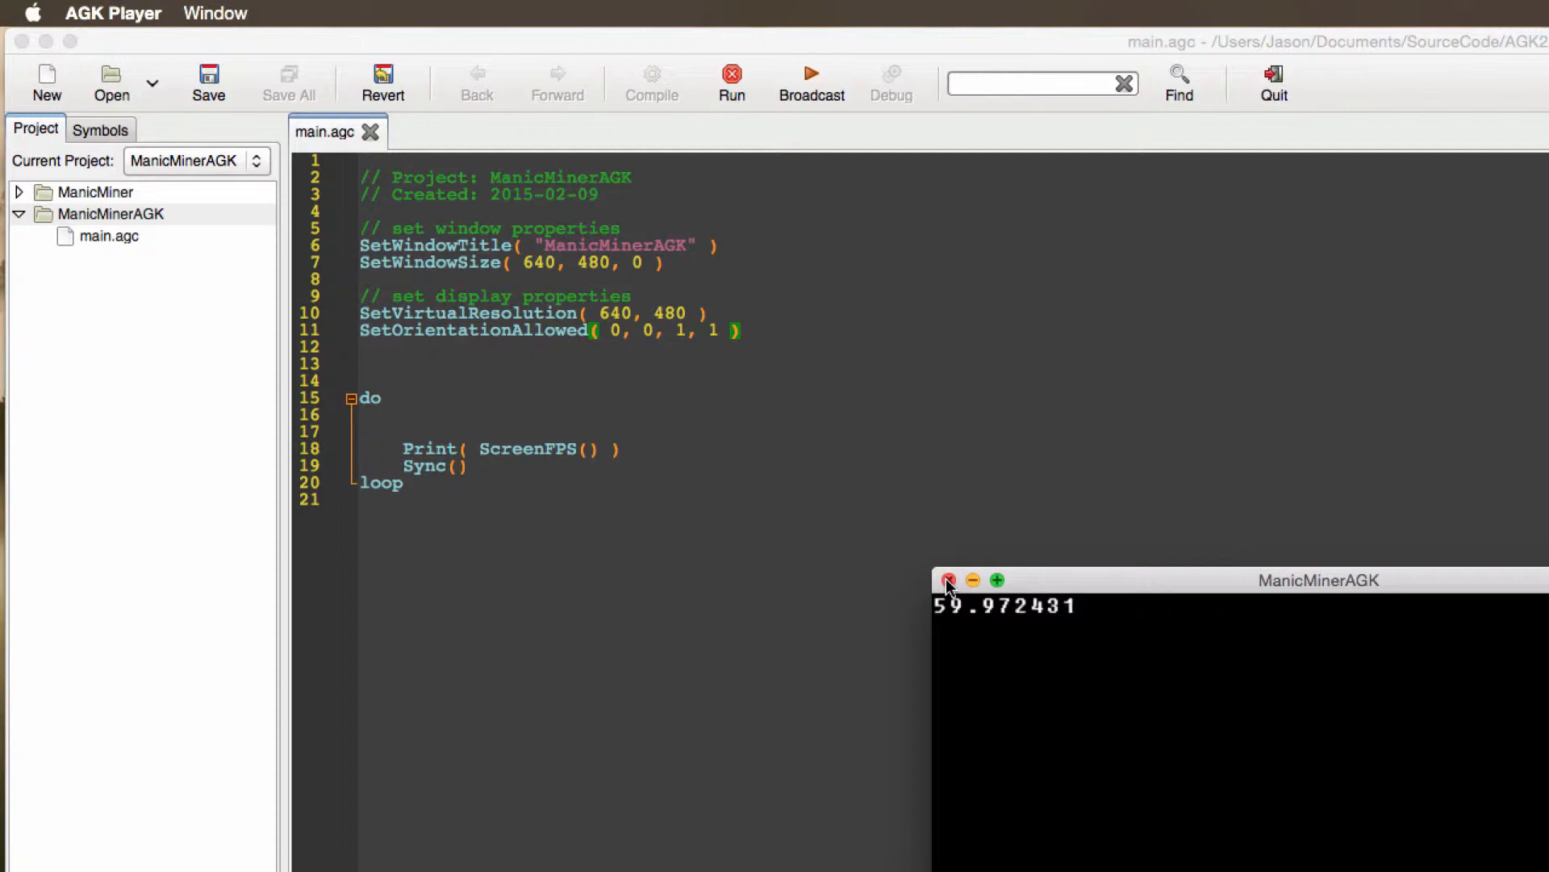
click(947, 580)
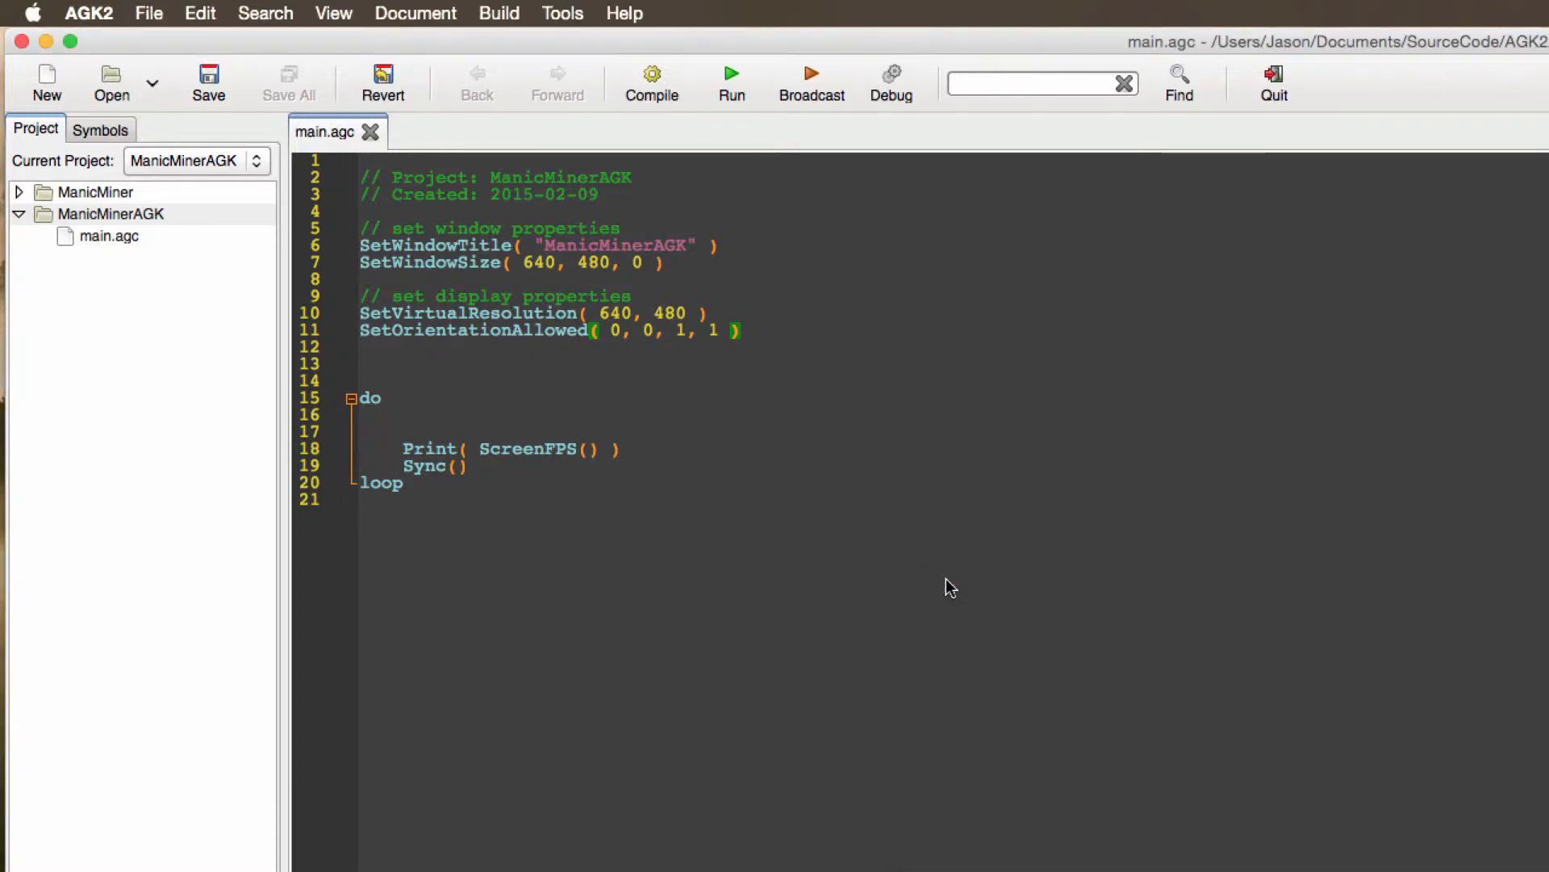
right_click(112, 213)
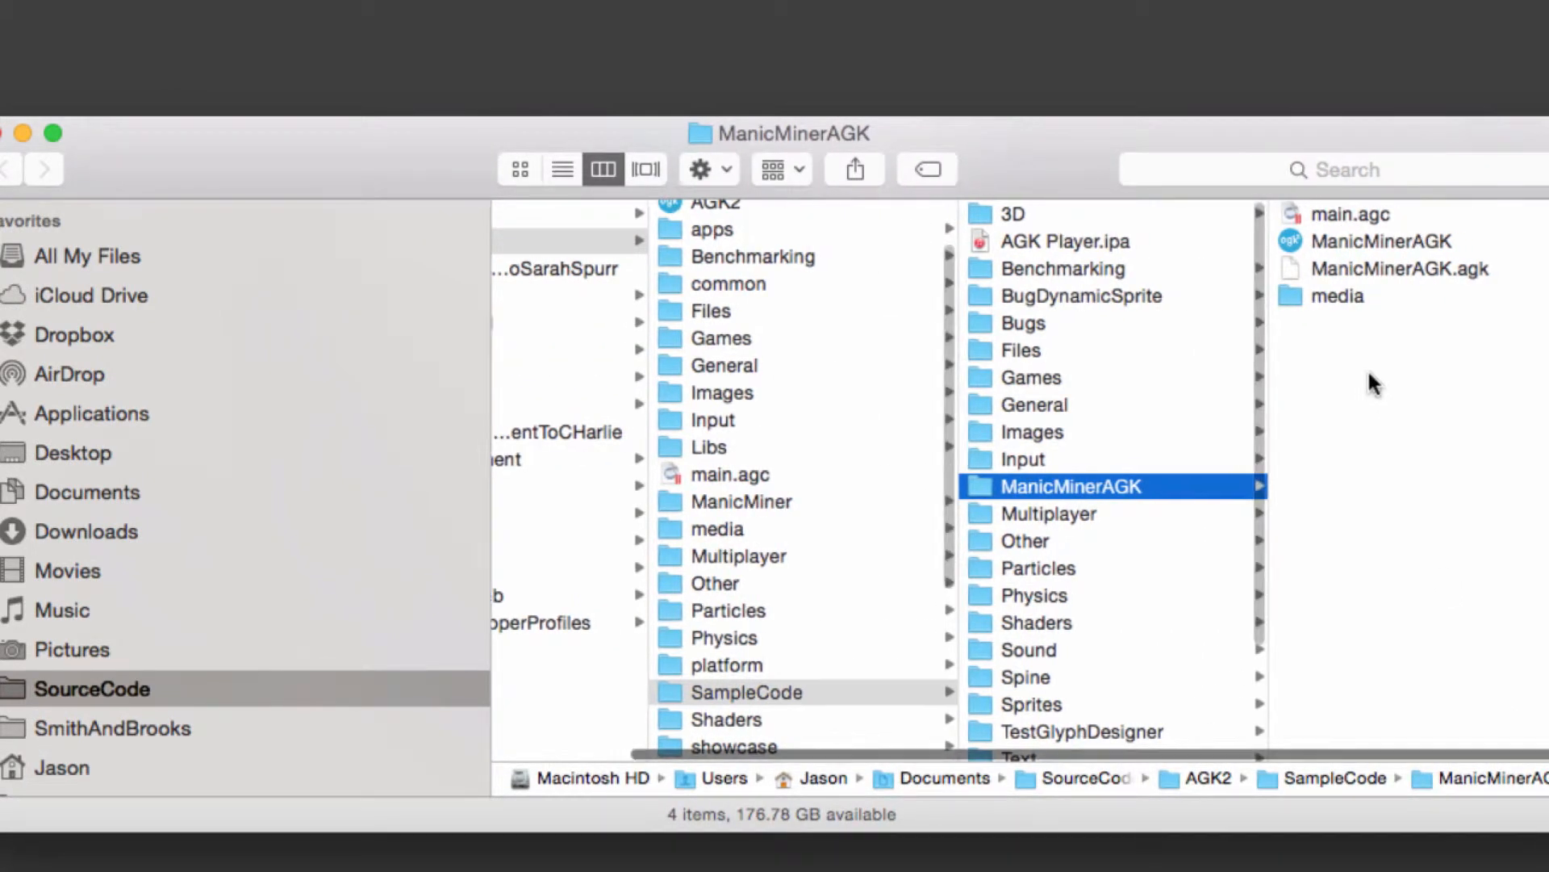
Inside the media folder add config and sounds subfolders, then show the images folder contents.
click(1337, 294)
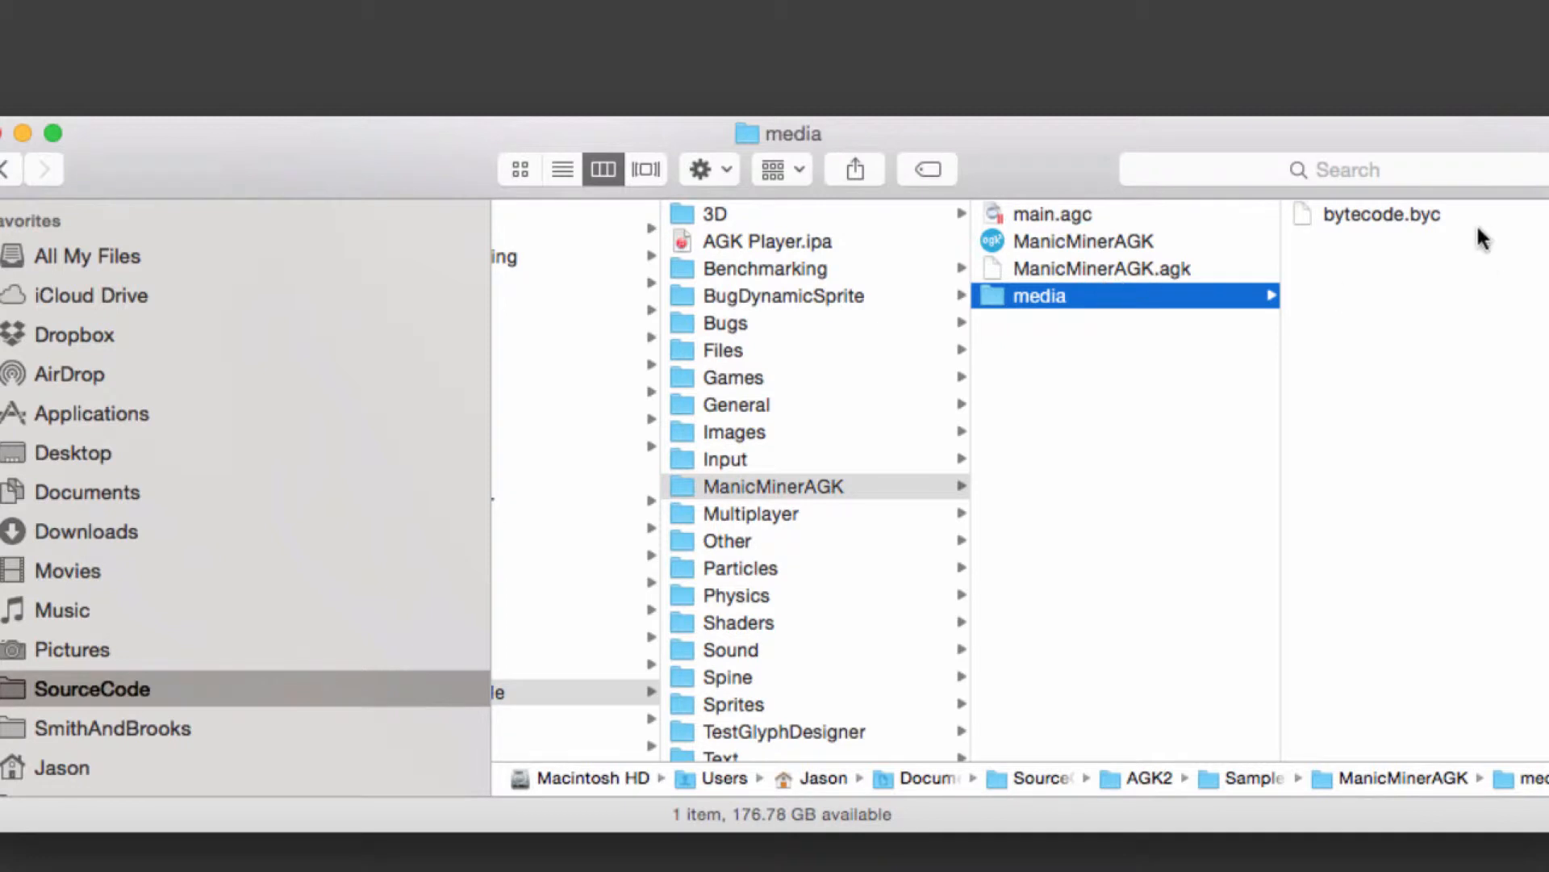
mouse_move(1353, 405)
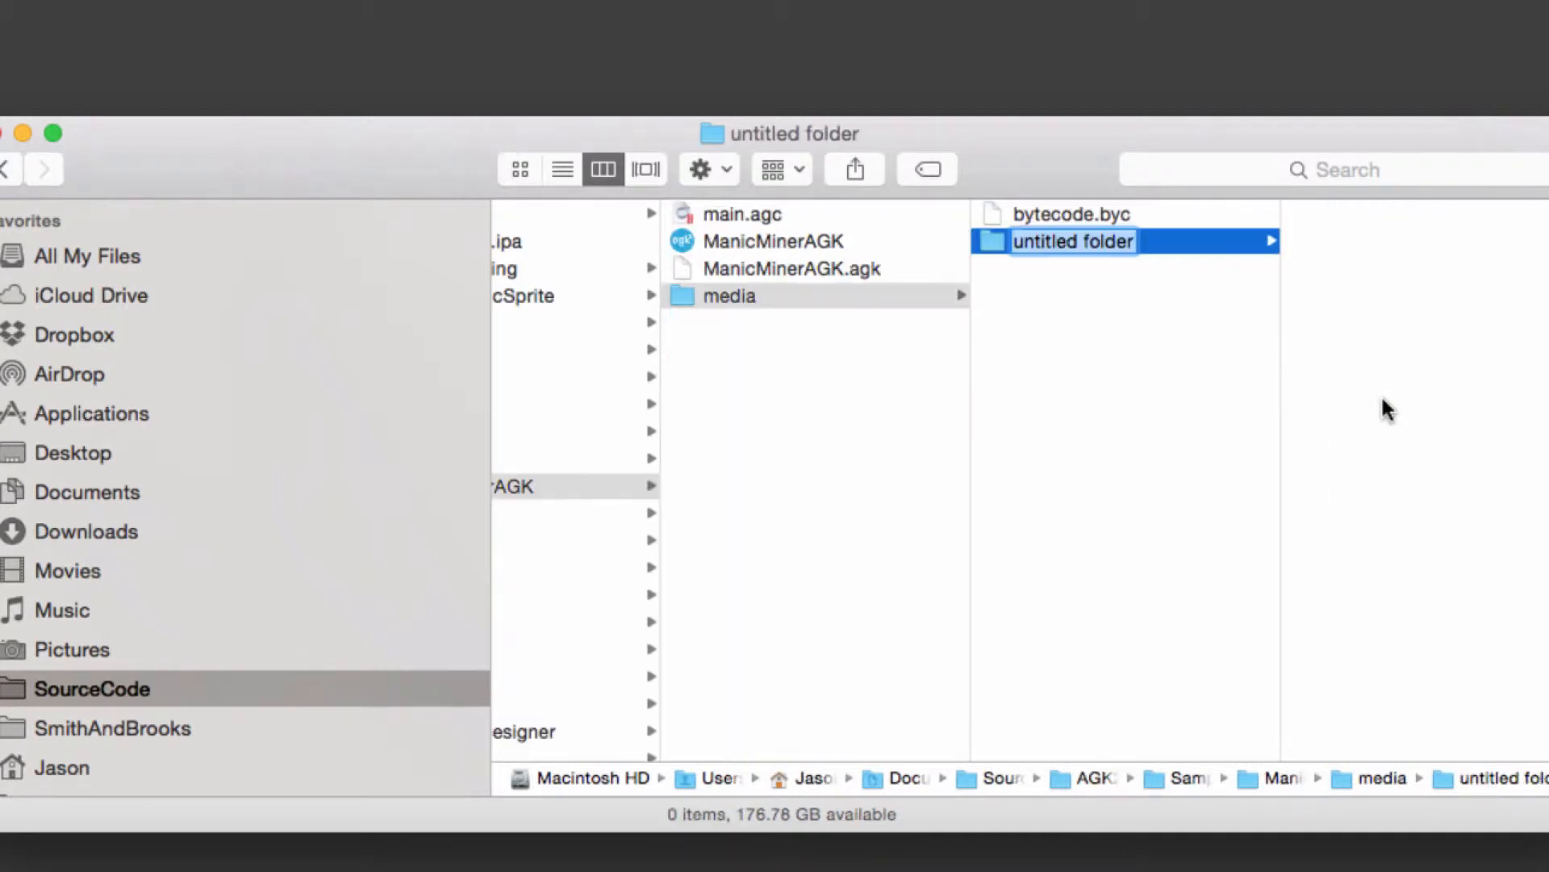
text(config)
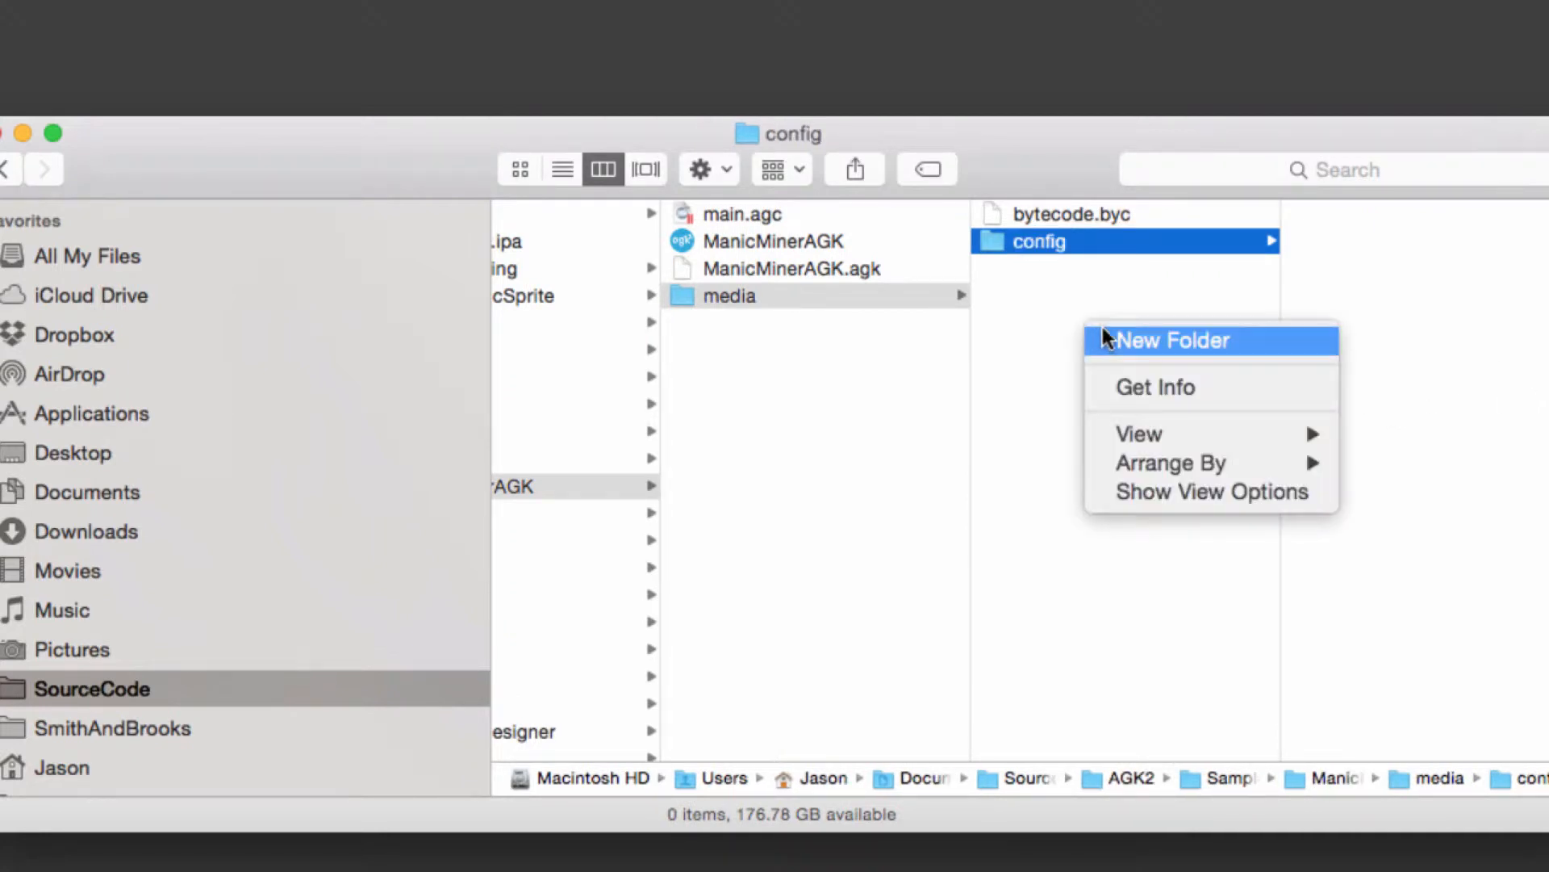
click(1172, 340)
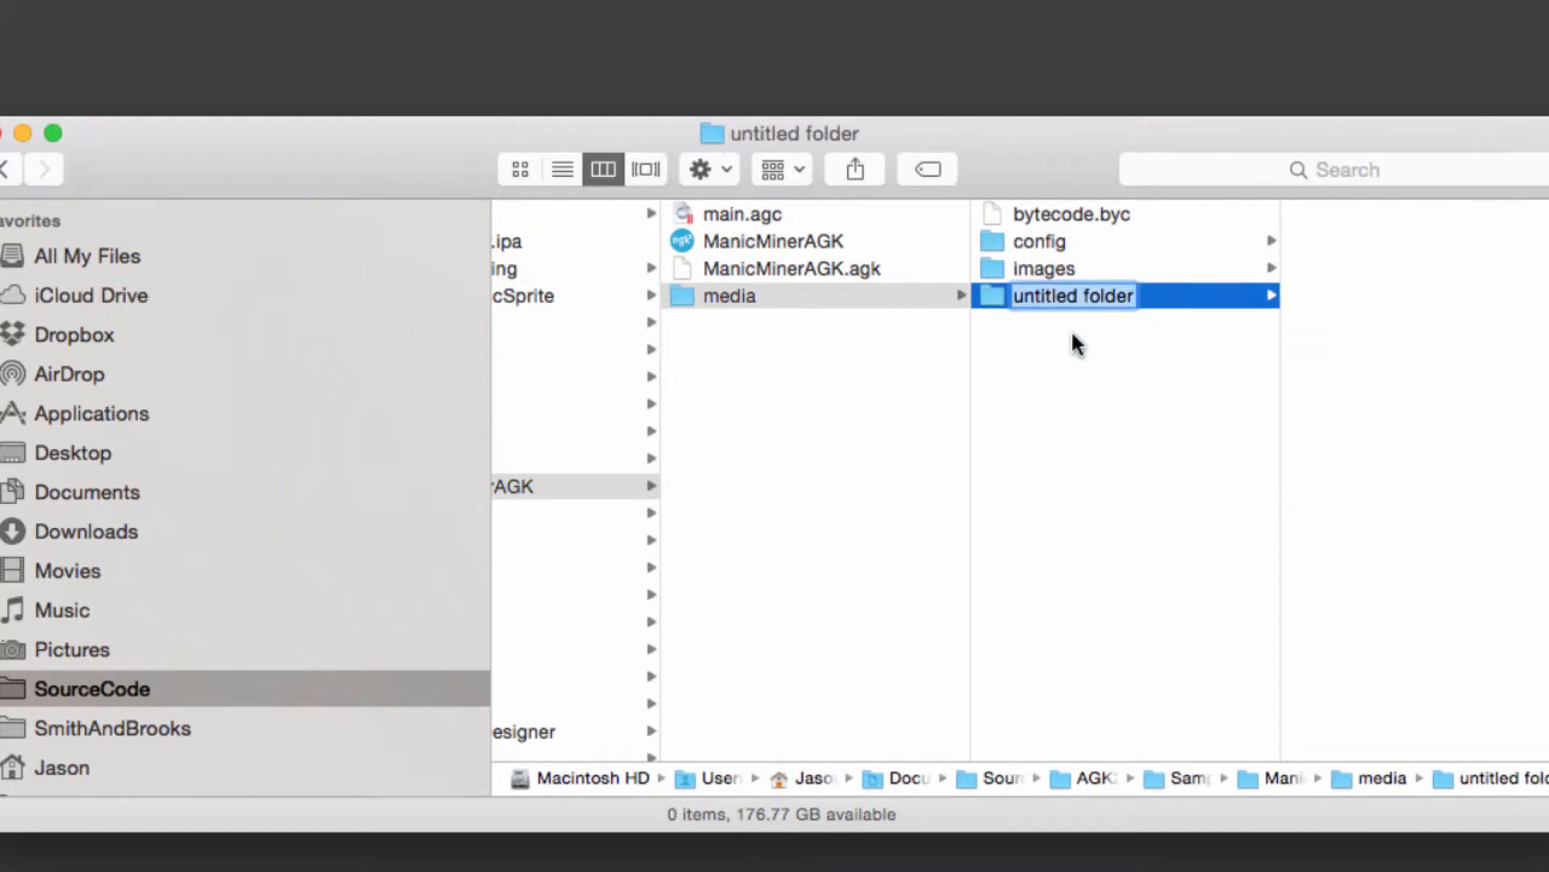
text(sounds)
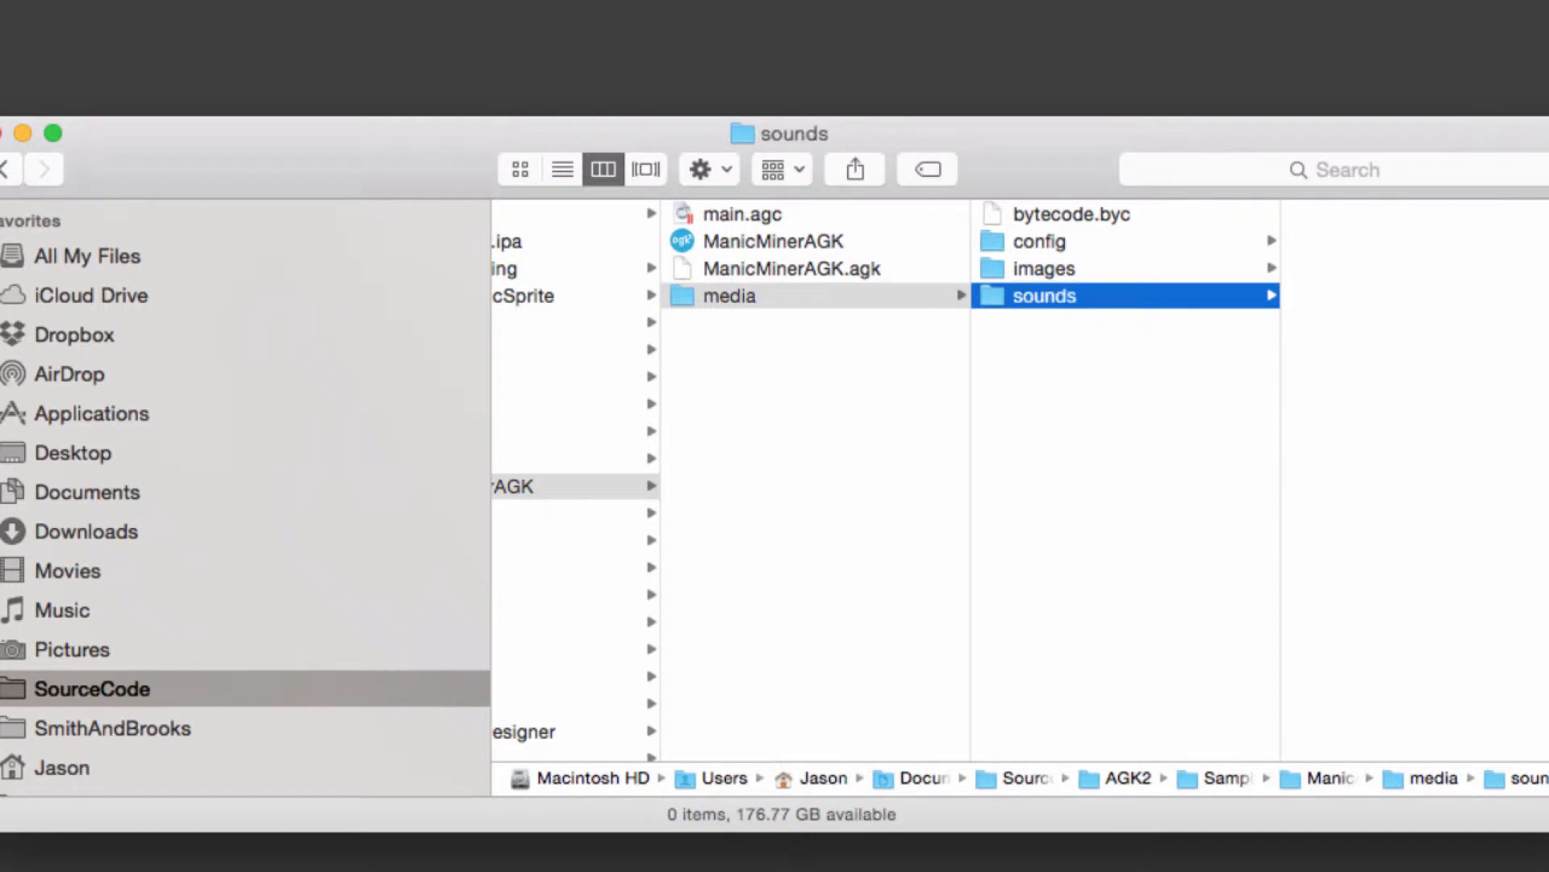
click(1044, 268)
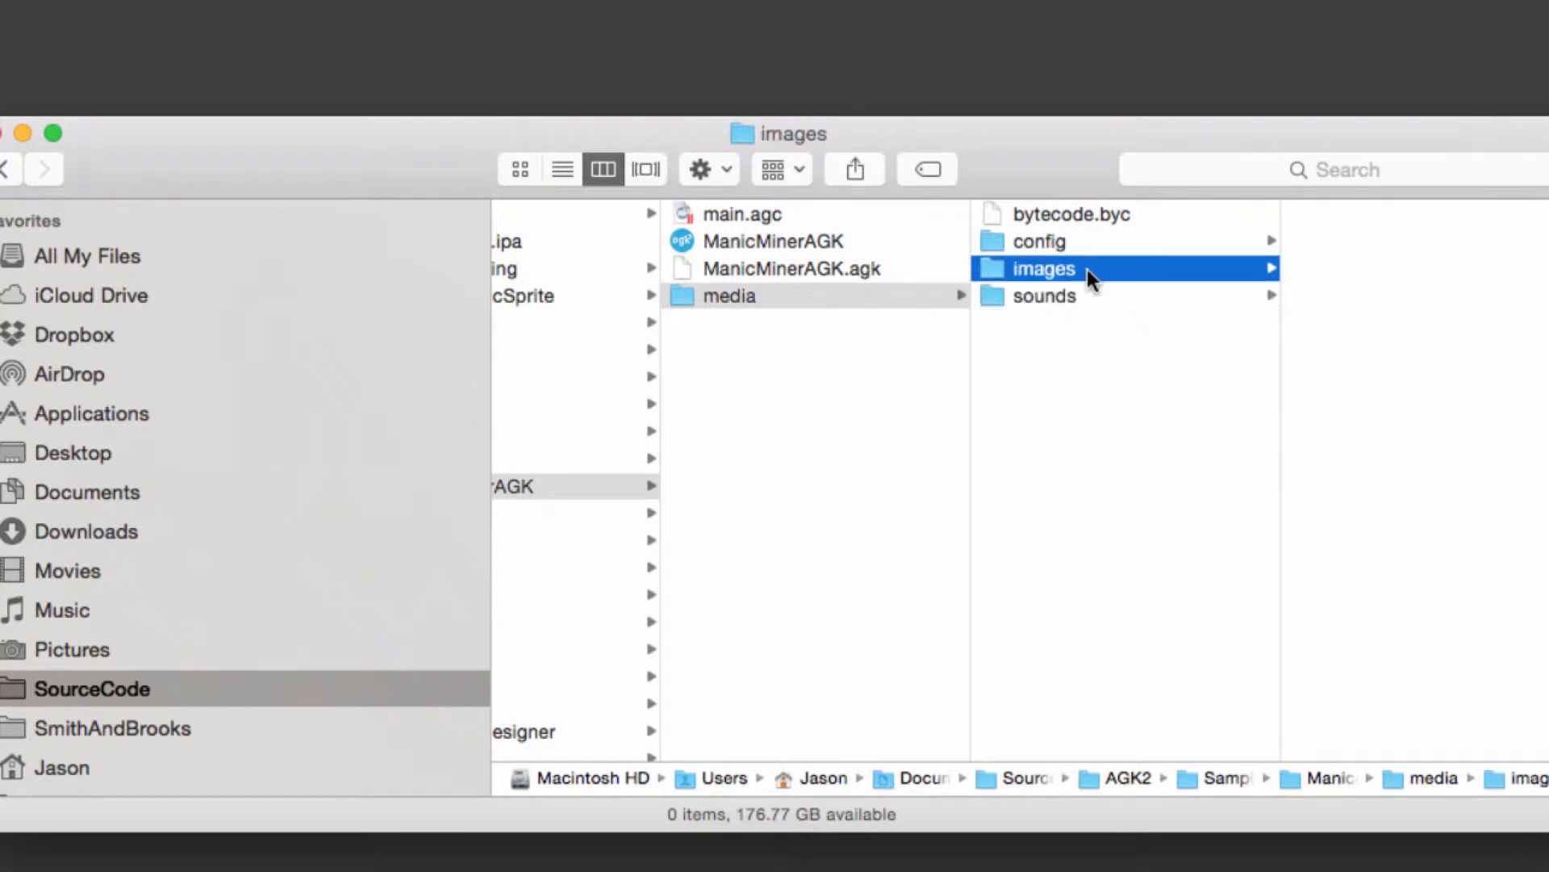
mouse_move(1159, 447)
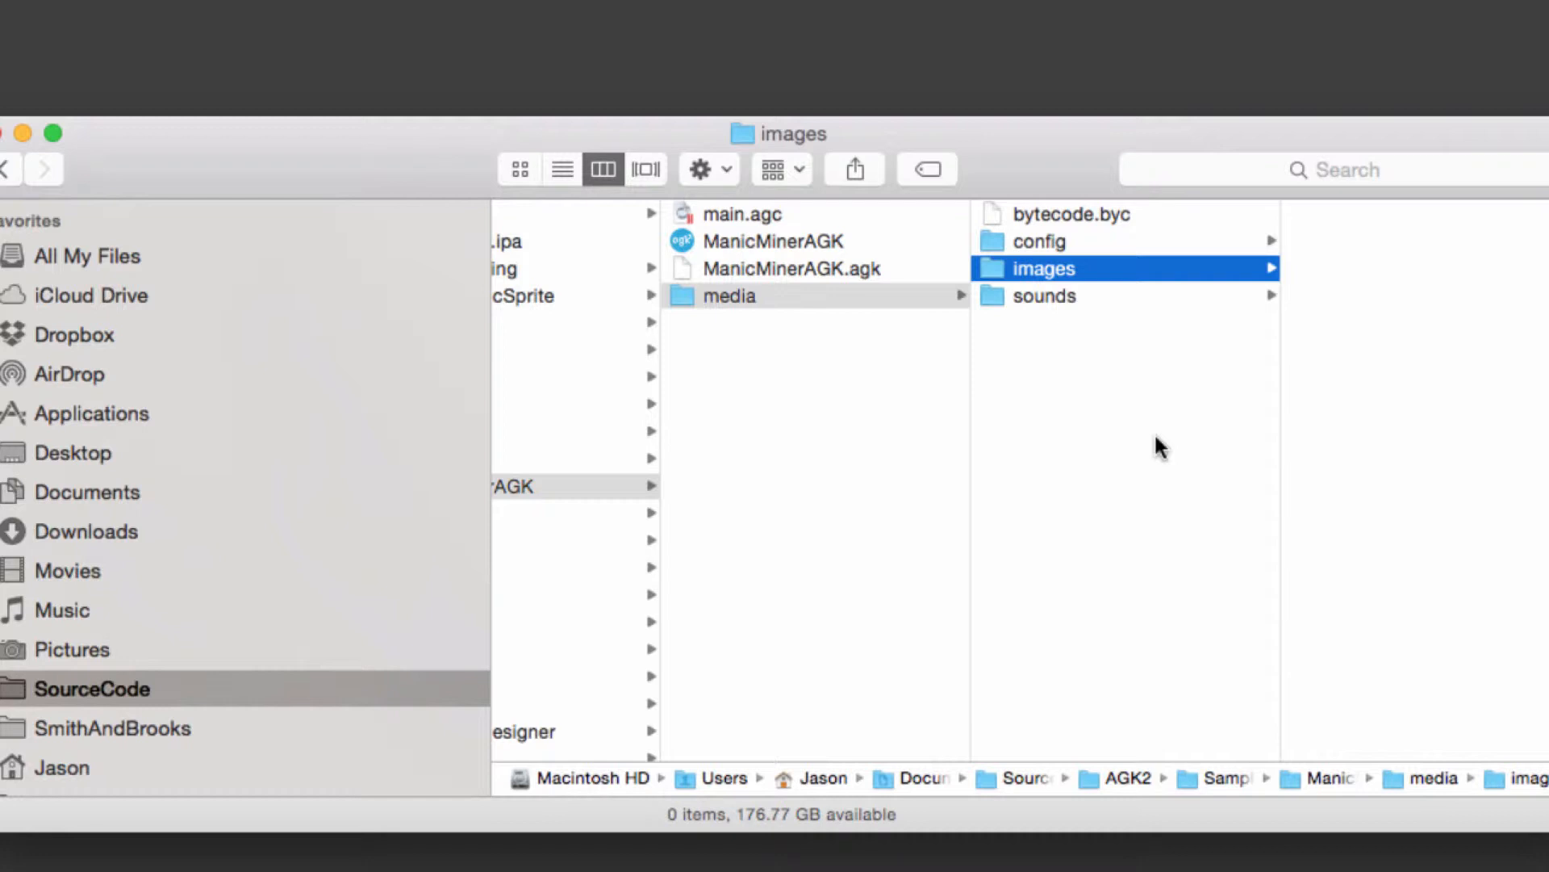
mouse_move(1200, 443)
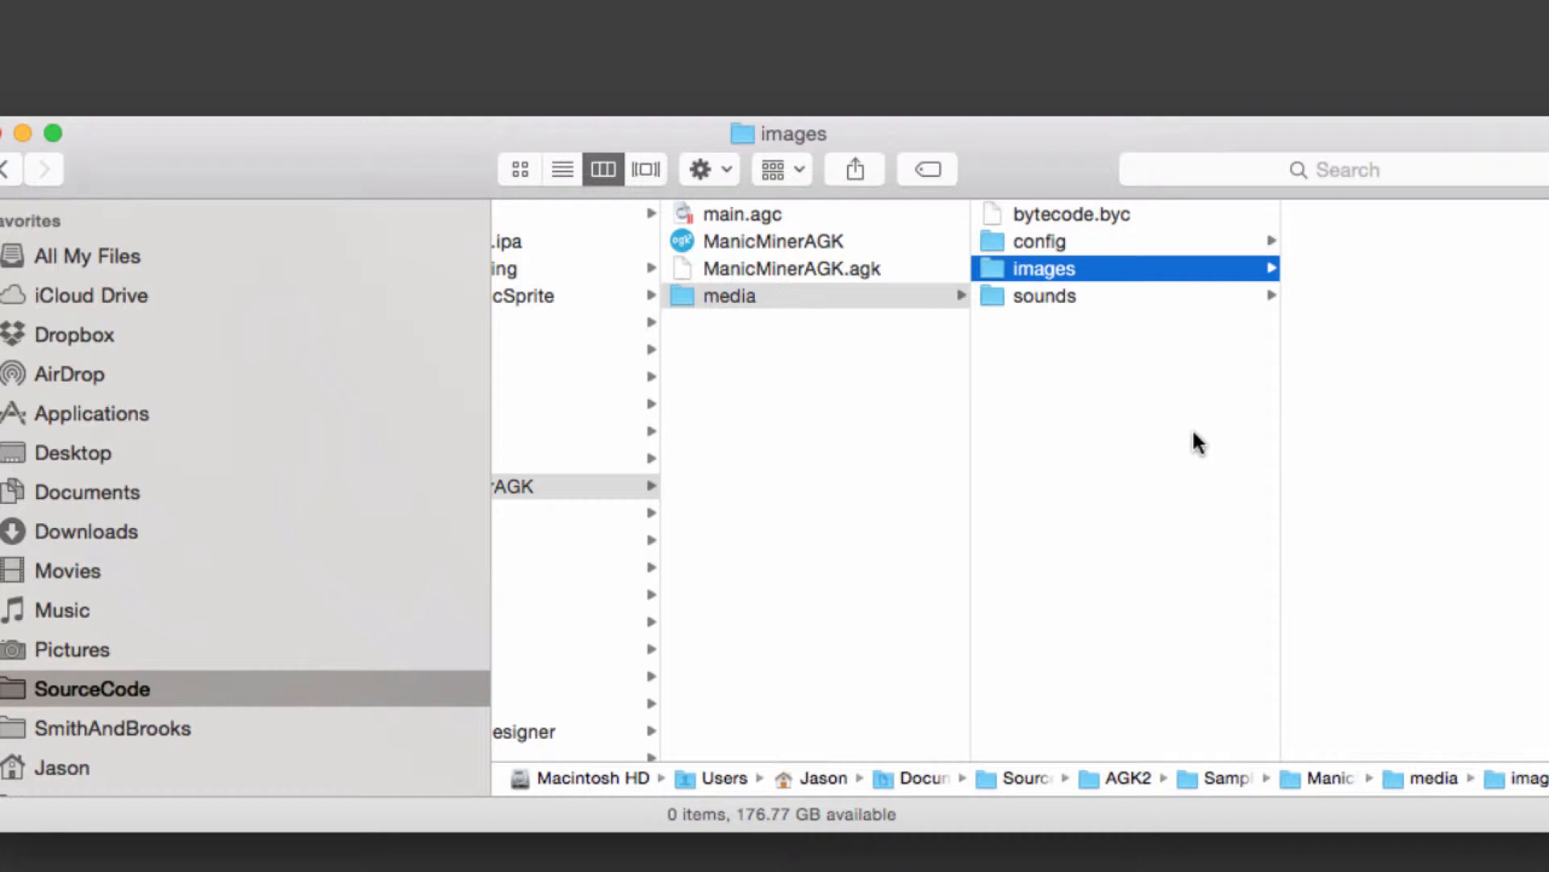
mouse_move(855, 288)
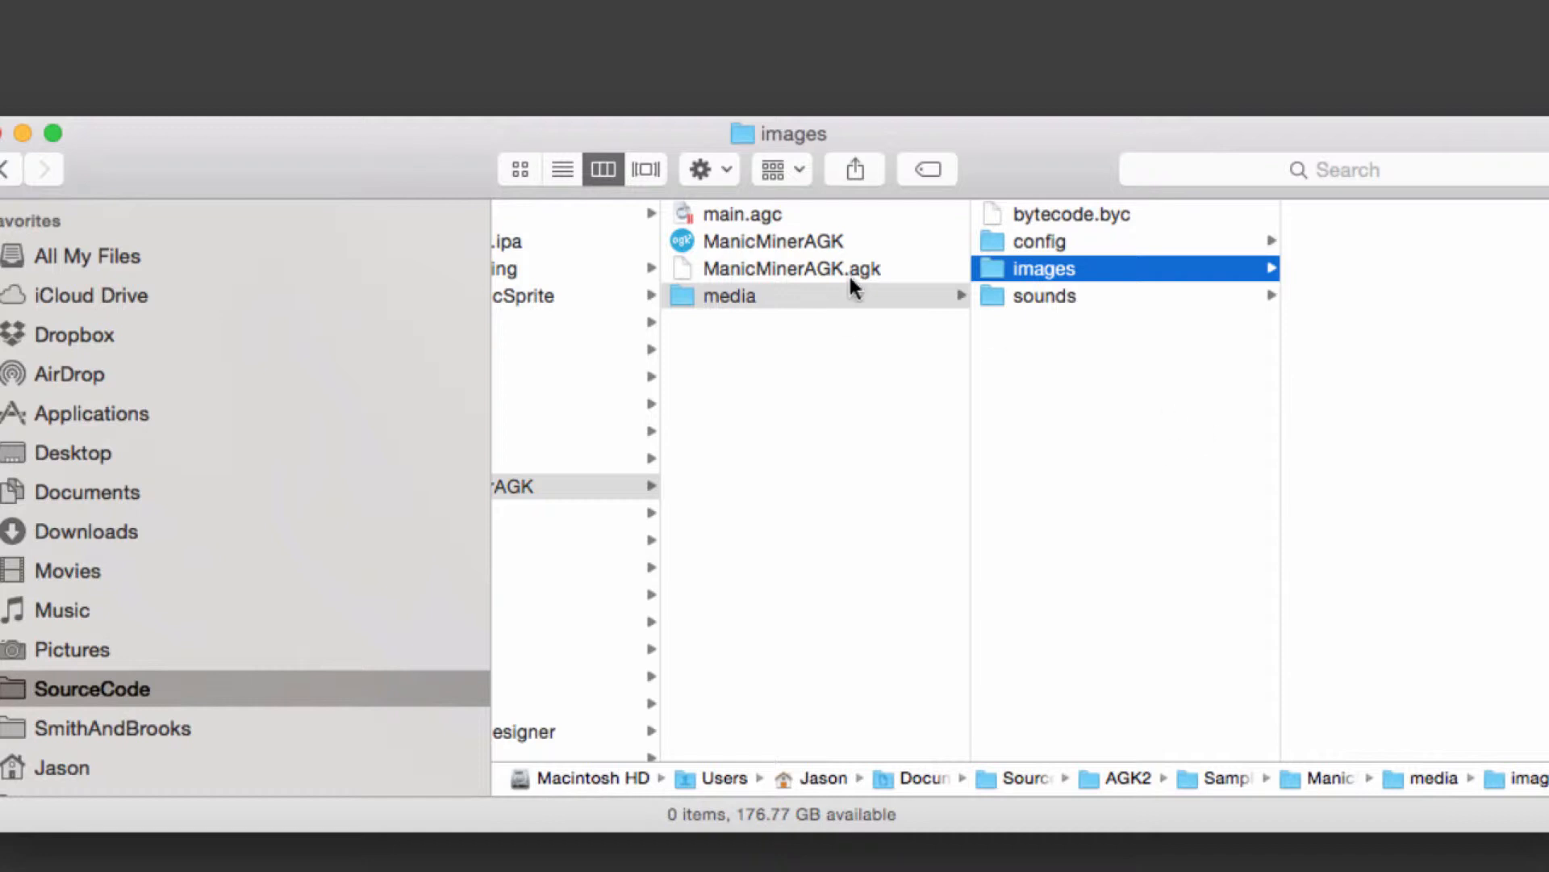
mouse_move(852, 292)
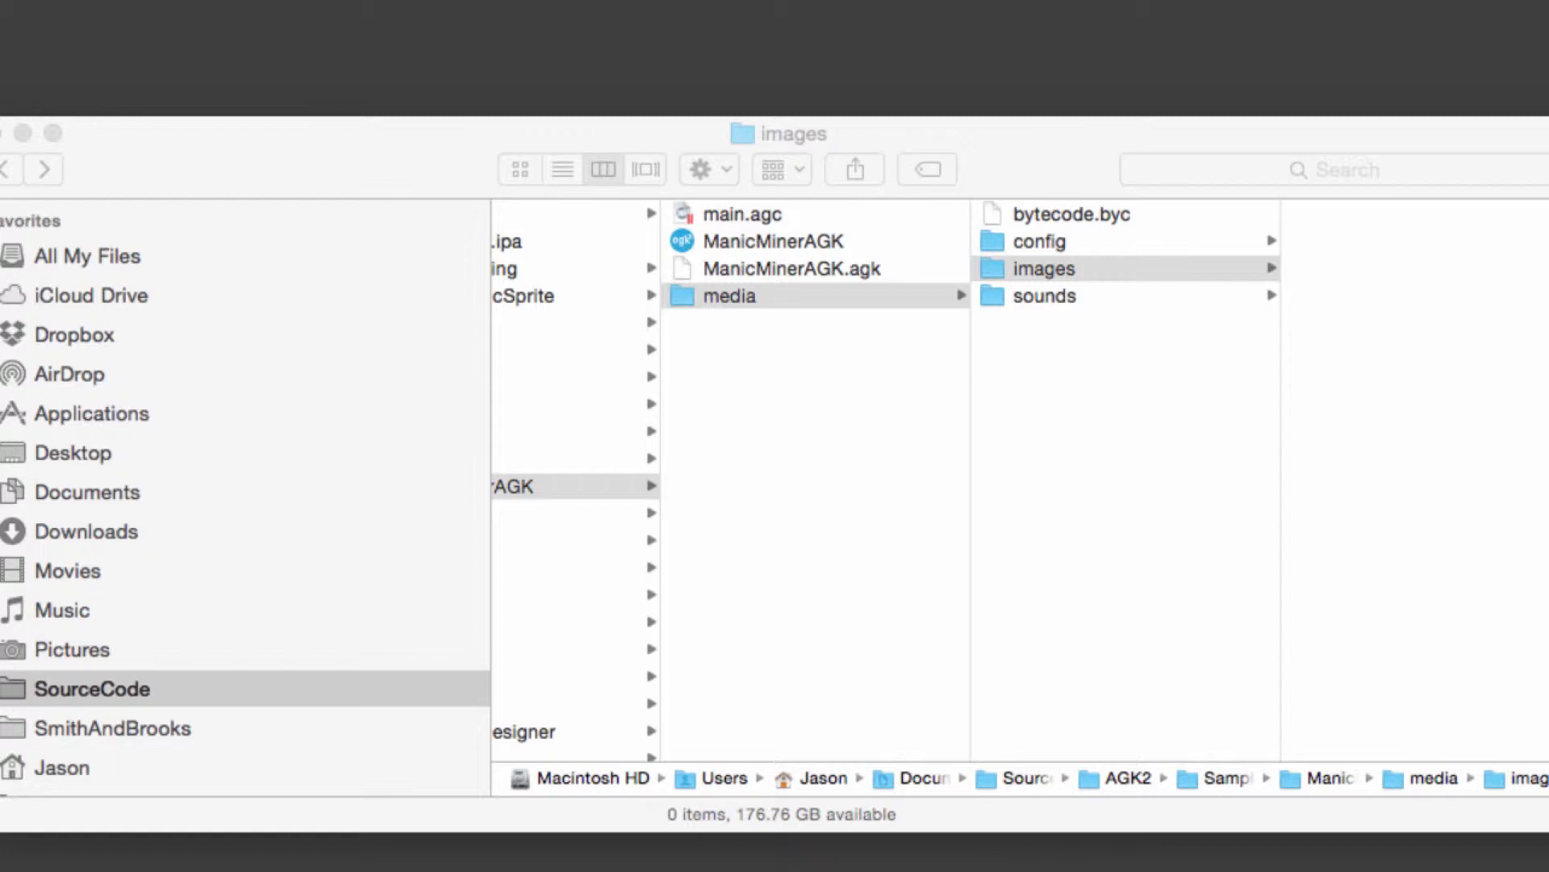
Preview SplashScreen.png (640×480 Wonkypix artwork) in the images folder.
click(1043, 268)
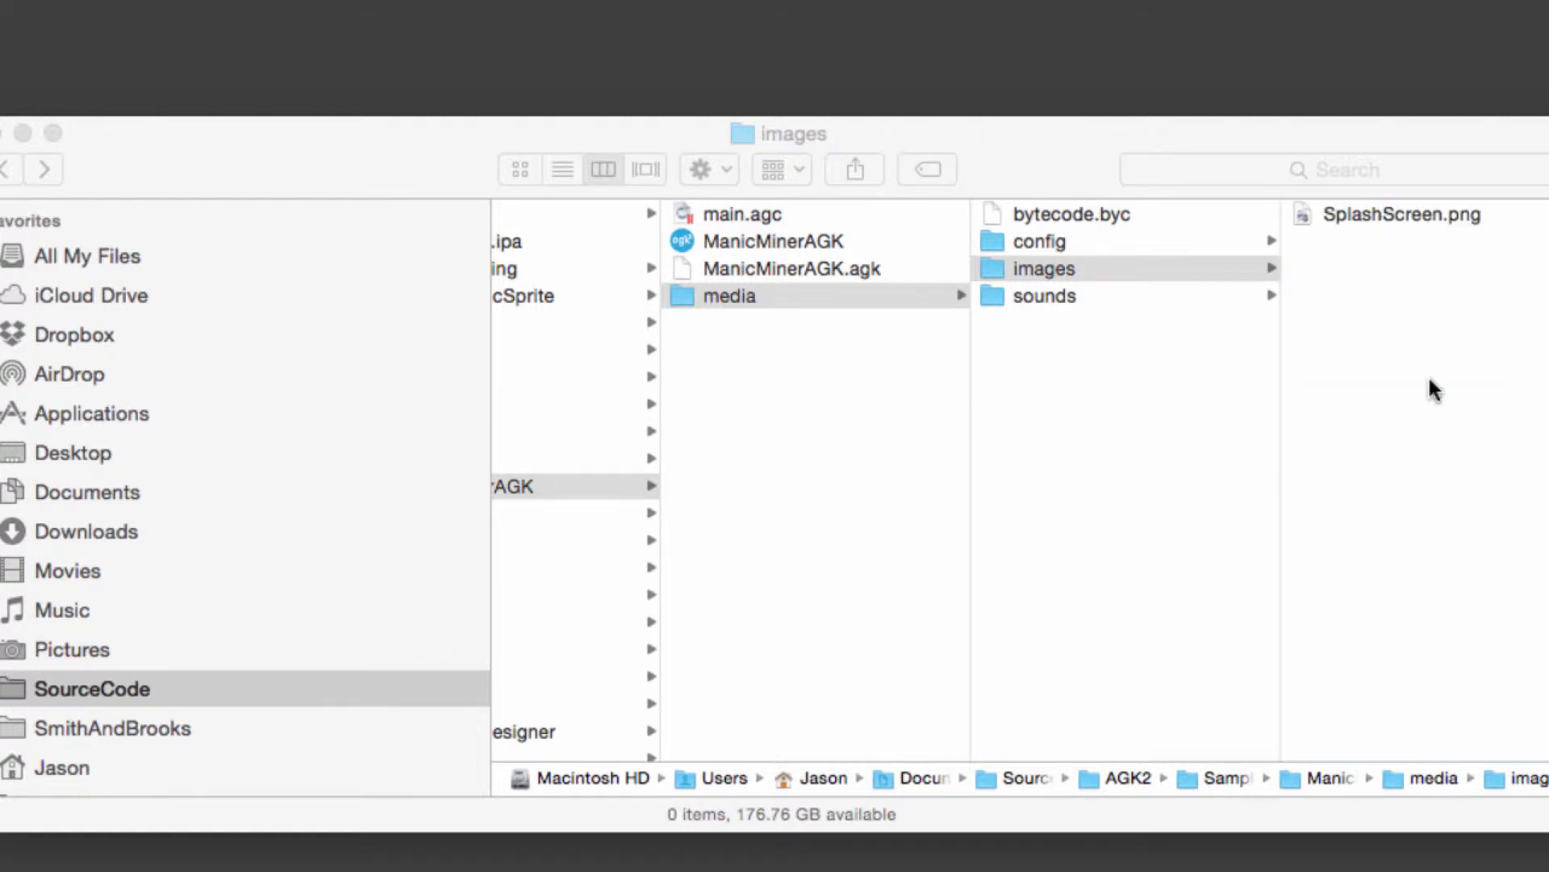
click(1401, 213)
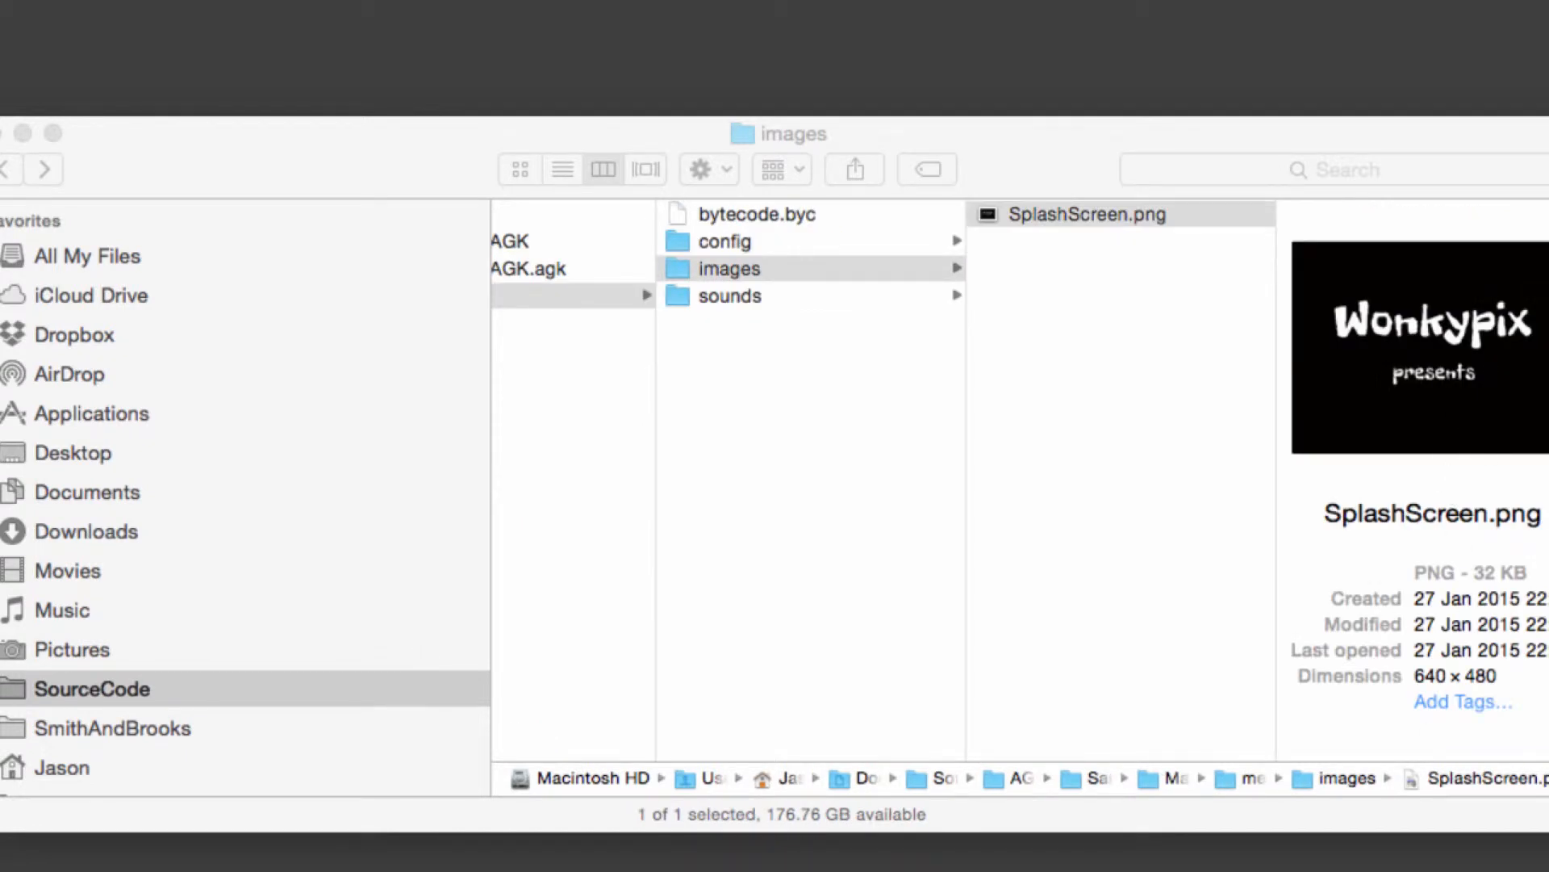
mouse_move(1533, 535)
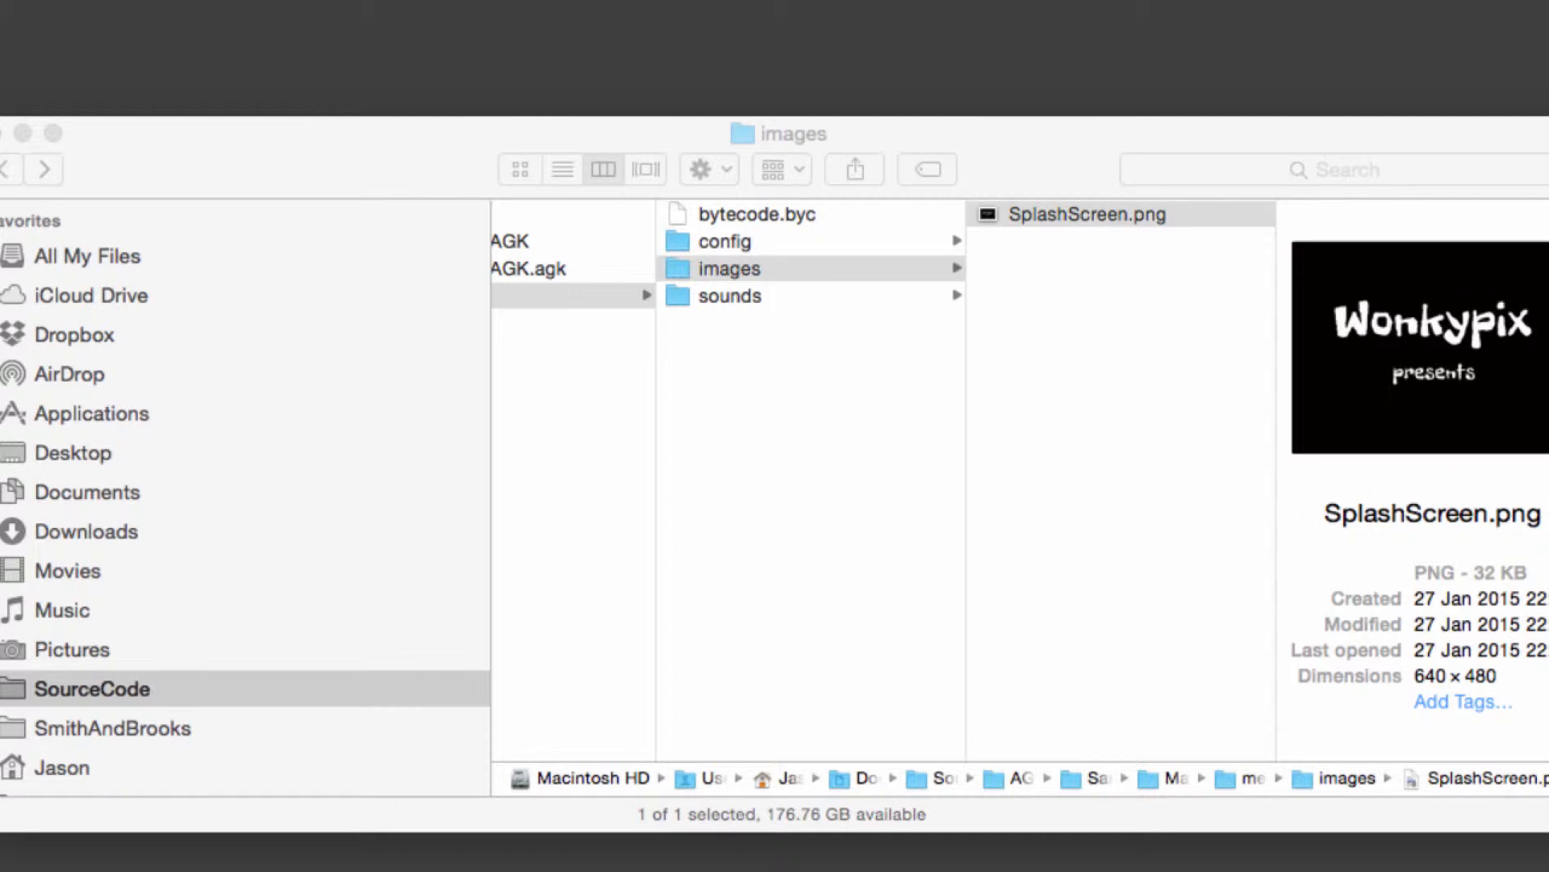
mouse_move(723, 284)
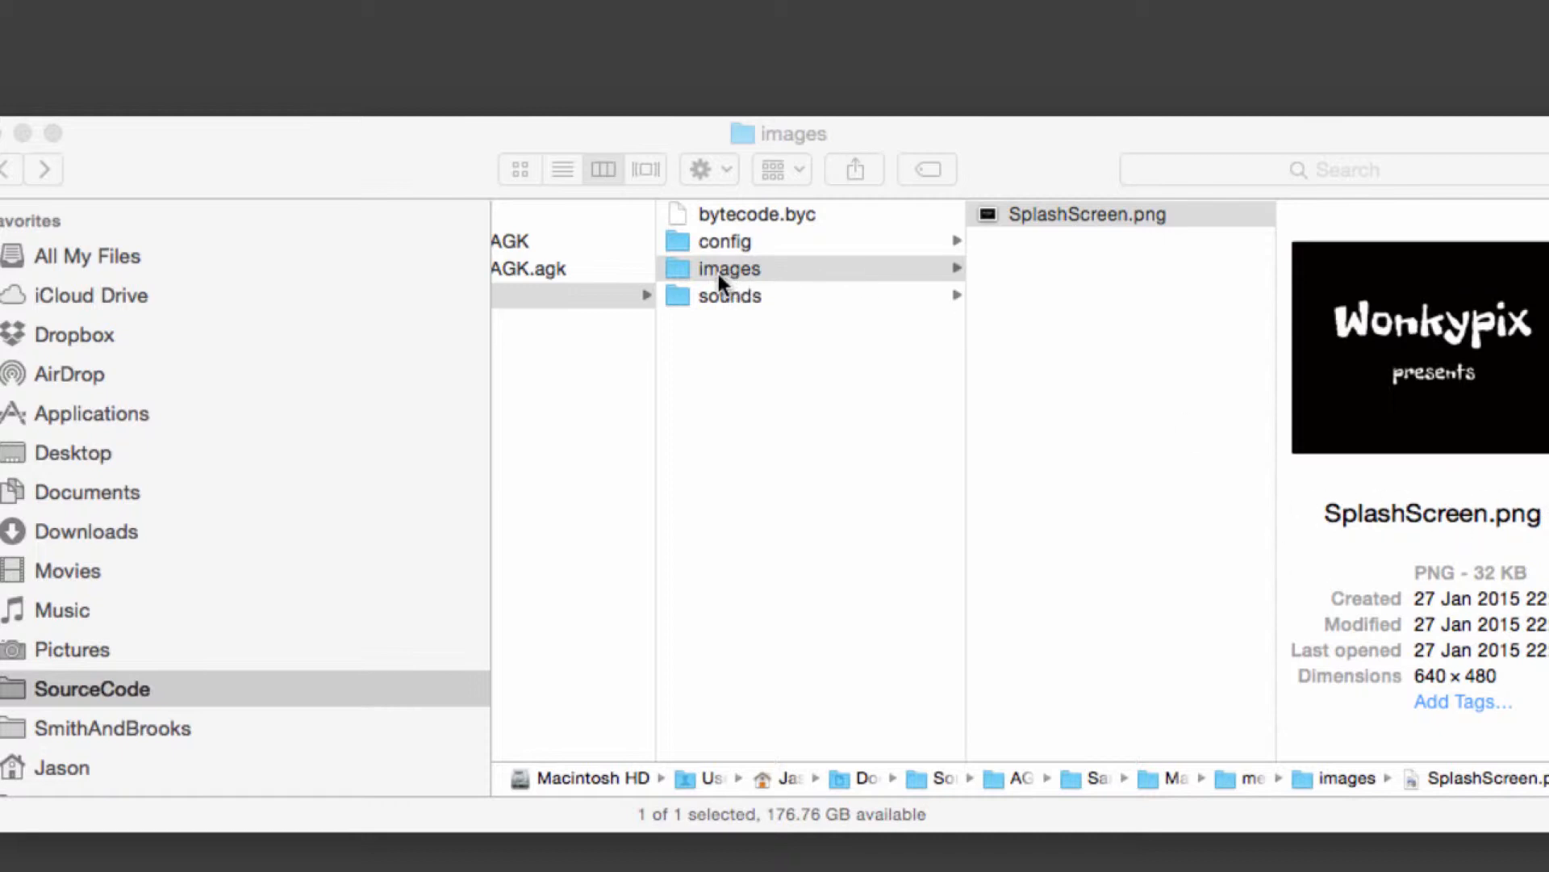
mouse_move(1508, 697)
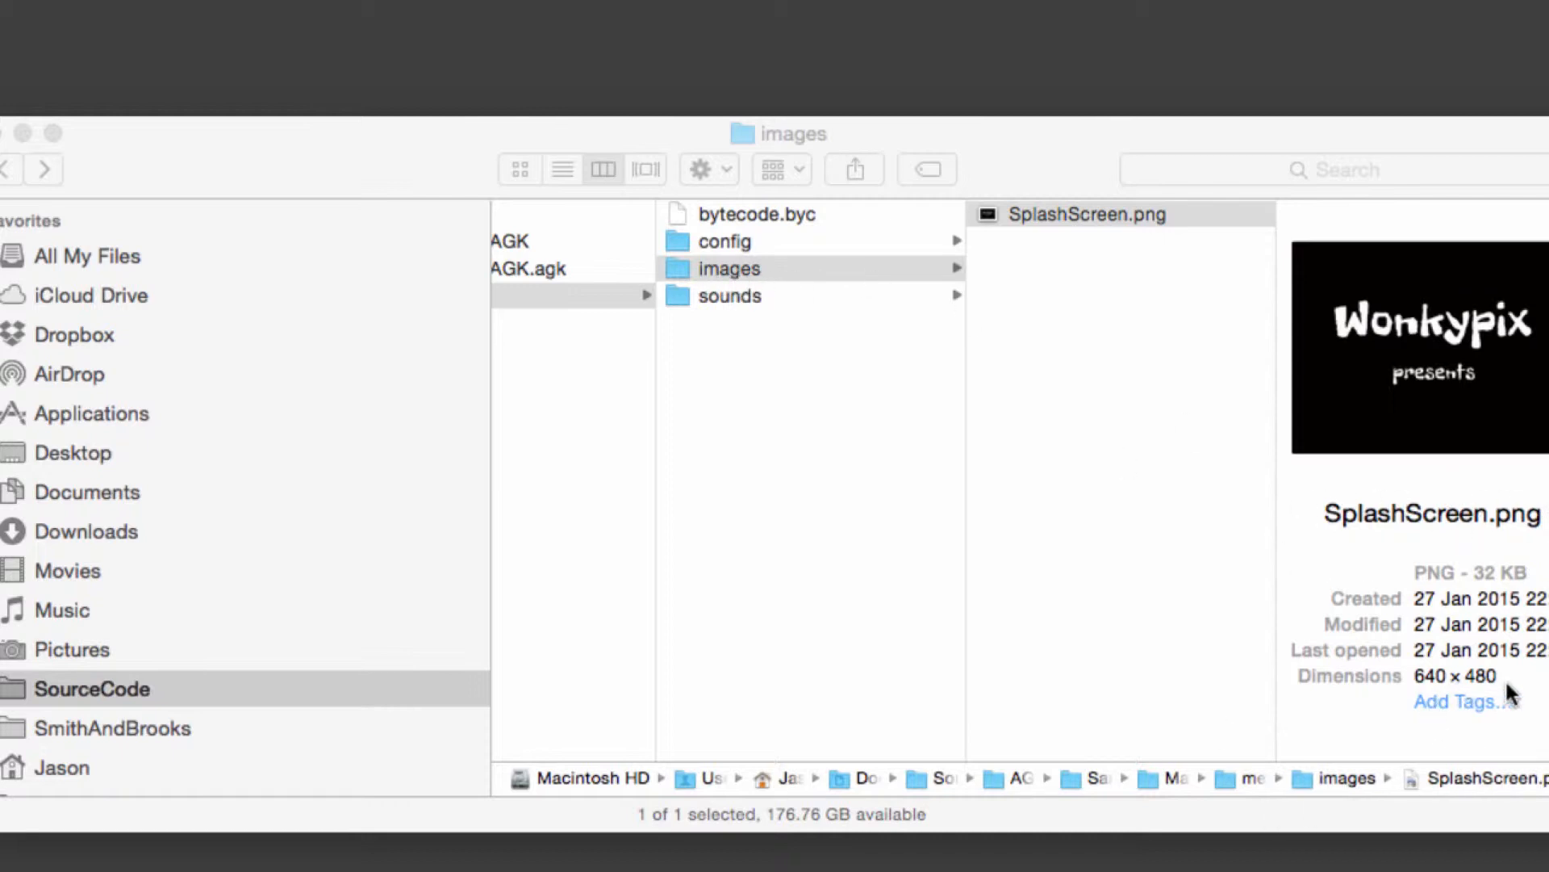
mouse_move(1388, 657)
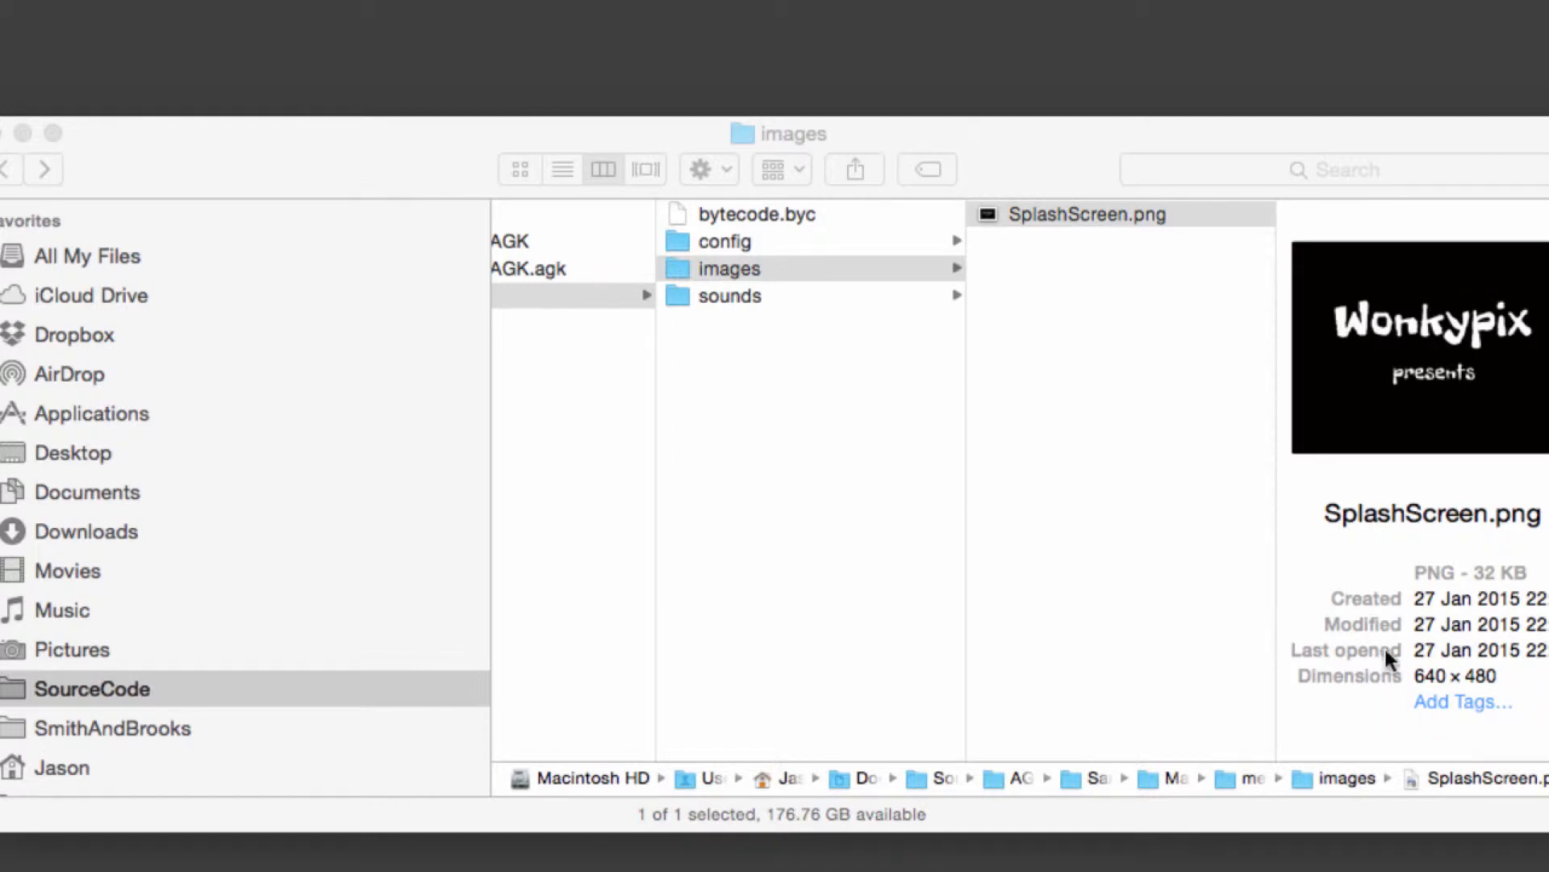
mouse_move(1458, 613)
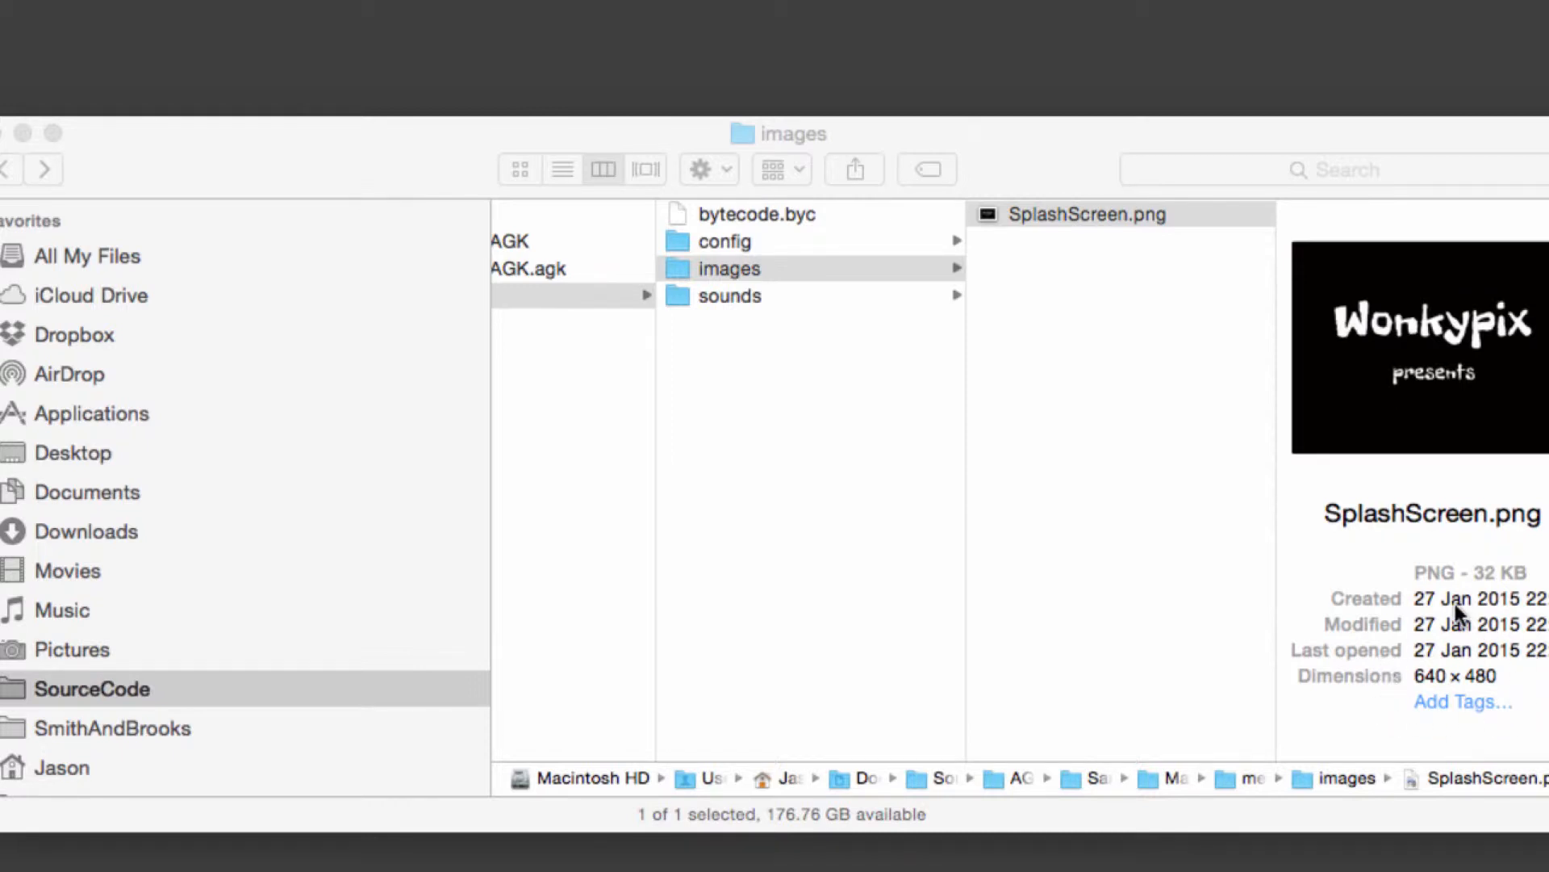
mouse_move(27, 371)
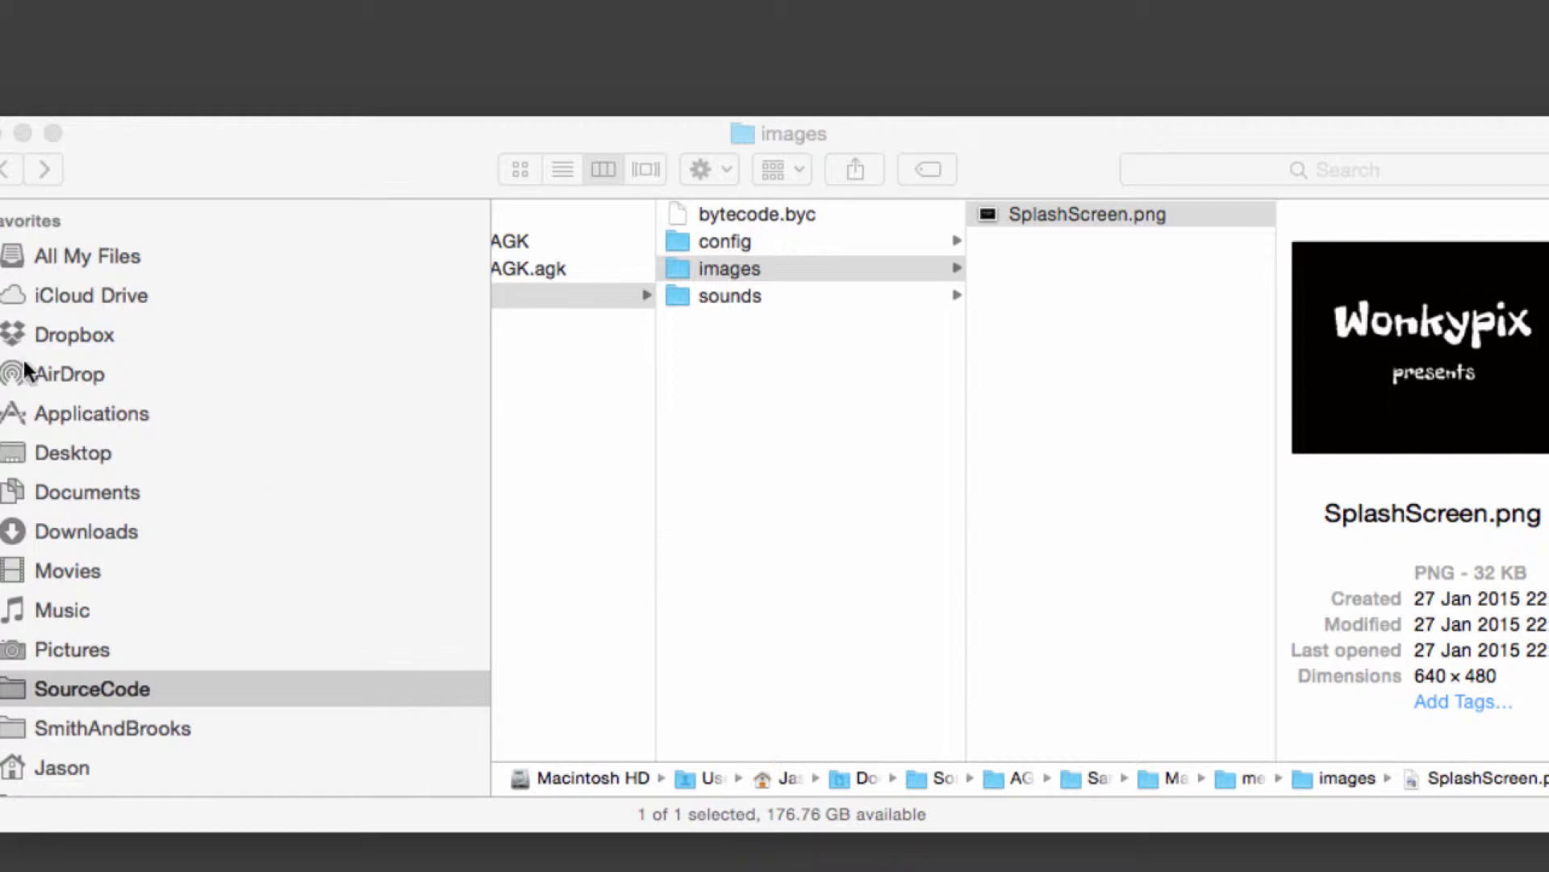
mouse_move(10, 139)
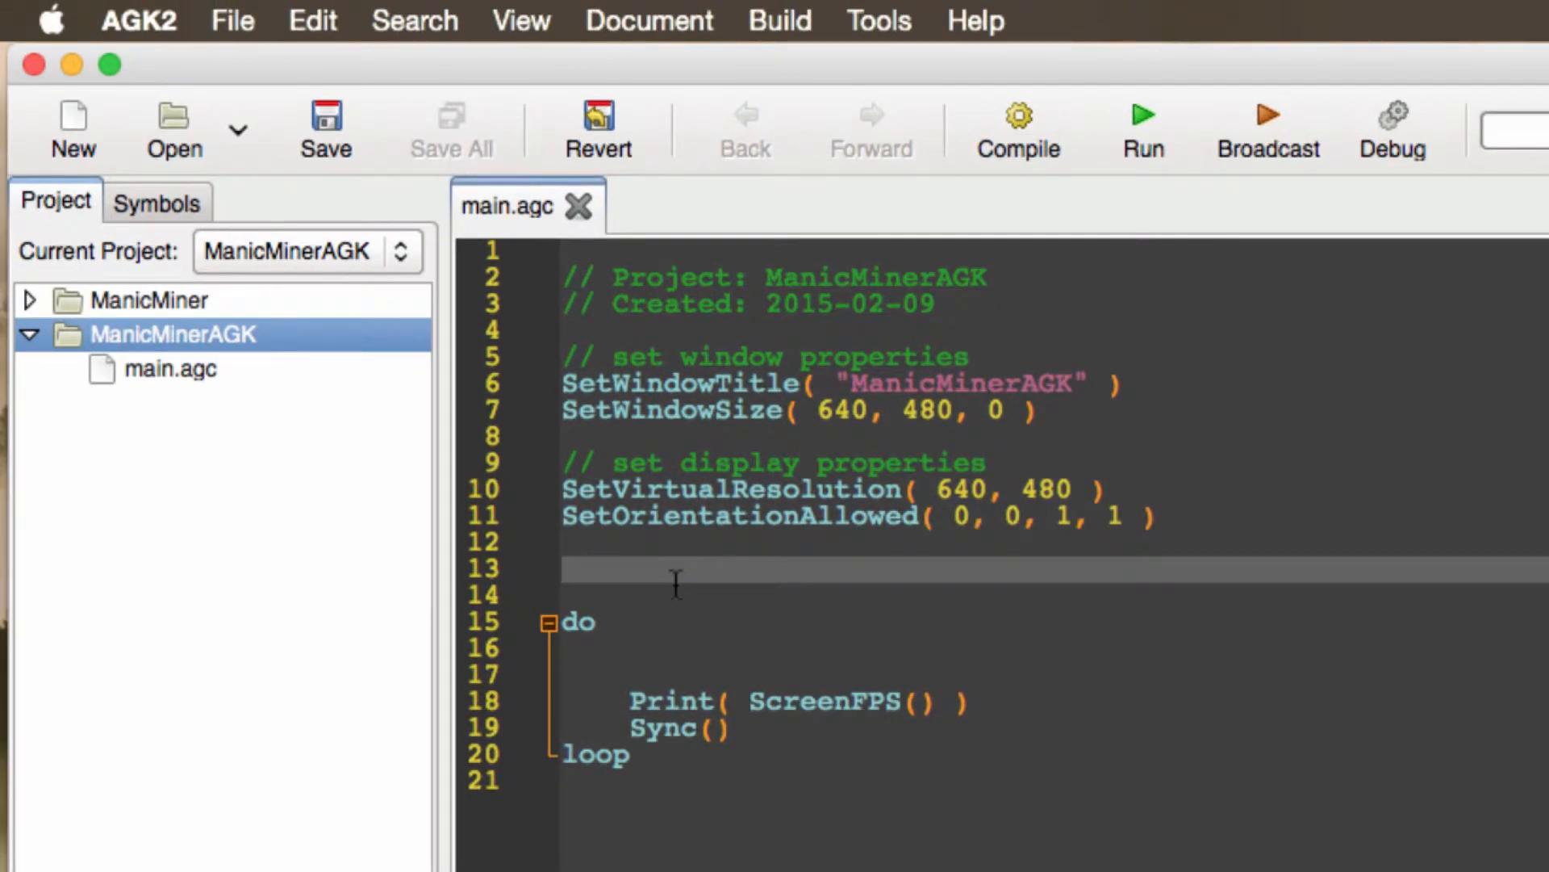
Paste the drawSplashScreen function after the loop and highlight its memory-clearing and SetBorderColor comments.
click(564, 571)
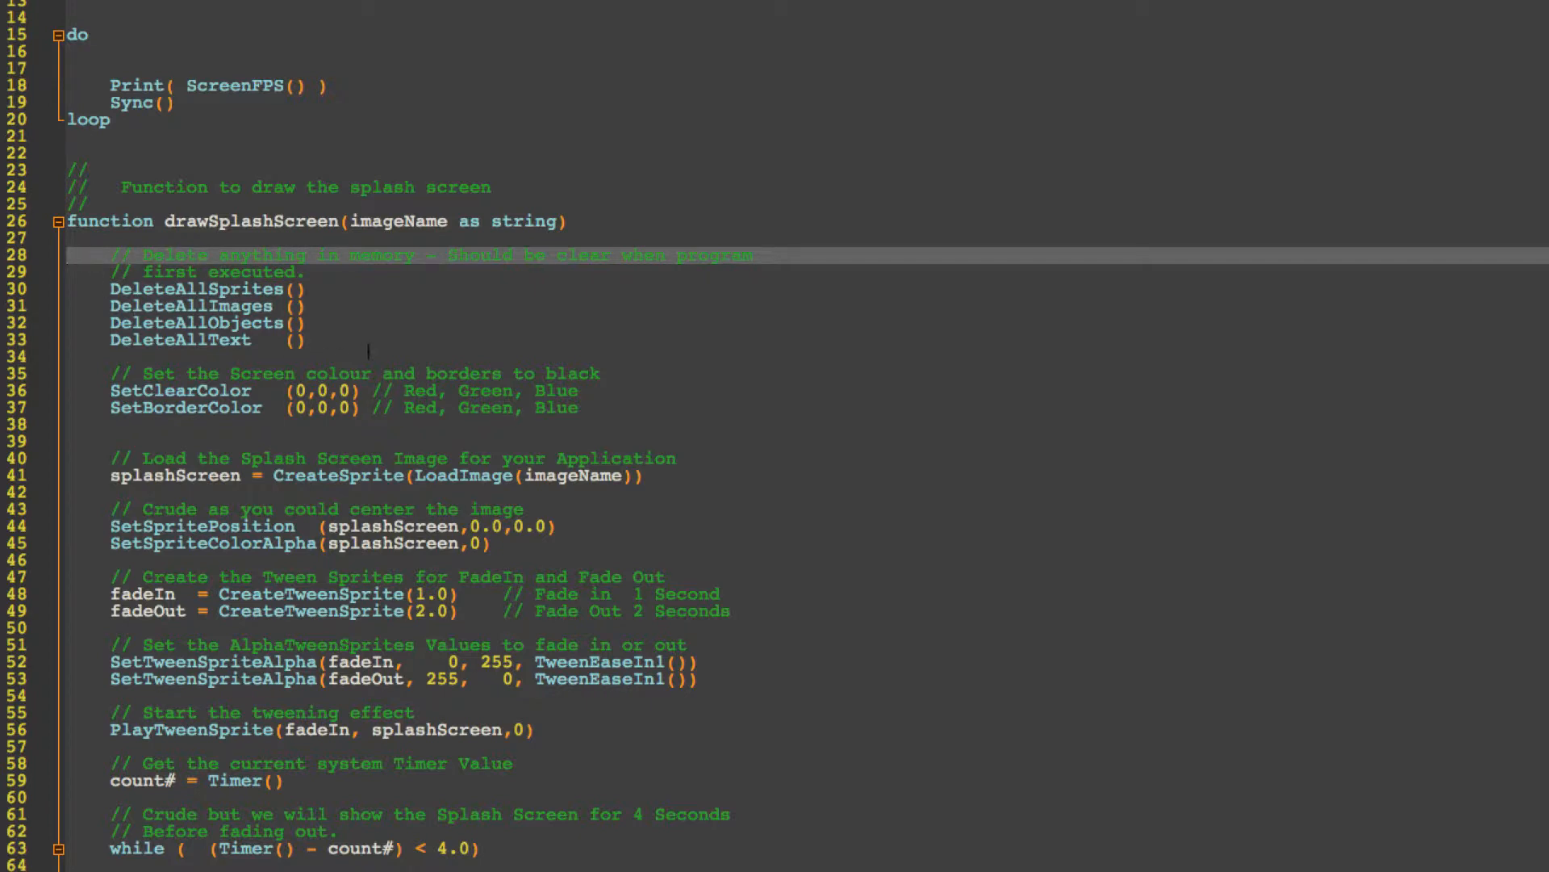
drag(108, 255, 307, 341)
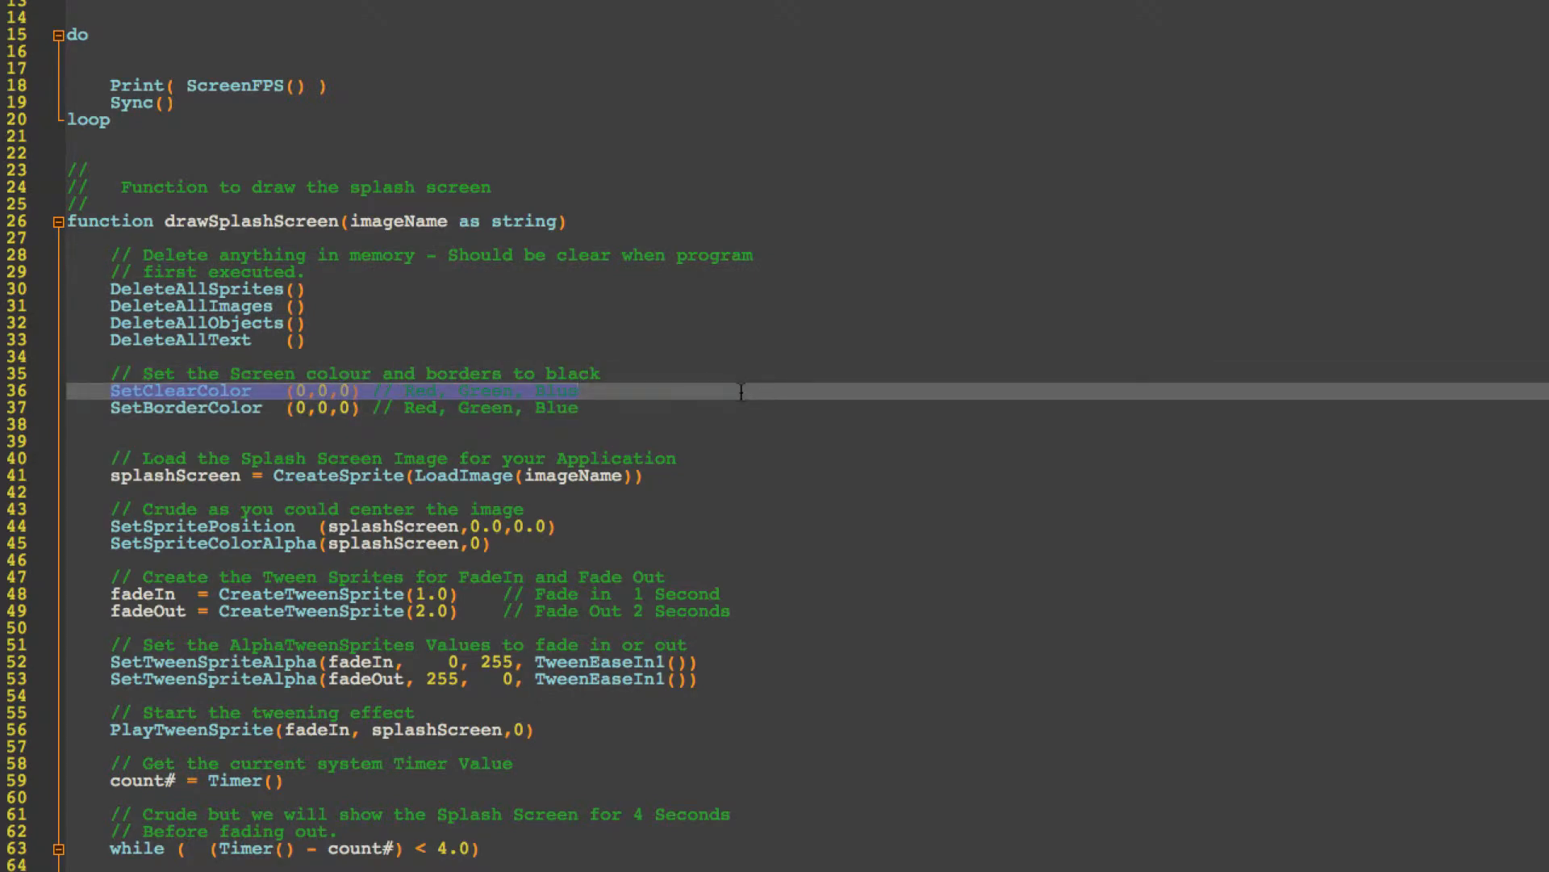
mouse_move(335, 406)
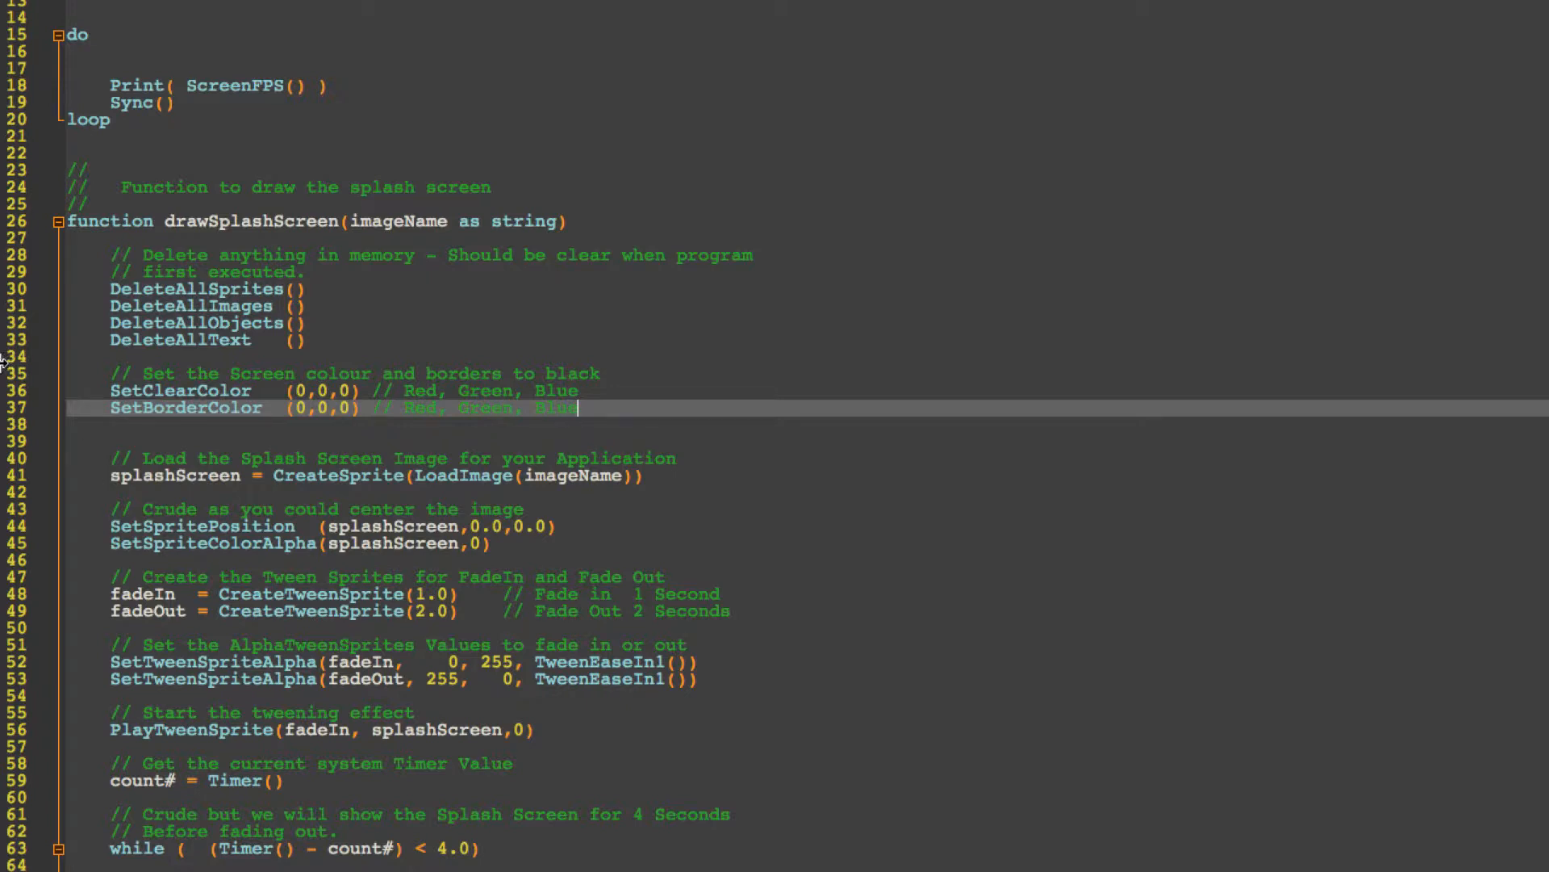
double_click(184, 409)
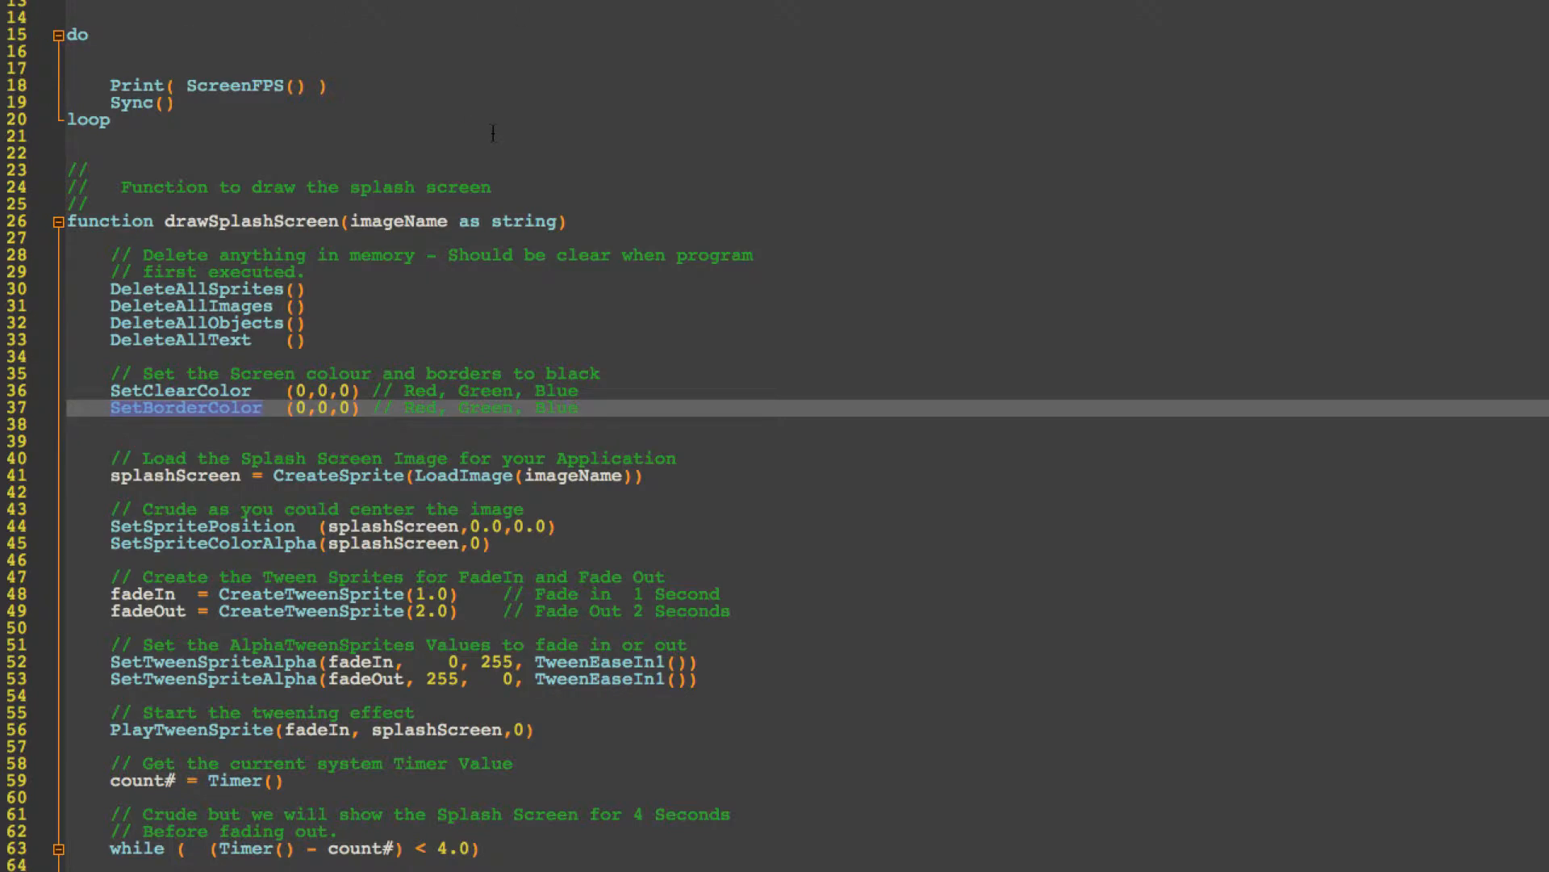
scroll(down, 3)
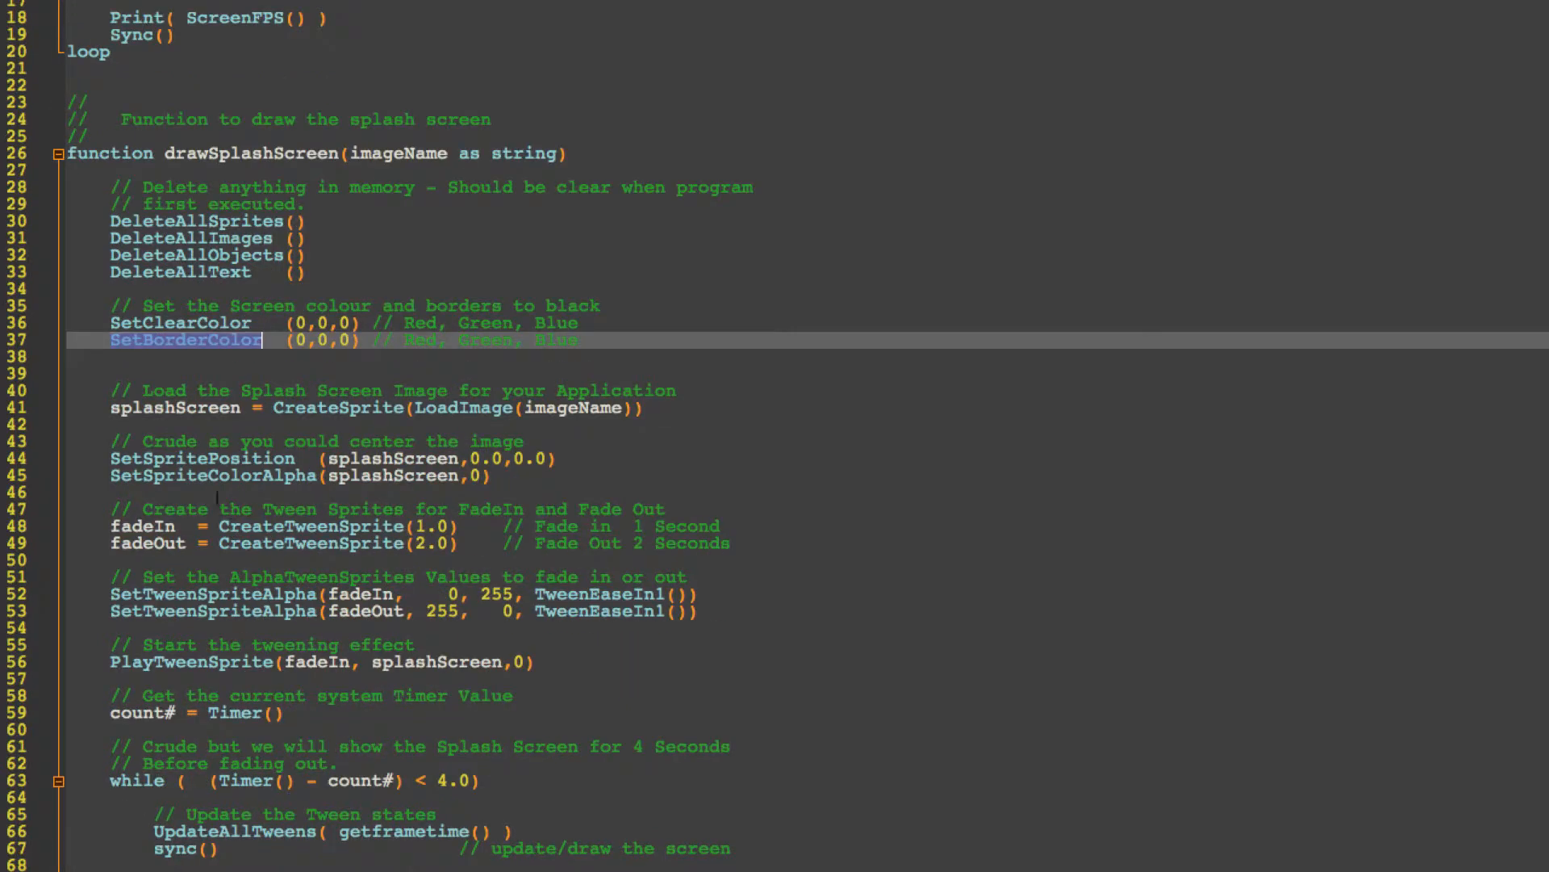
click(154, 407)
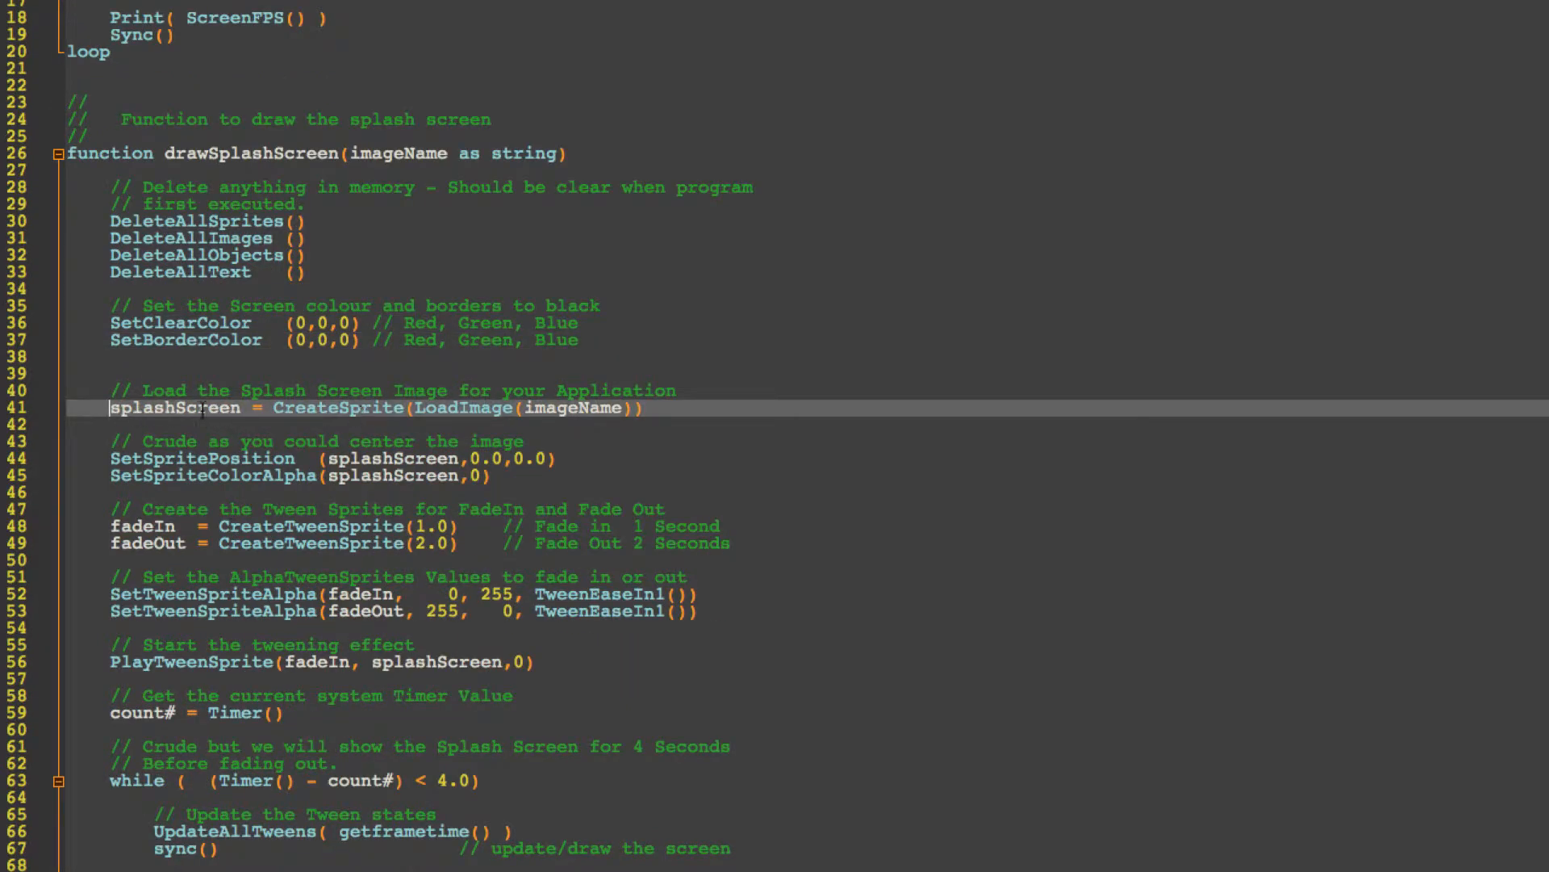
double_click(176, 407)
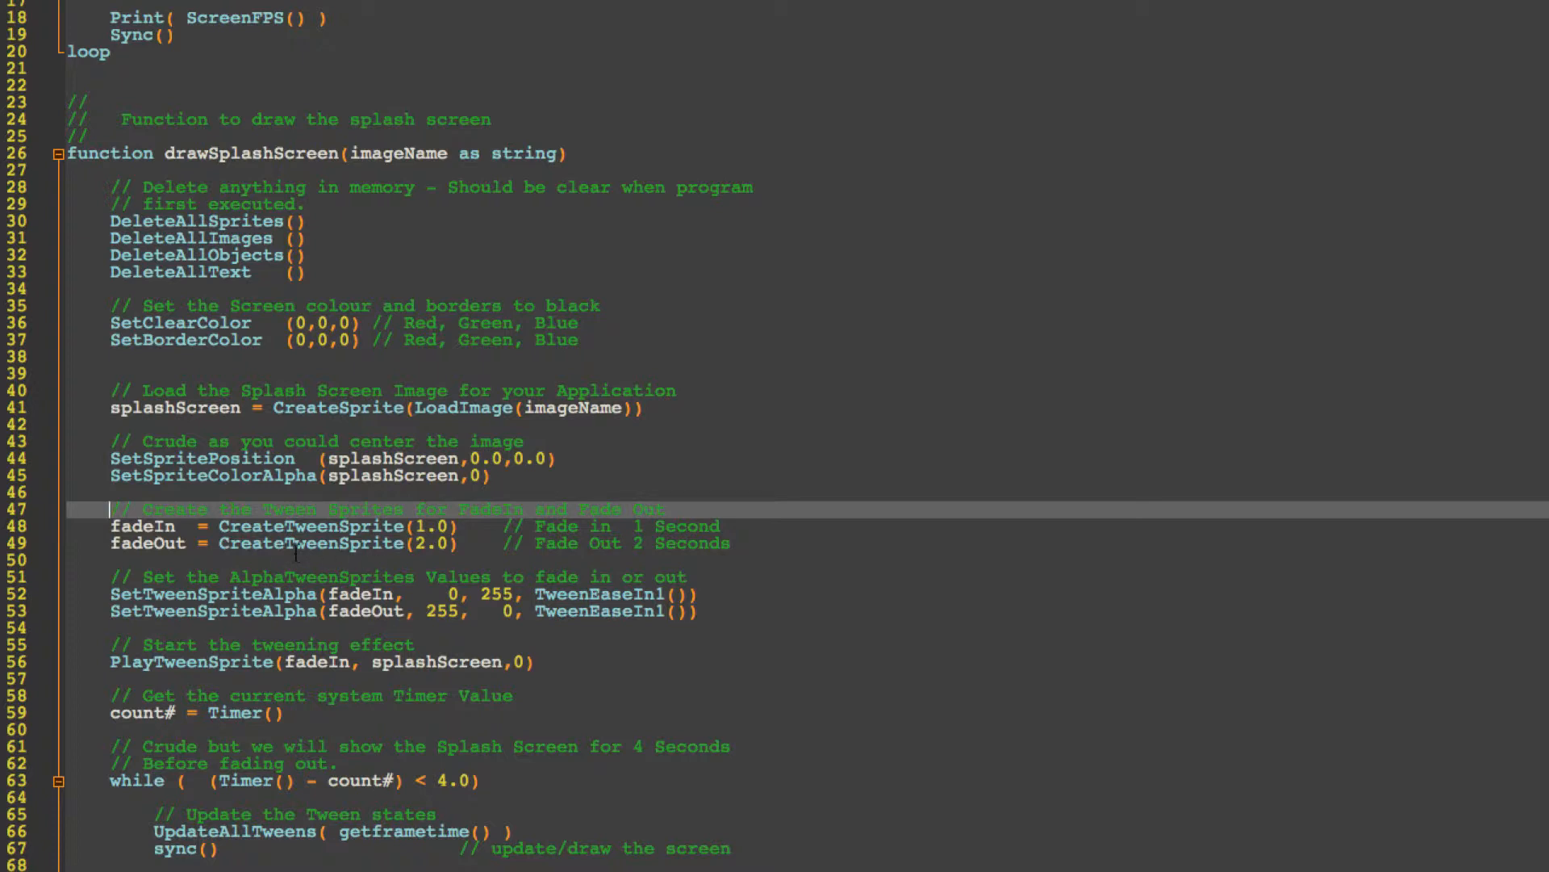
click(450, 525)
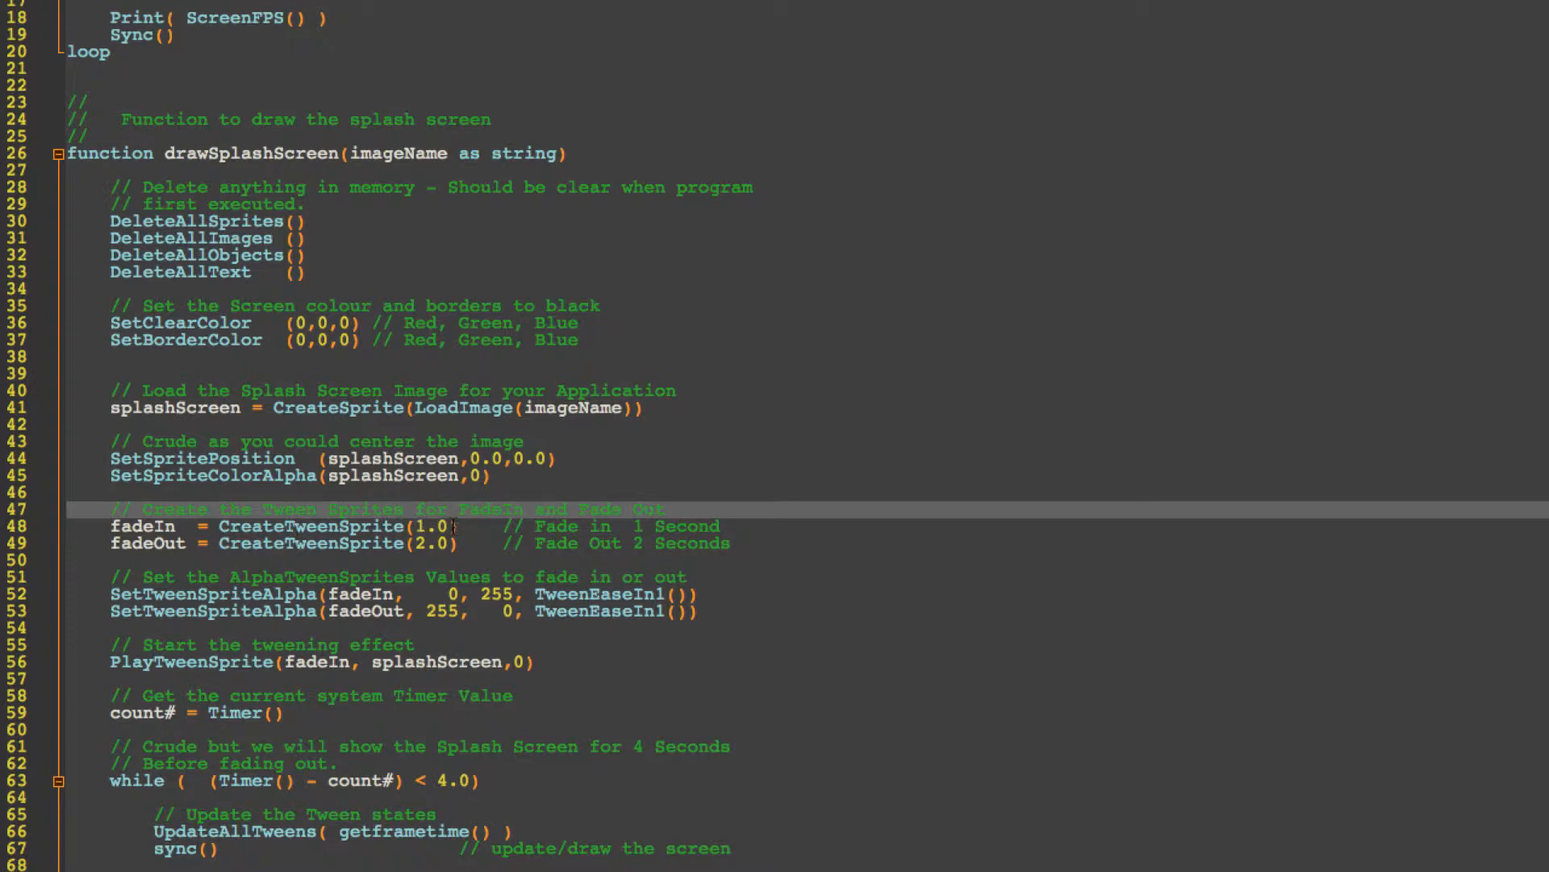
click(434, 526)
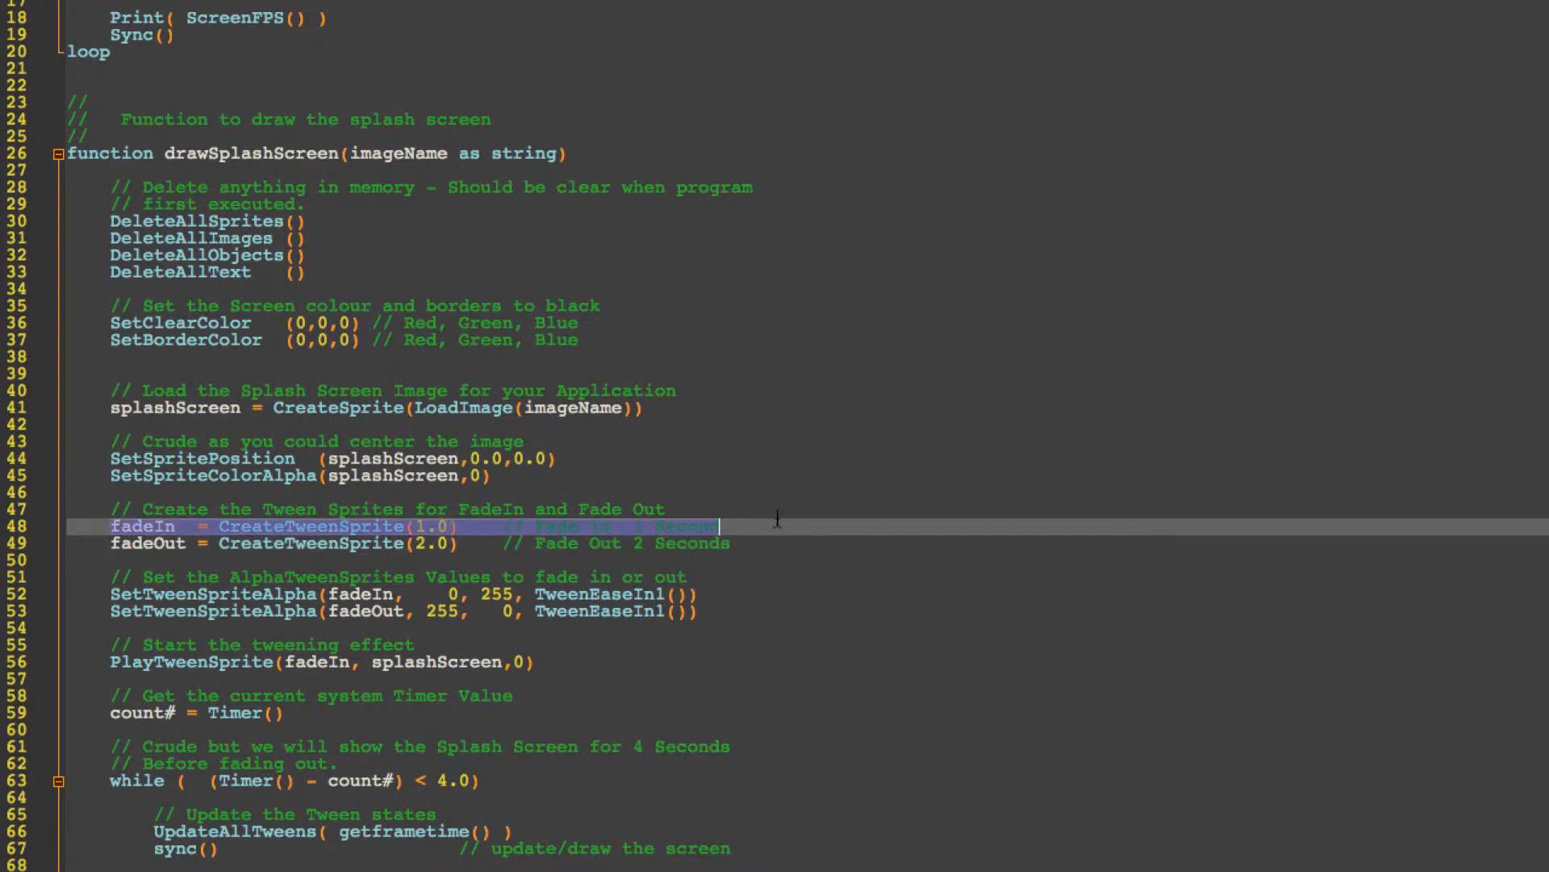
click(843, 542)
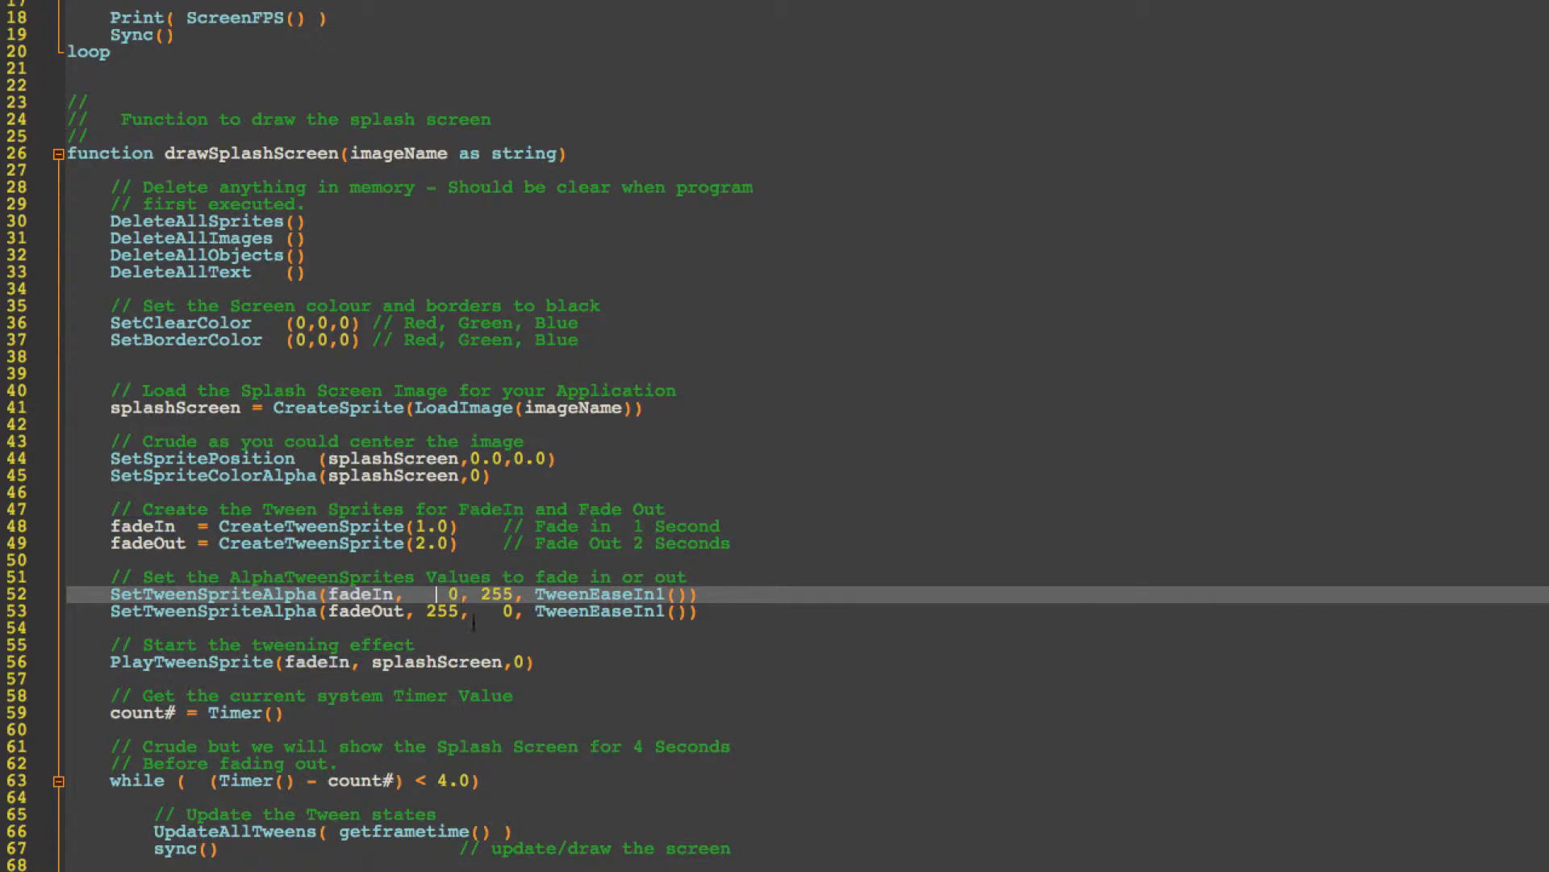
double_click(495, 594)
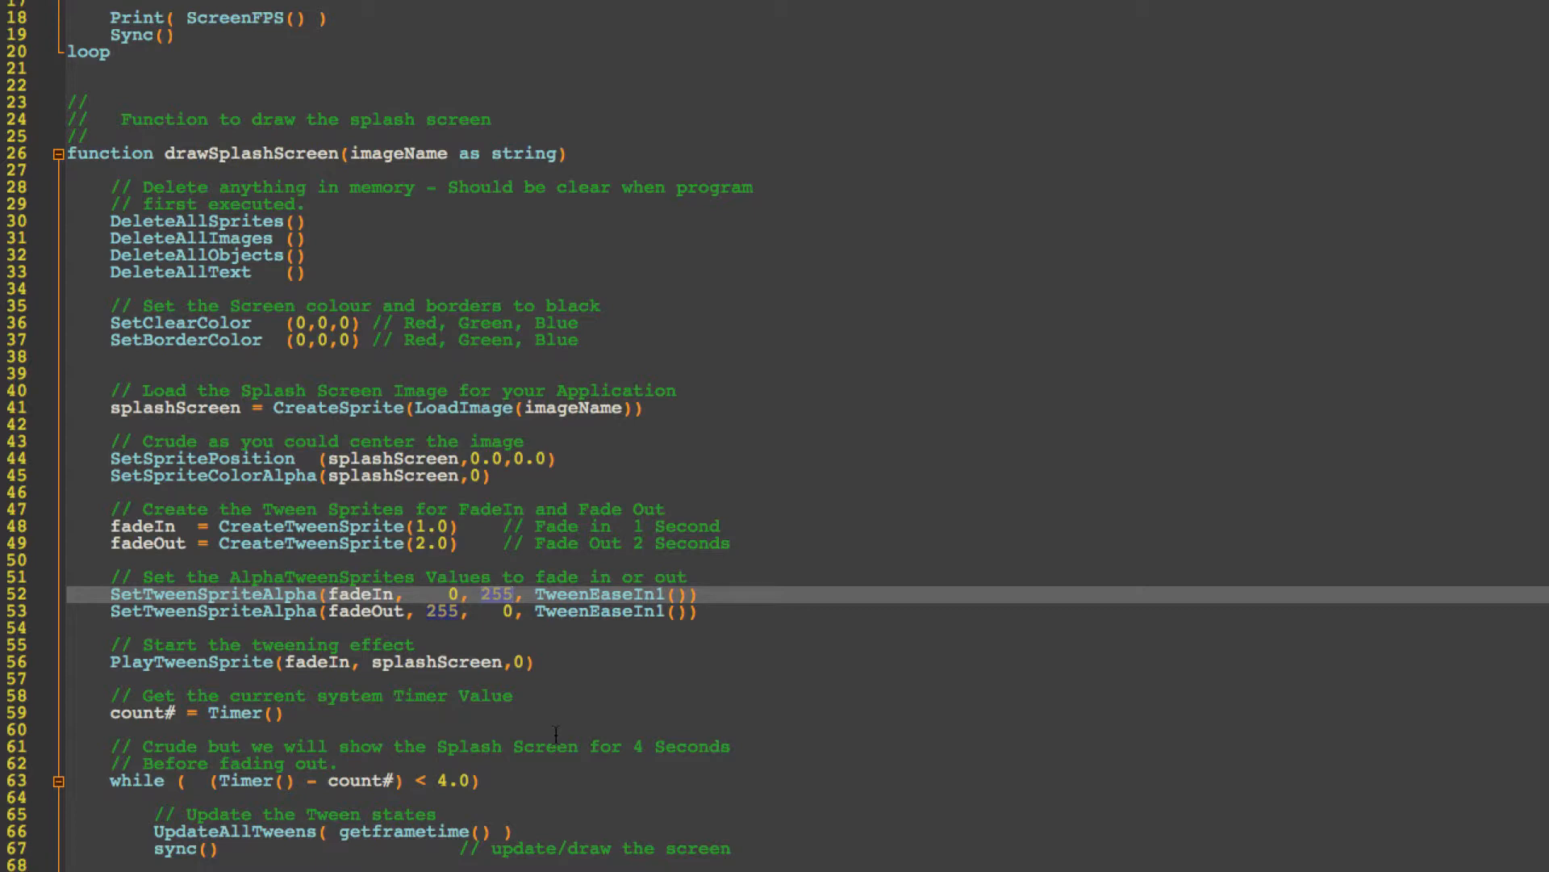
double_click(601, 594)
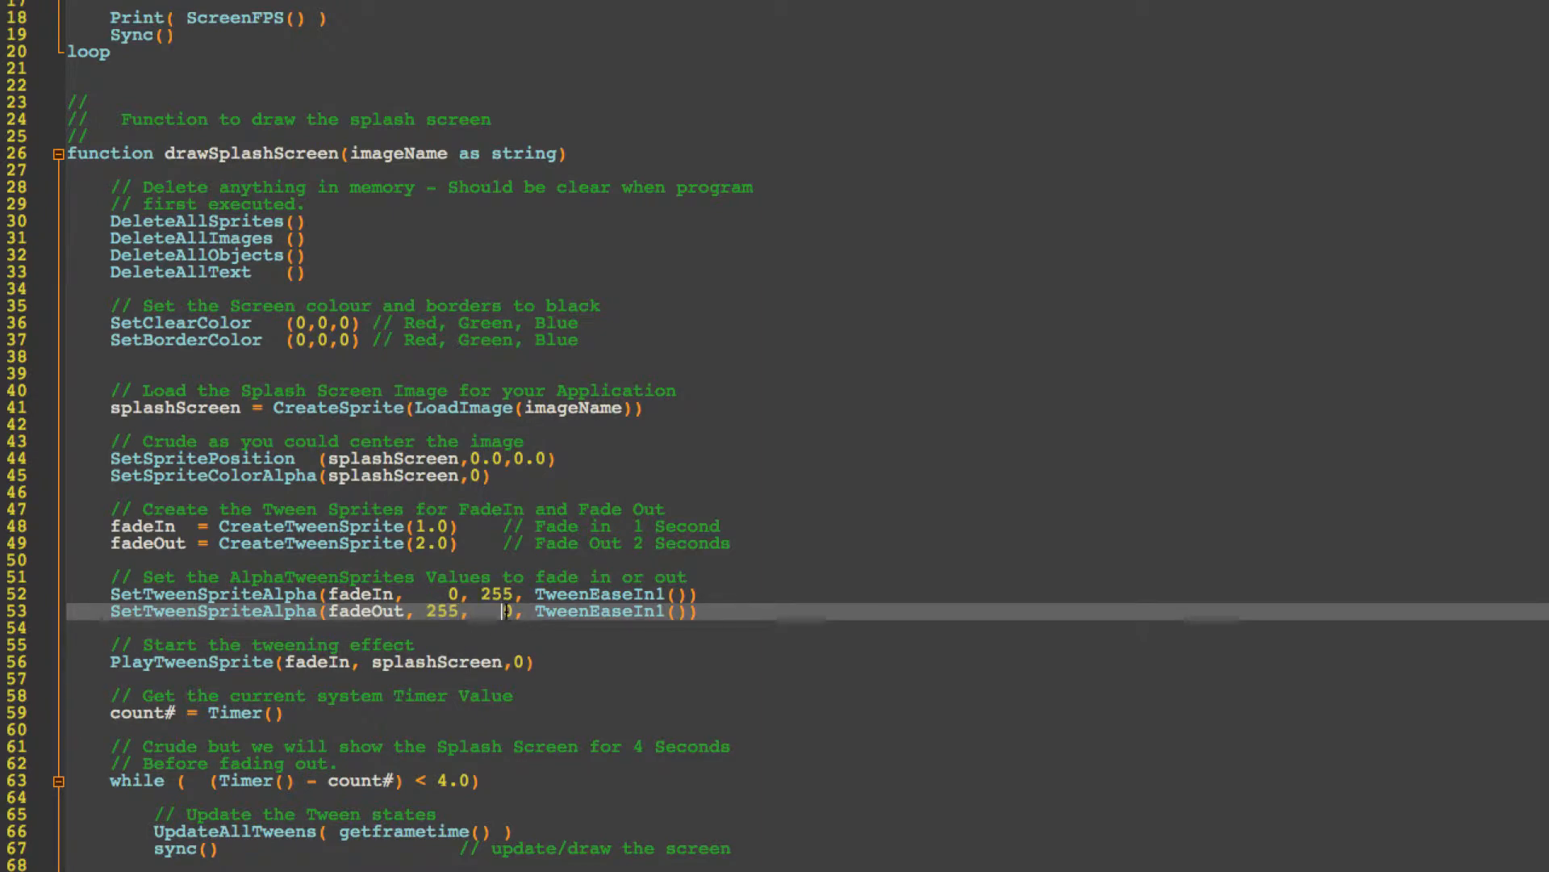
text(0)
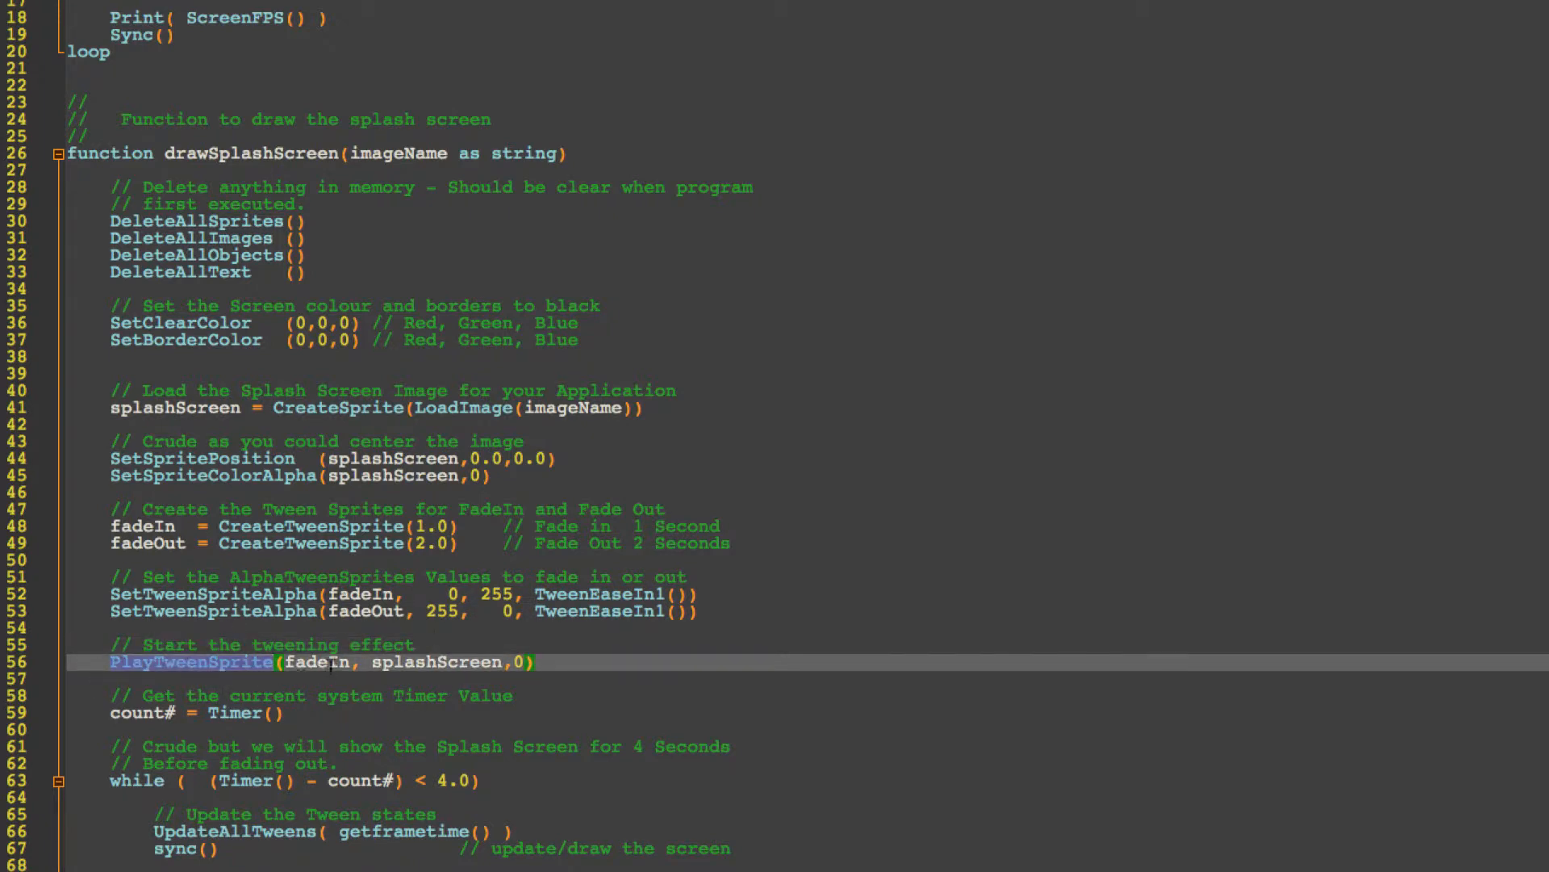
scroll(down, 3)
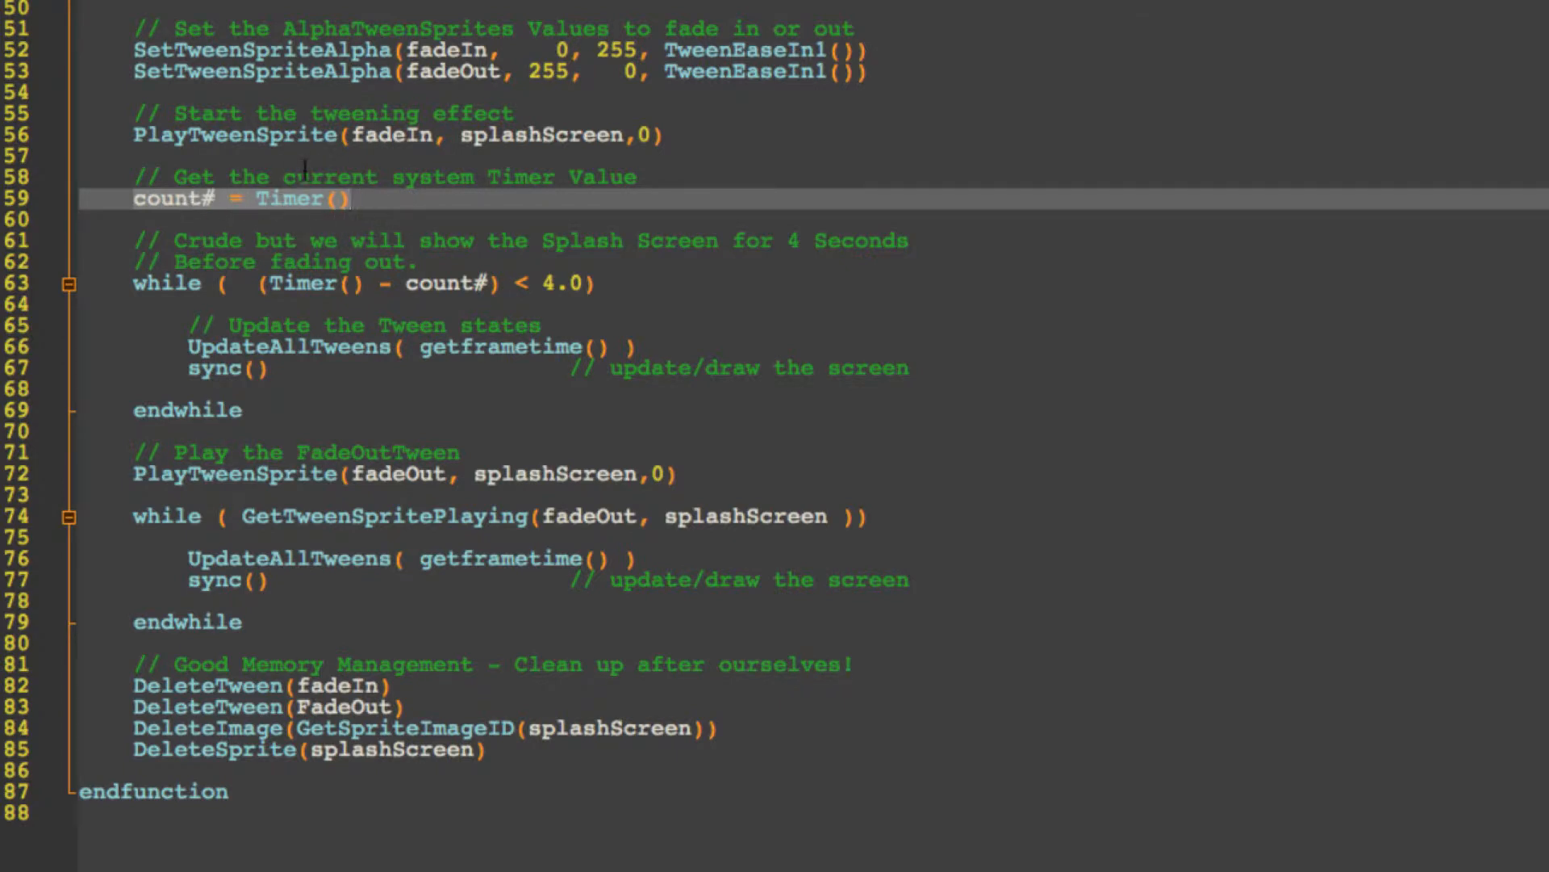
mouse_move(281, 168)
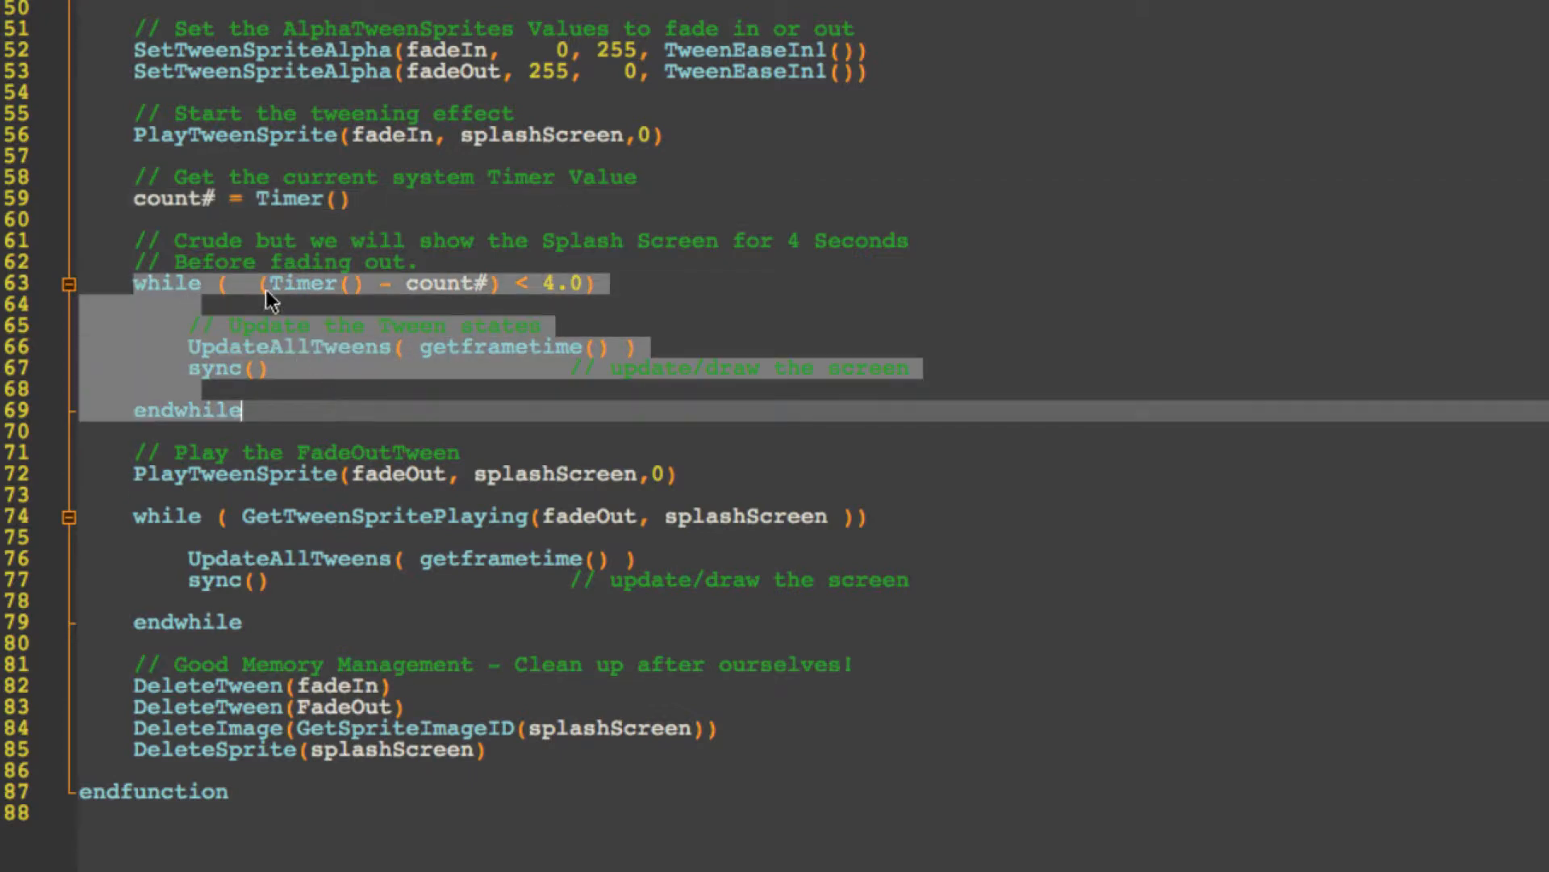
mouse_move(396, 294)
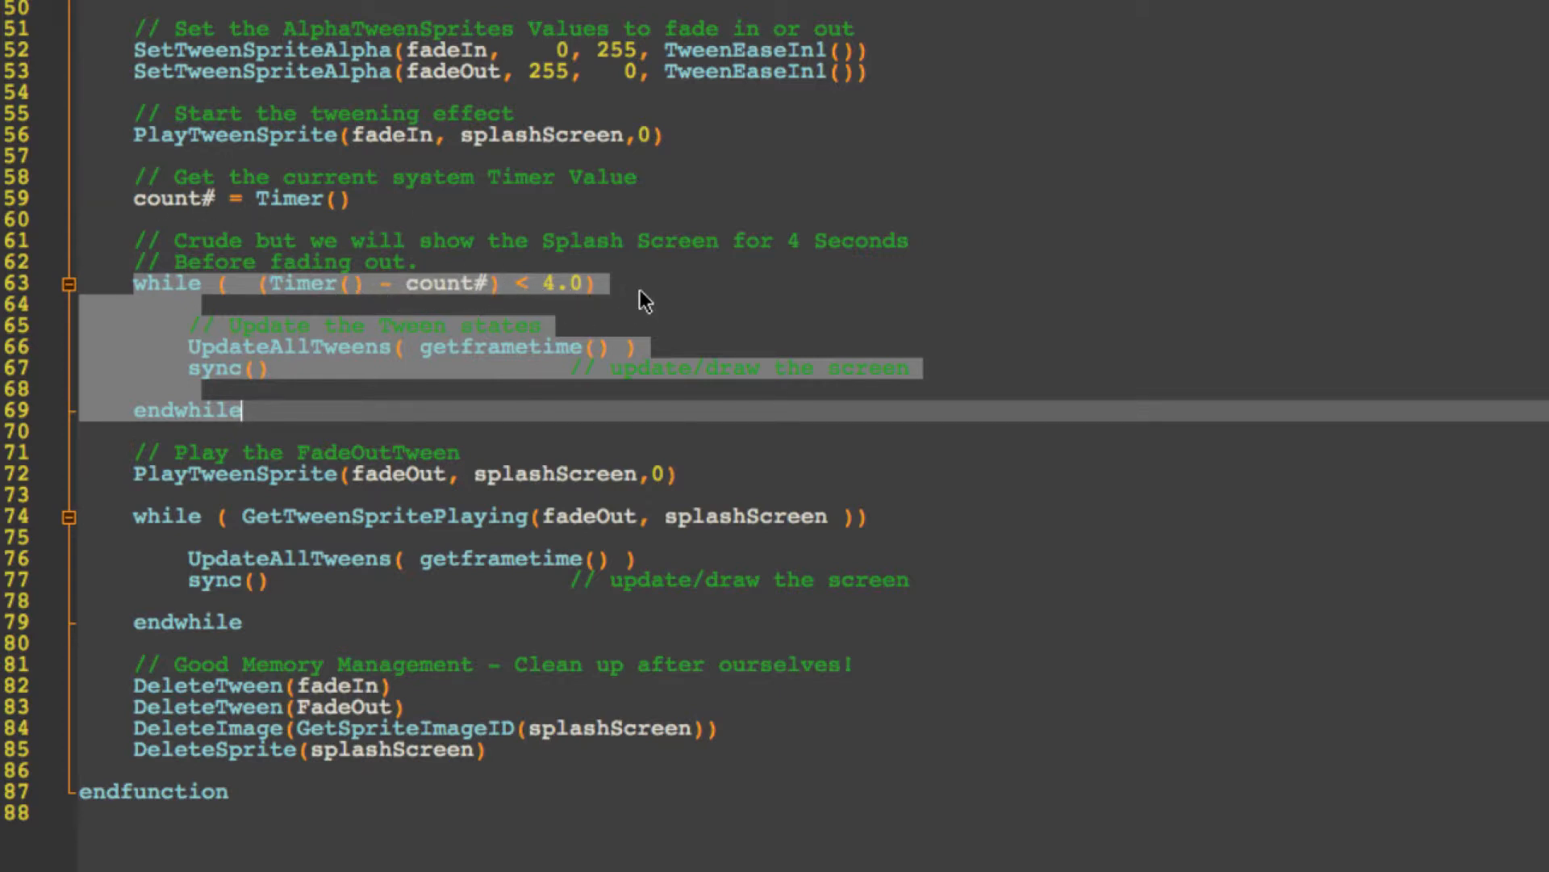
click(593, 284)
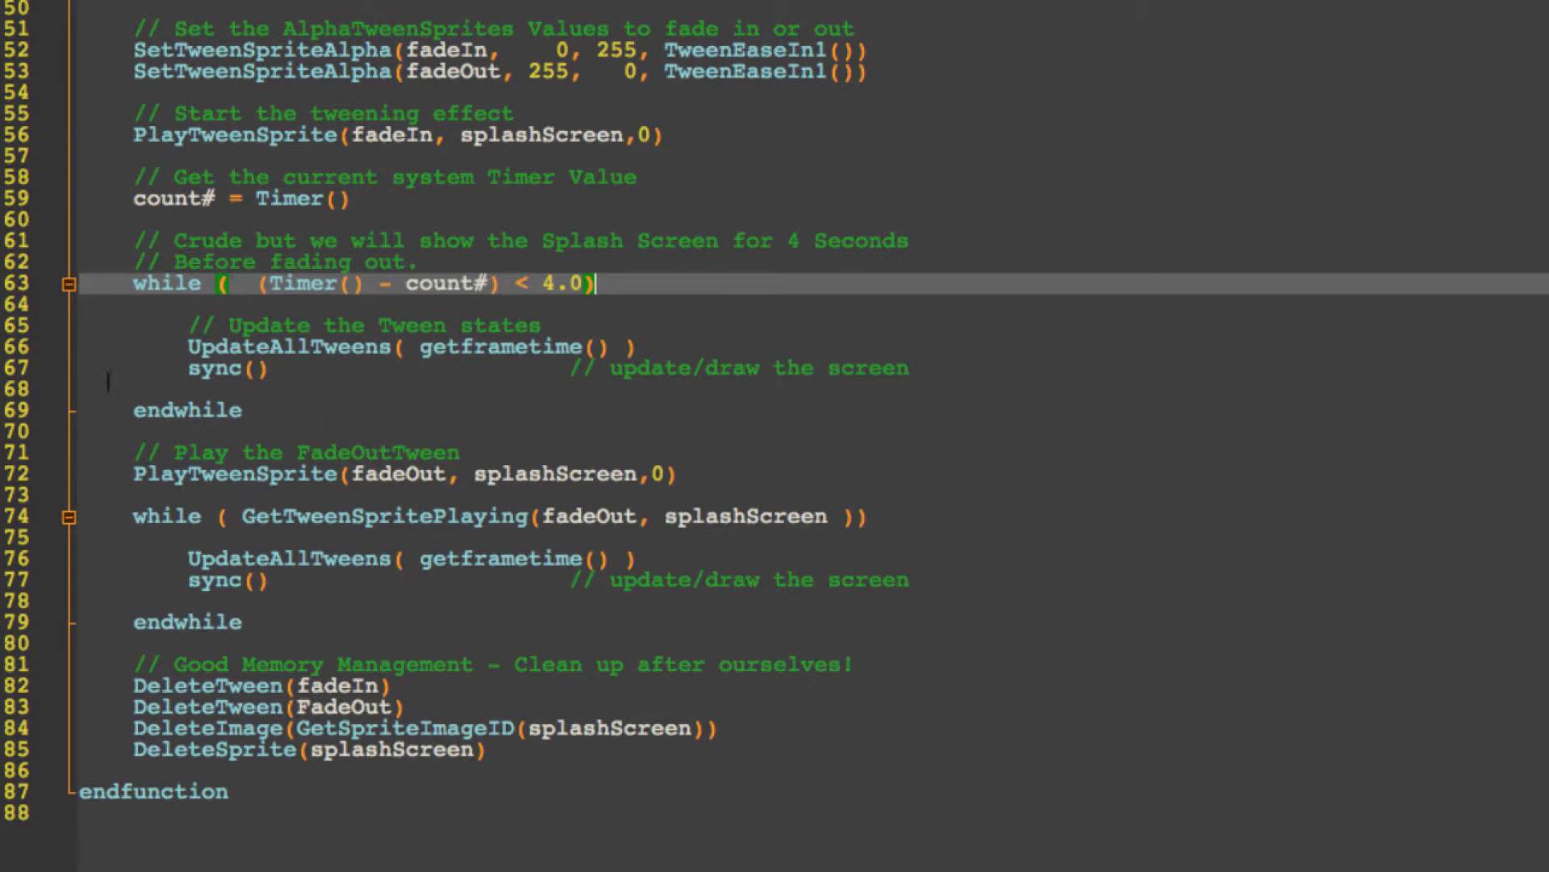
click(721, 346)
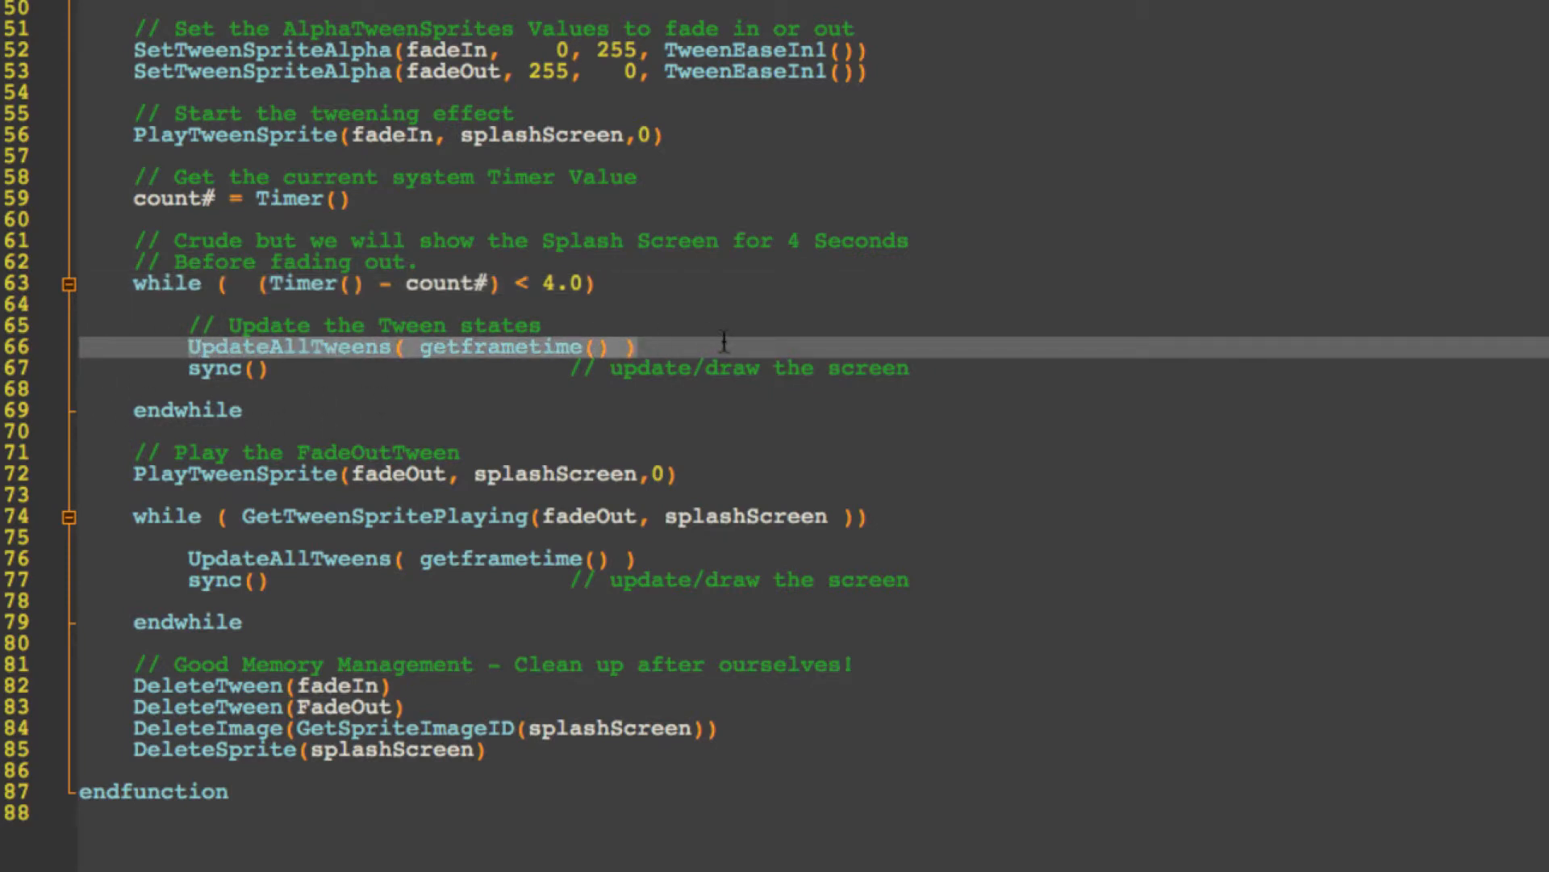
mouse_move(355, 355)
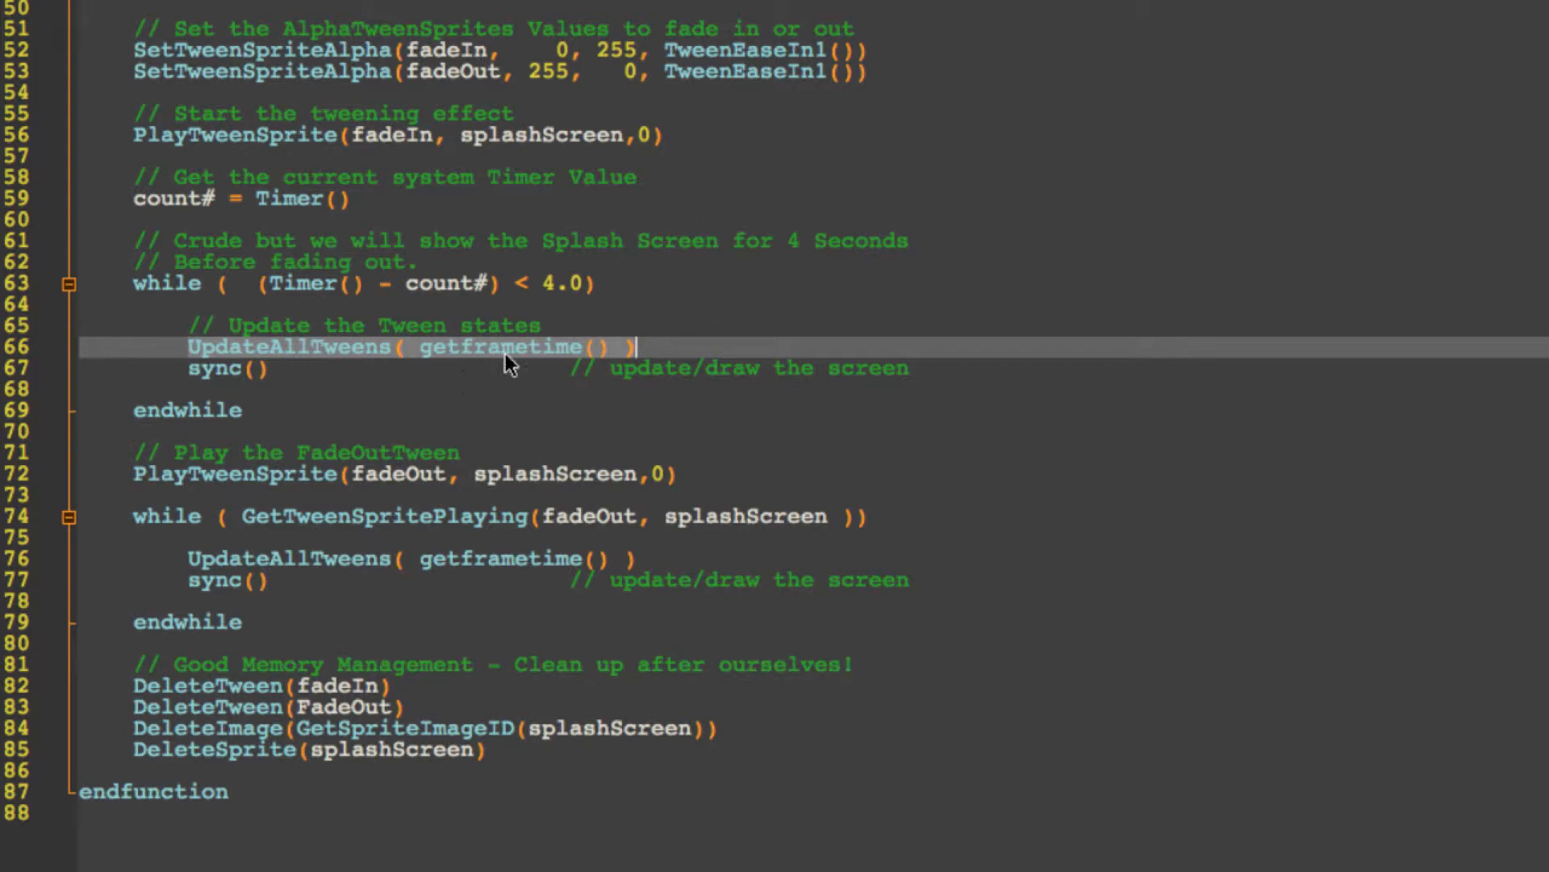
double_click(499, 347)
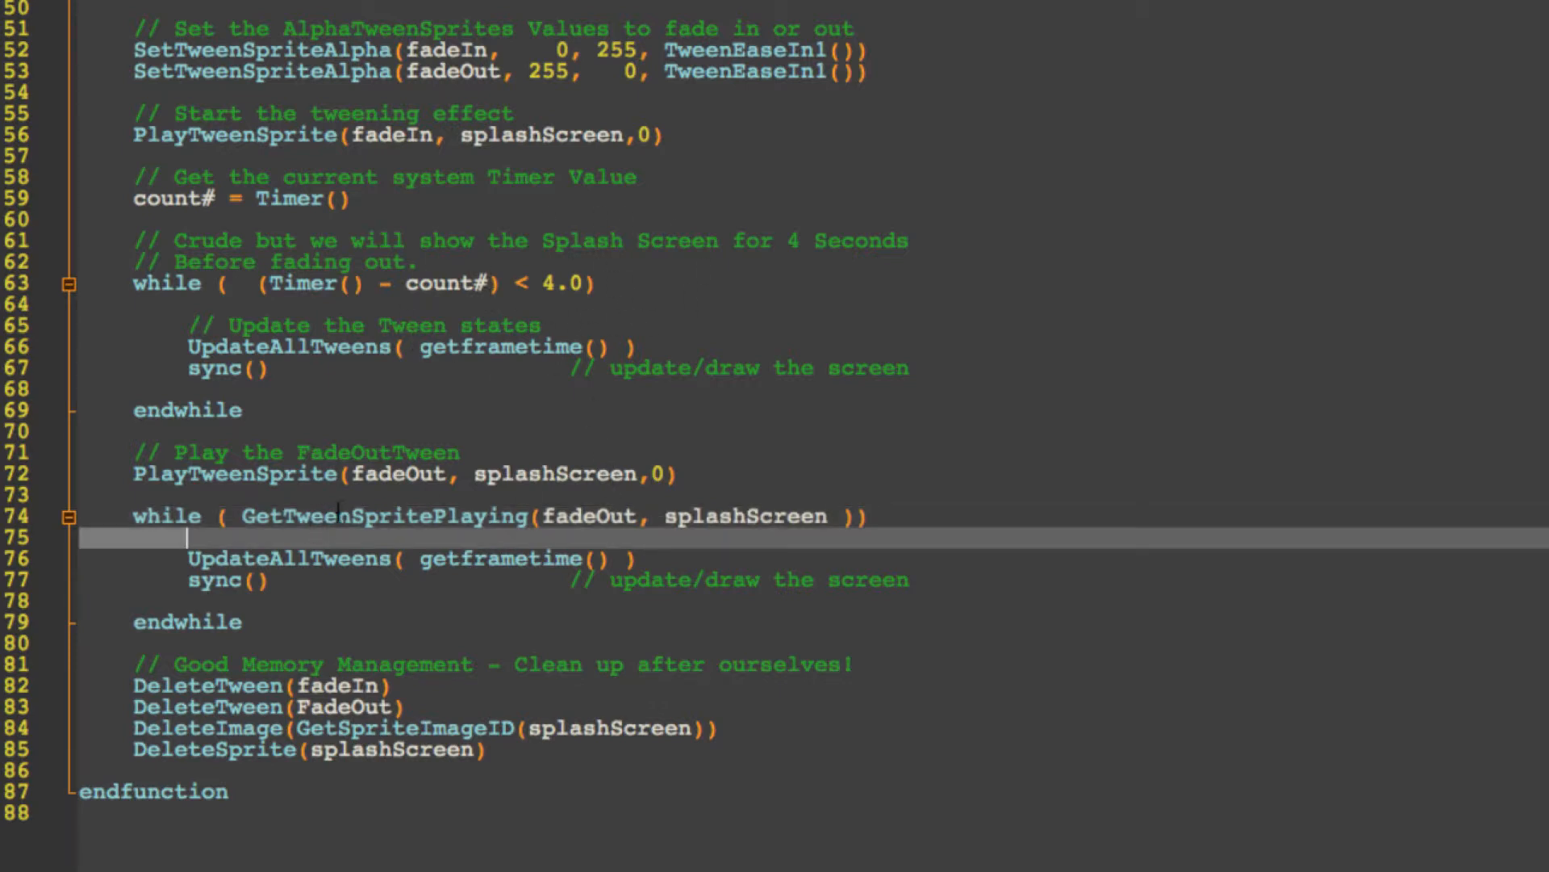
double_click(384, 516)
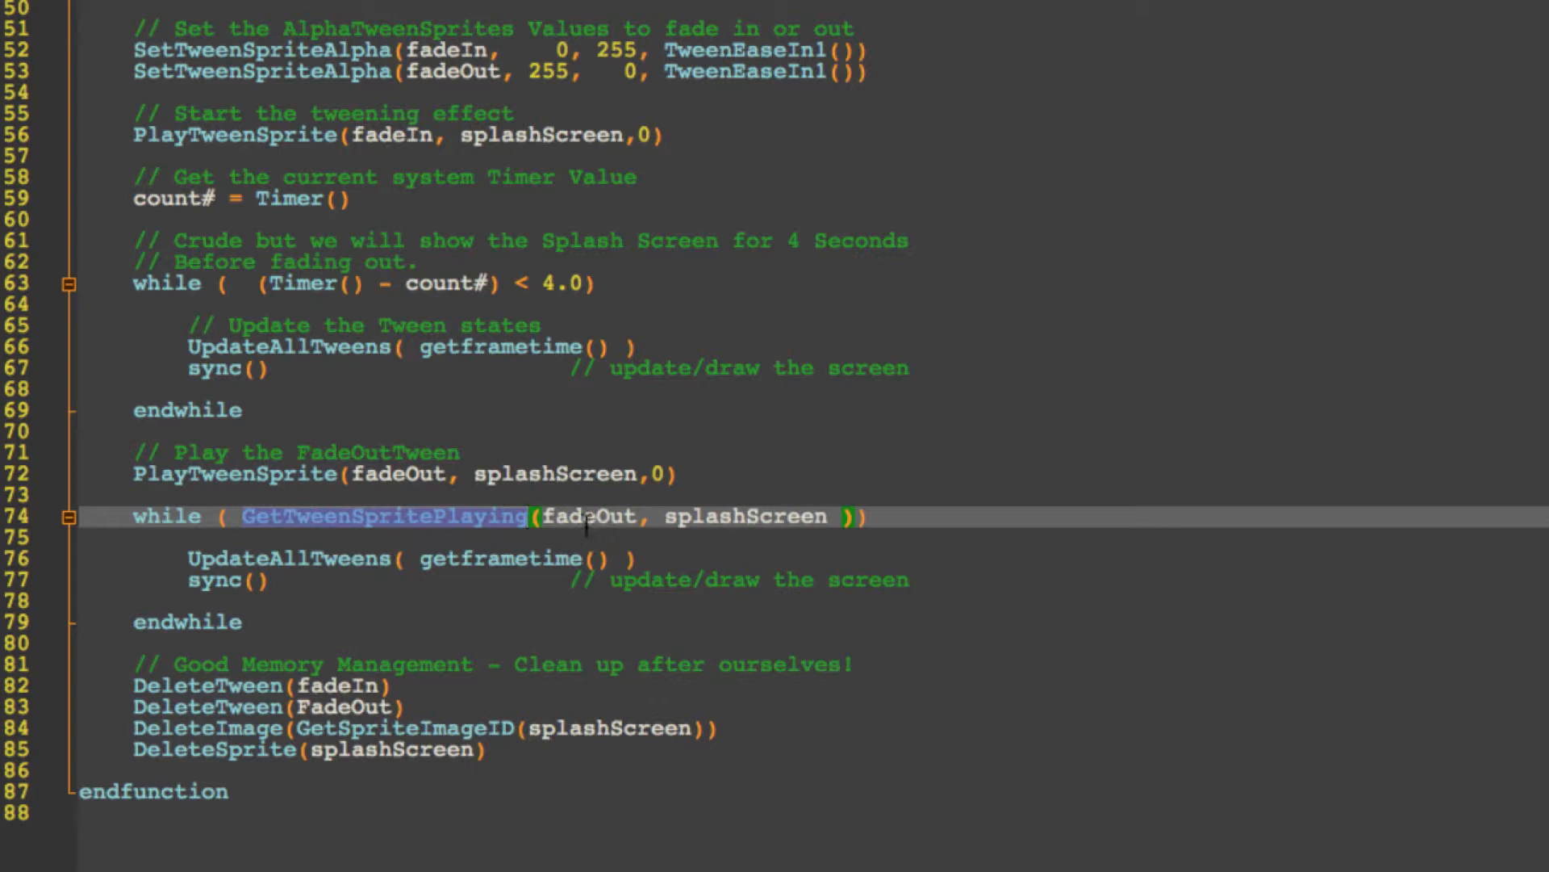
double_click(741, 516)
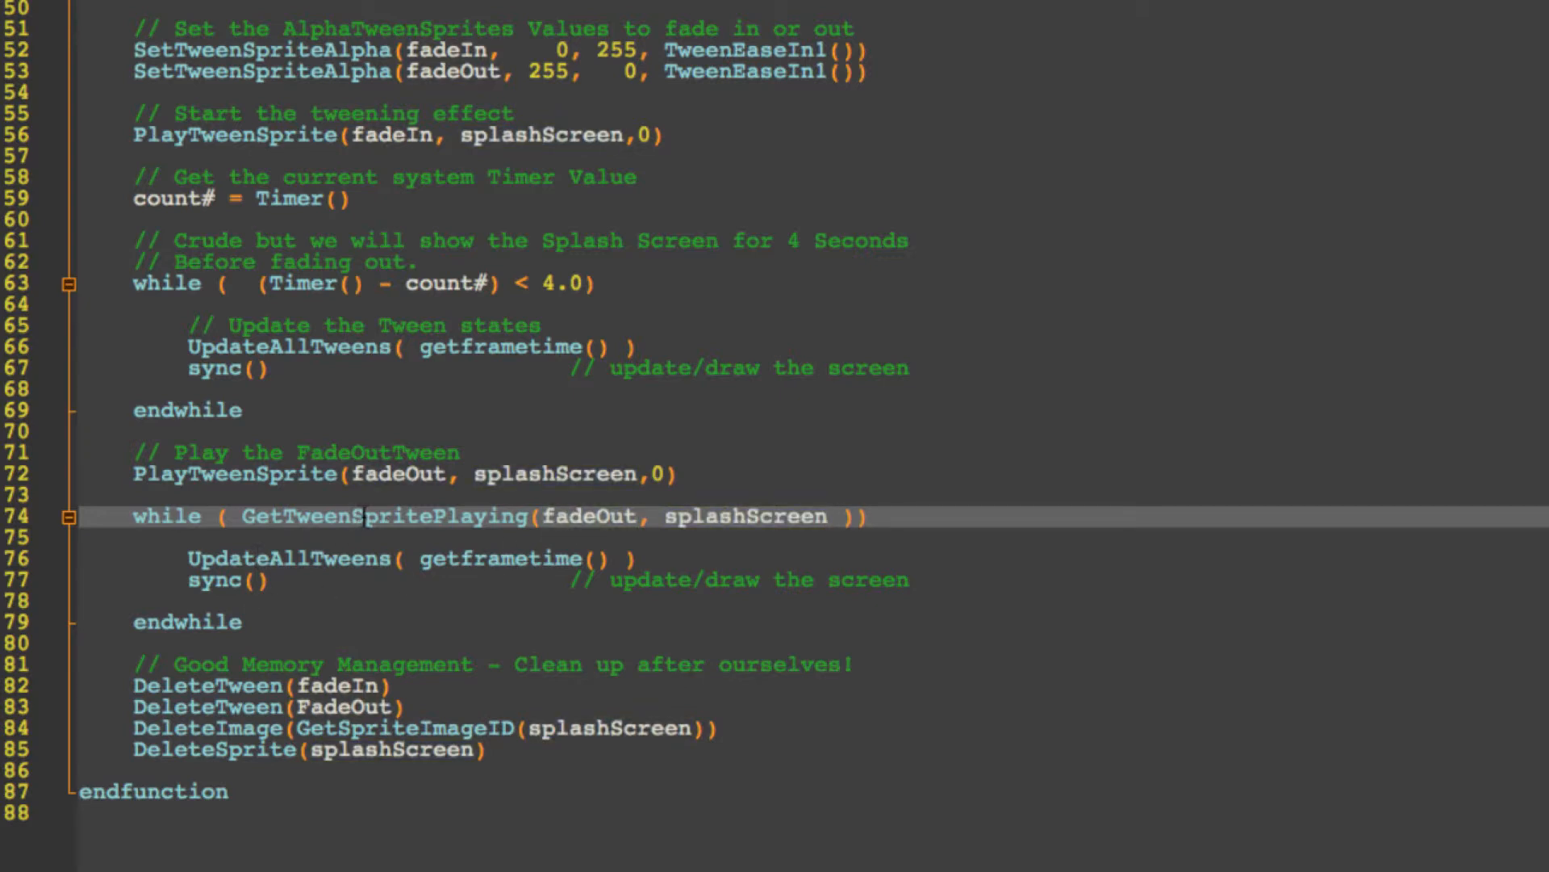
double_click(287, 558)
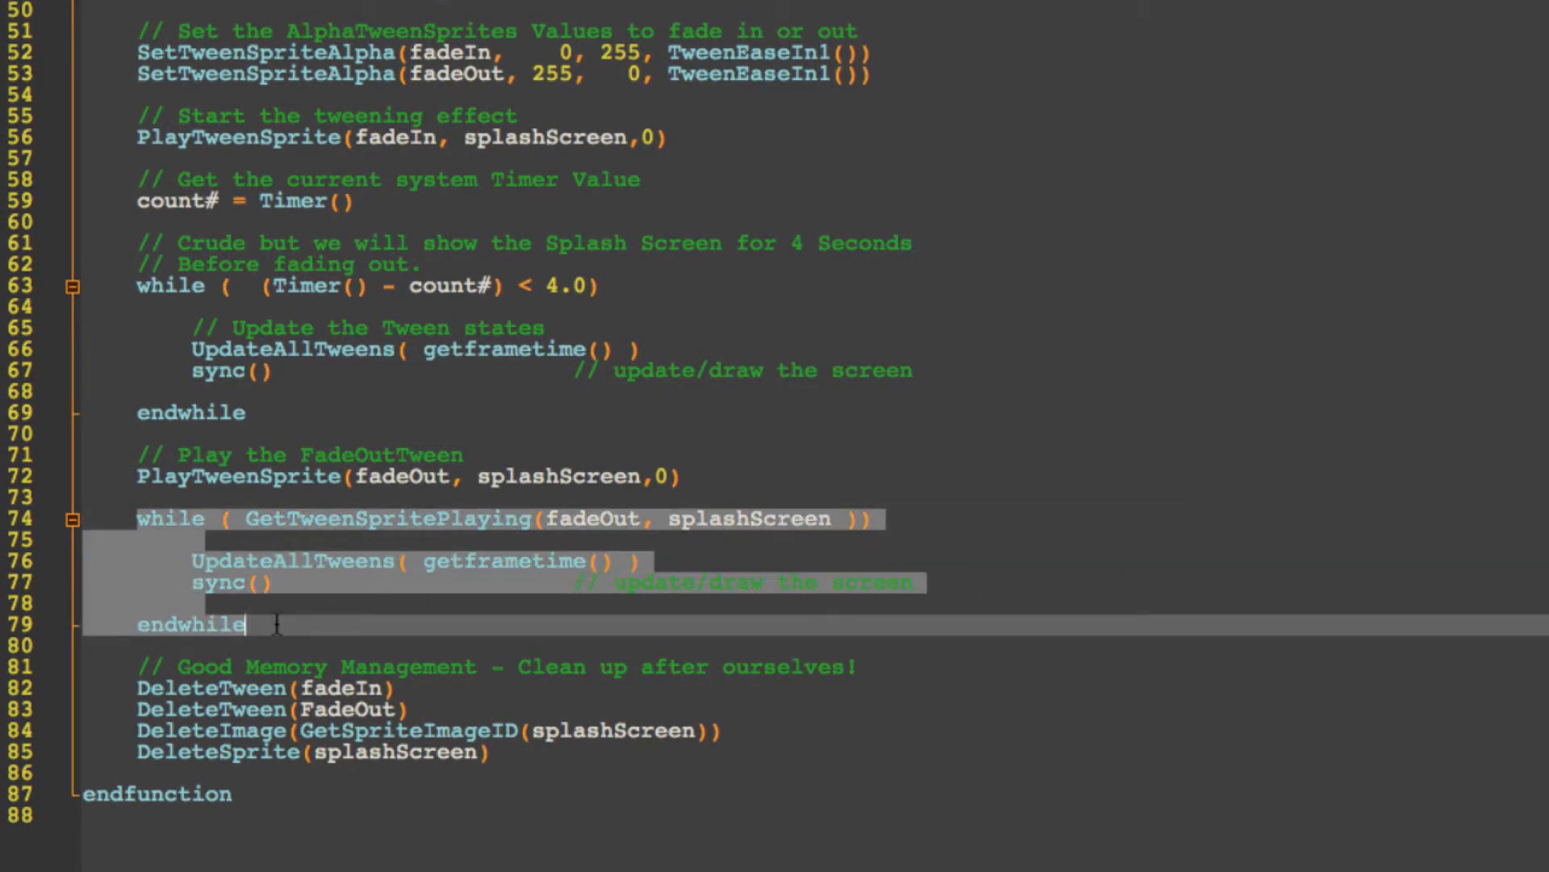
click(134, 667)
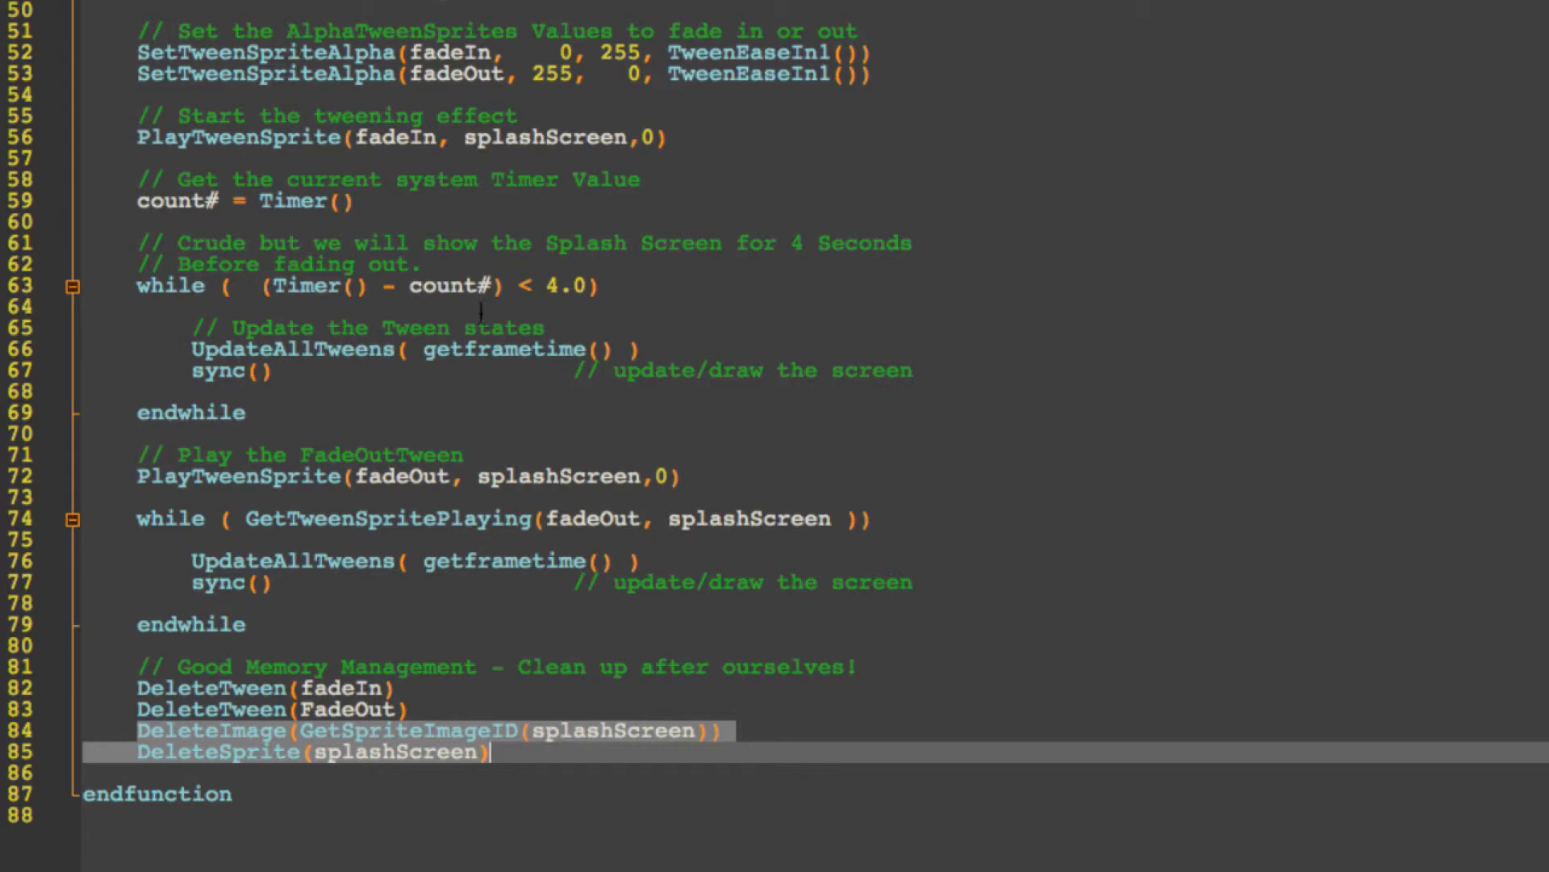
scroll(up, 3)
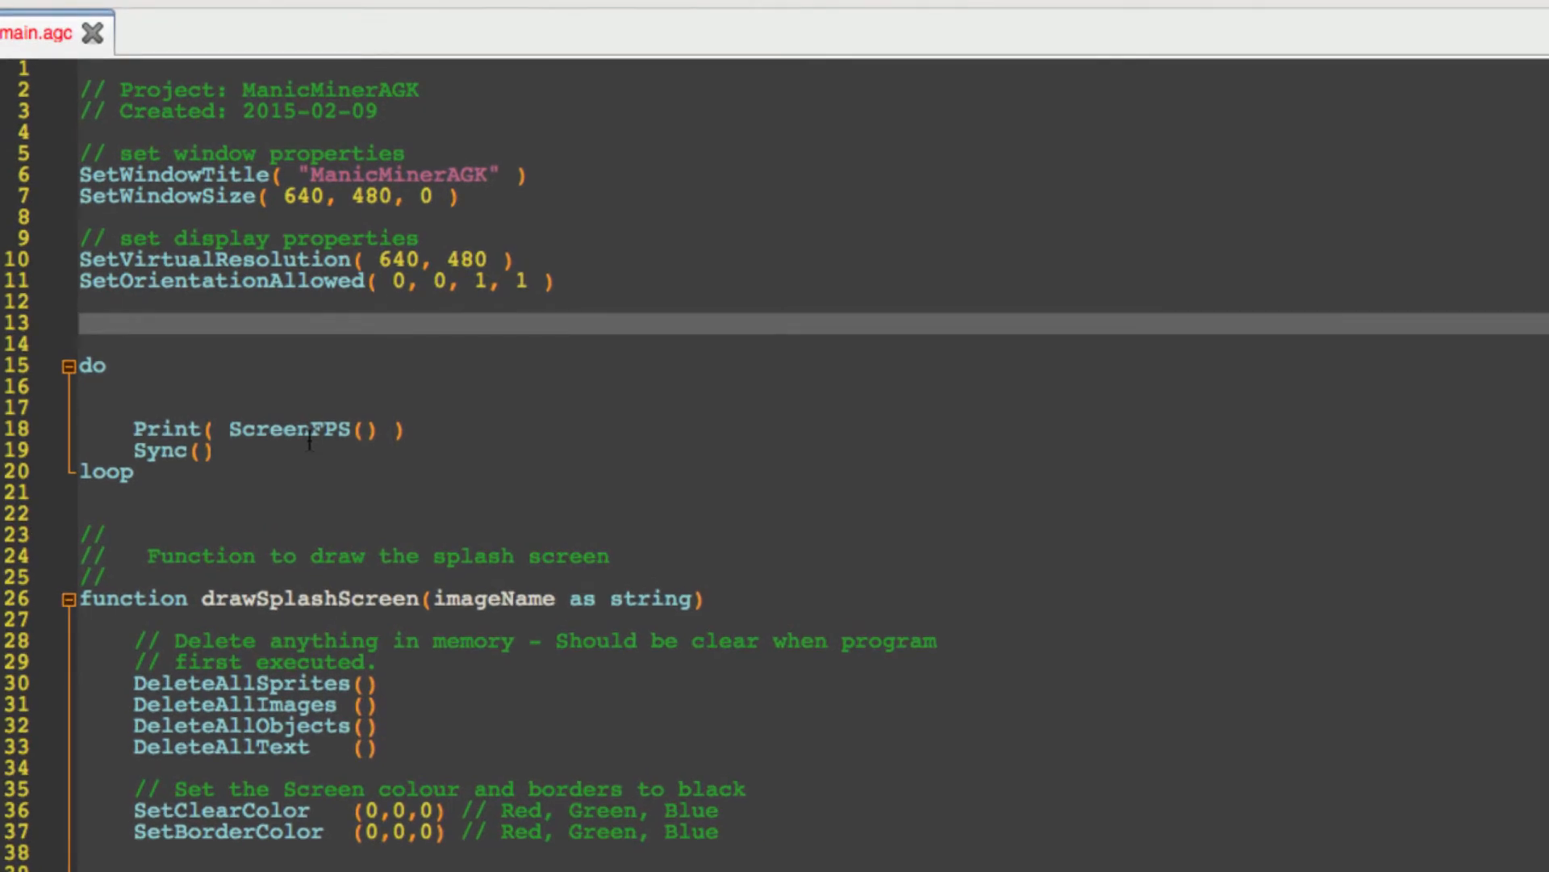
Add drawSplashScreen("images/SplashScreen.png") on line 13 before the main do loop.
text(draw)
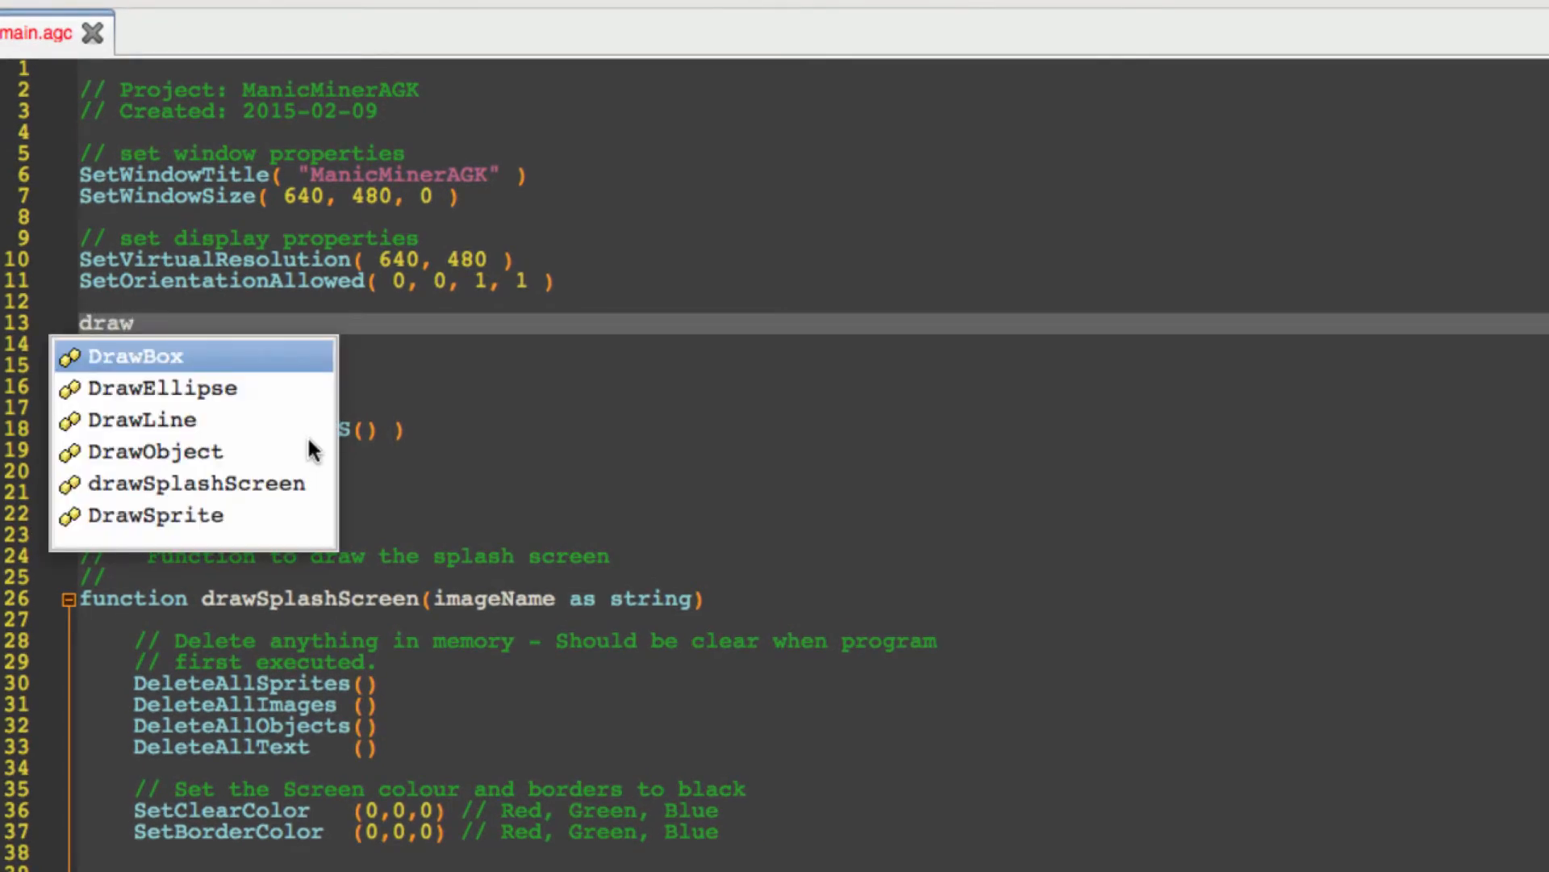
text(SplashScreen)
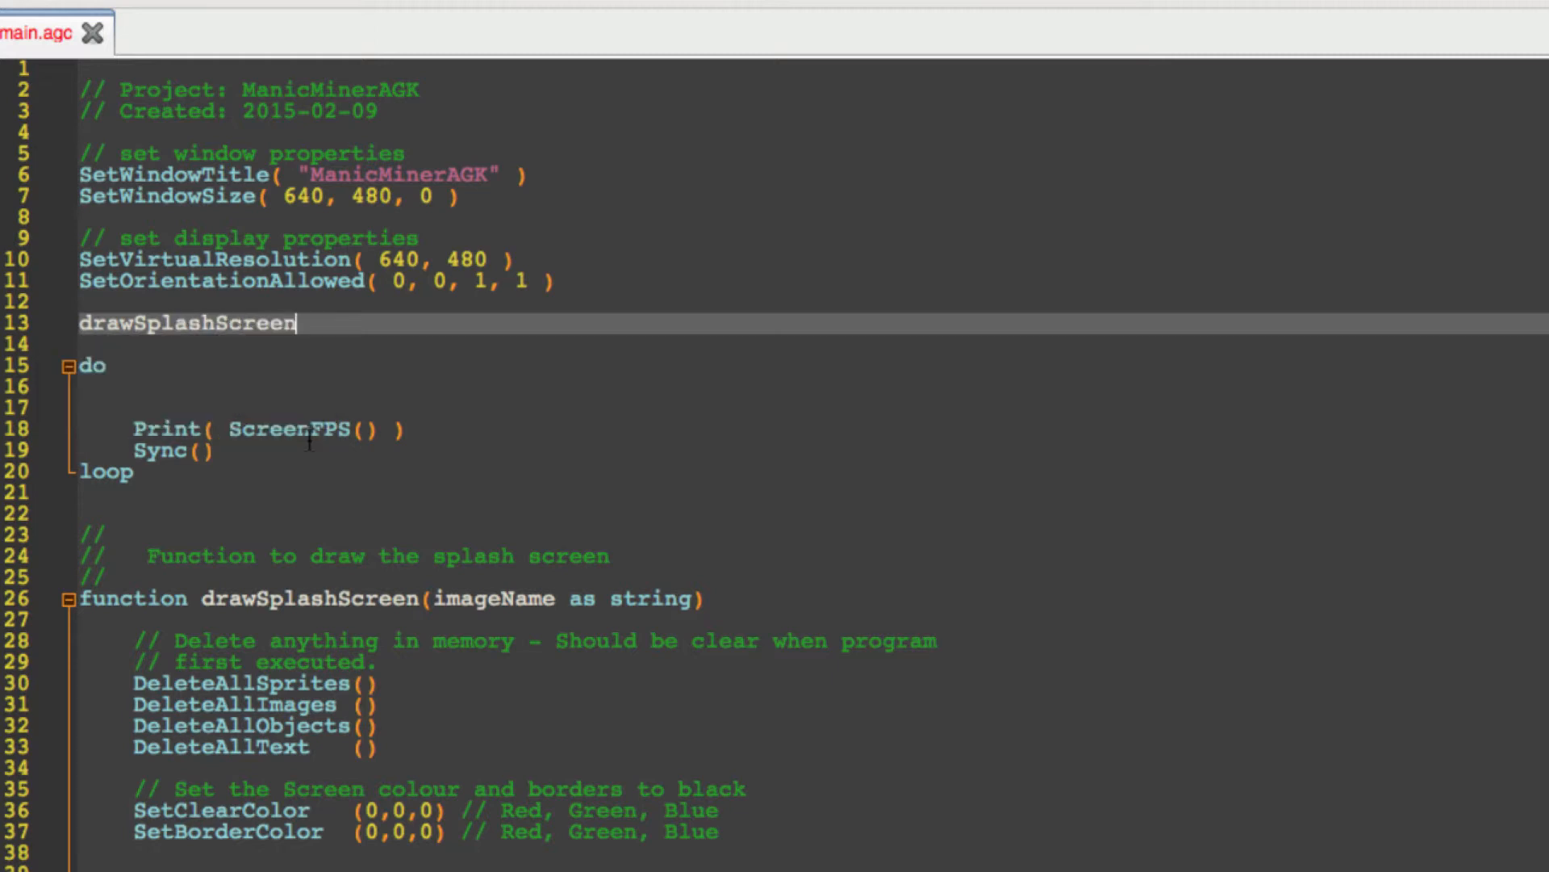
text((")
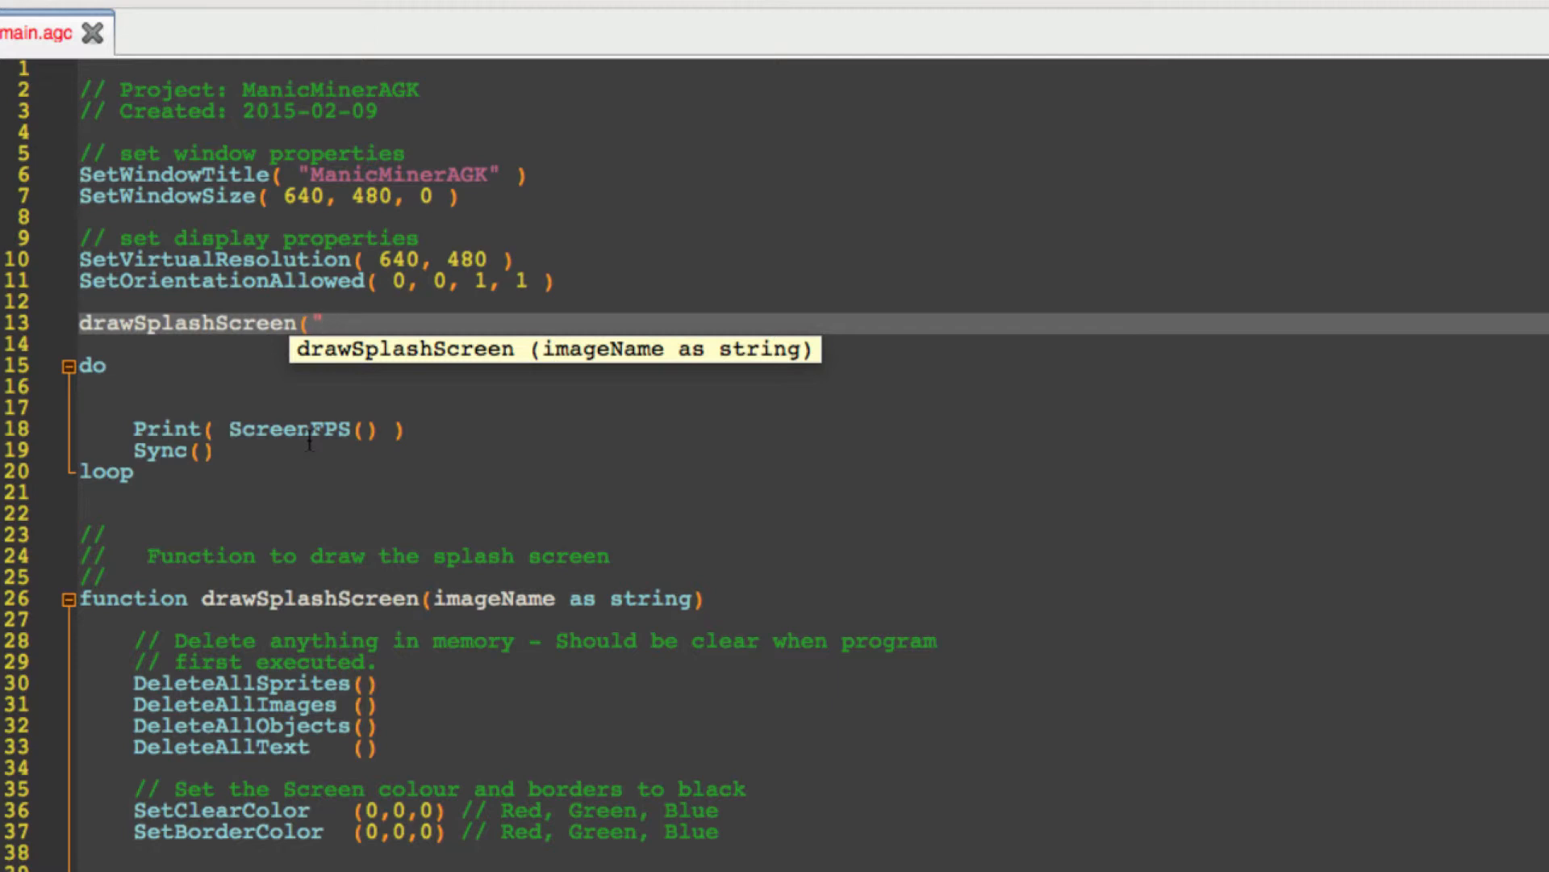
text(images)
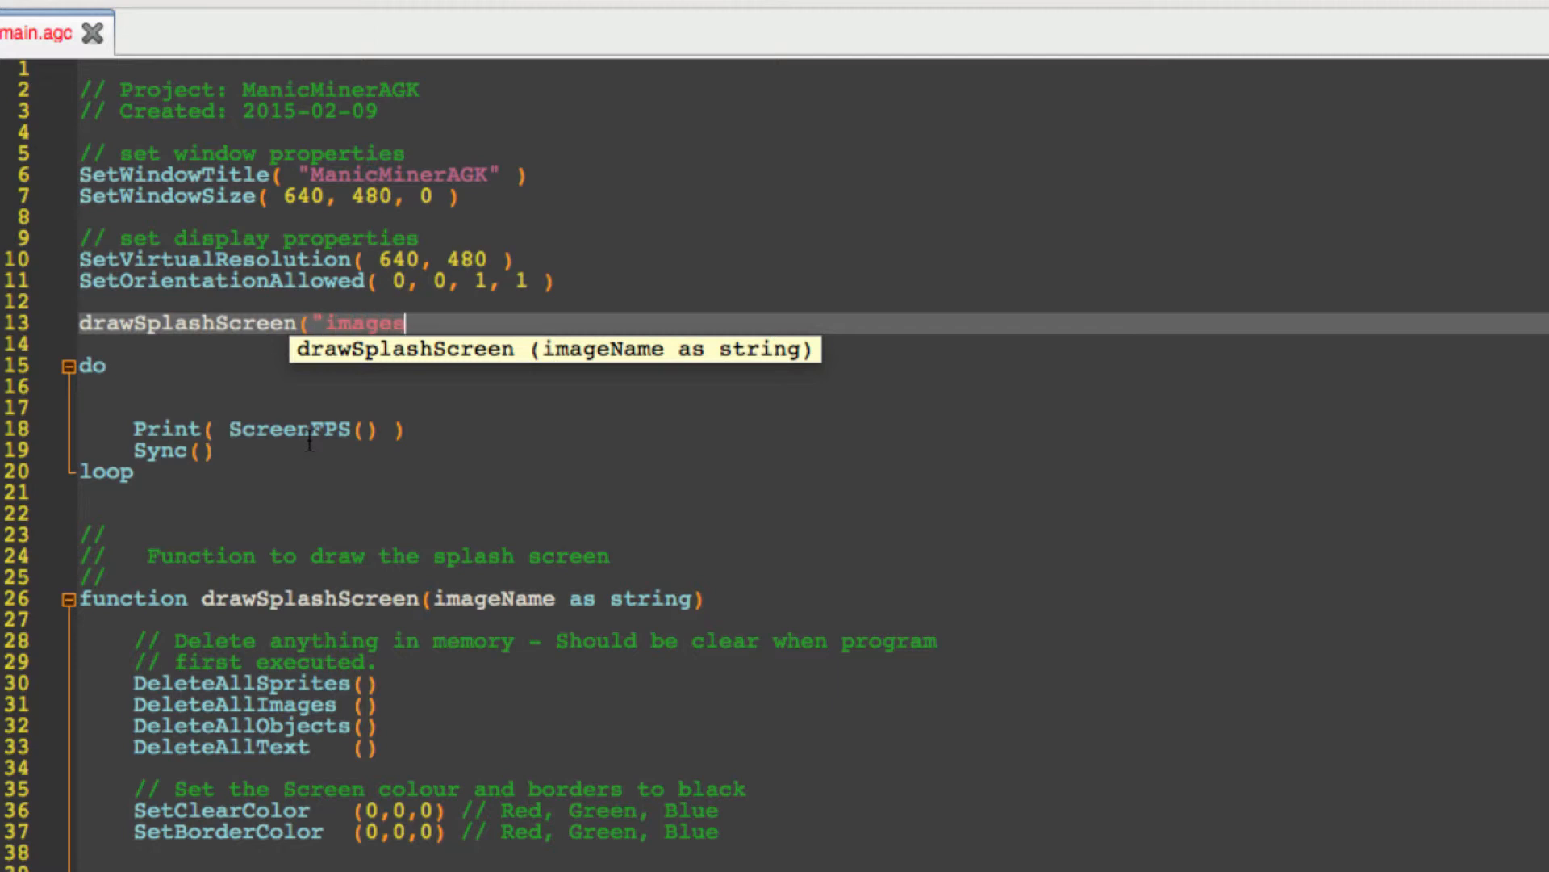
text(/)
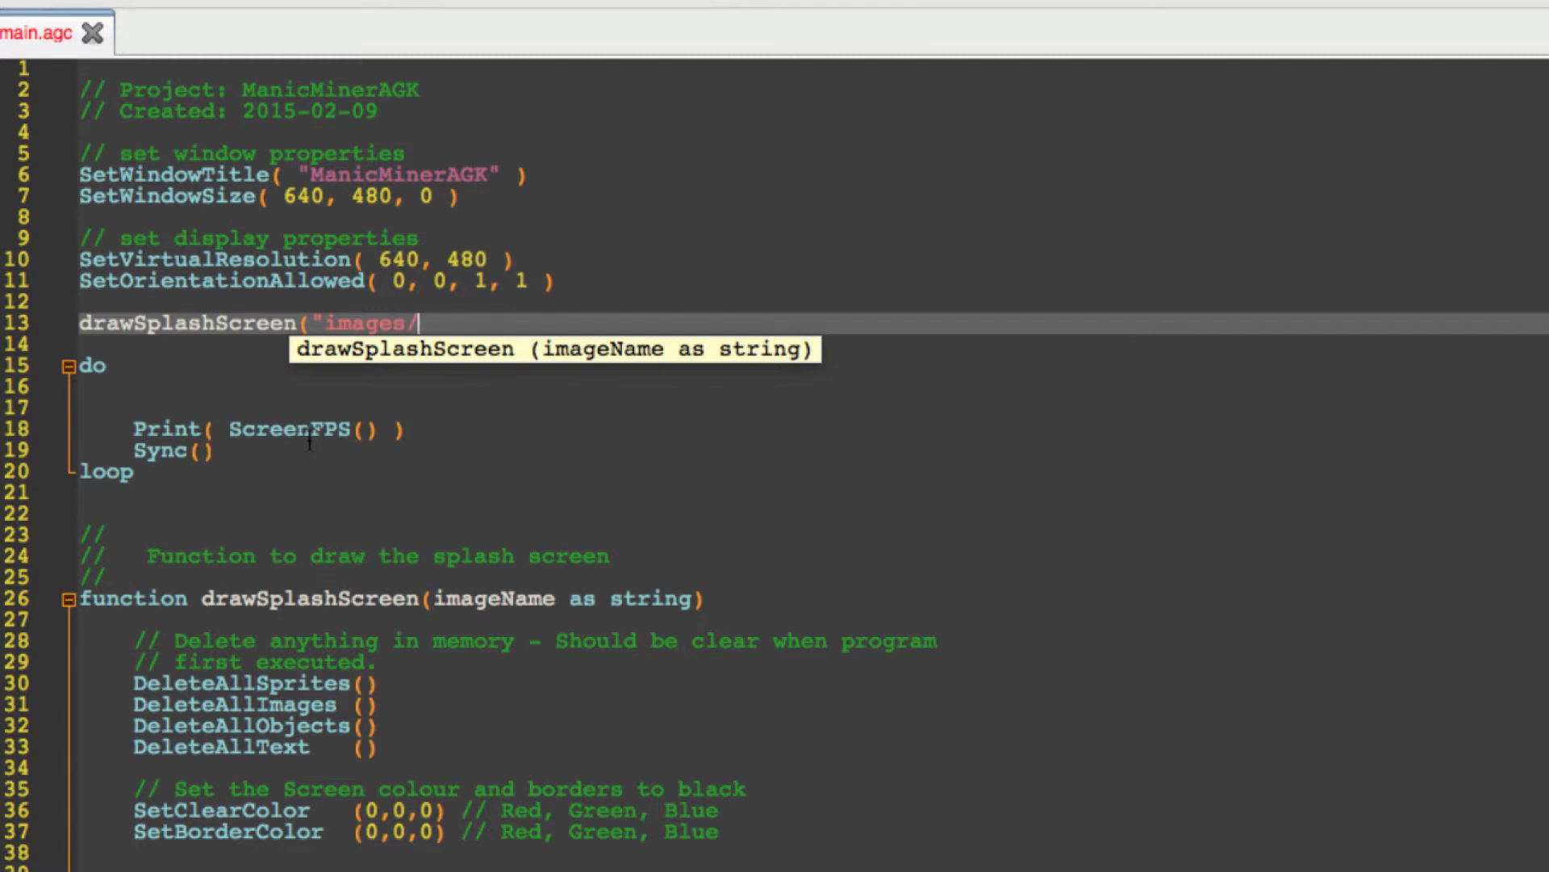
text(Spla)
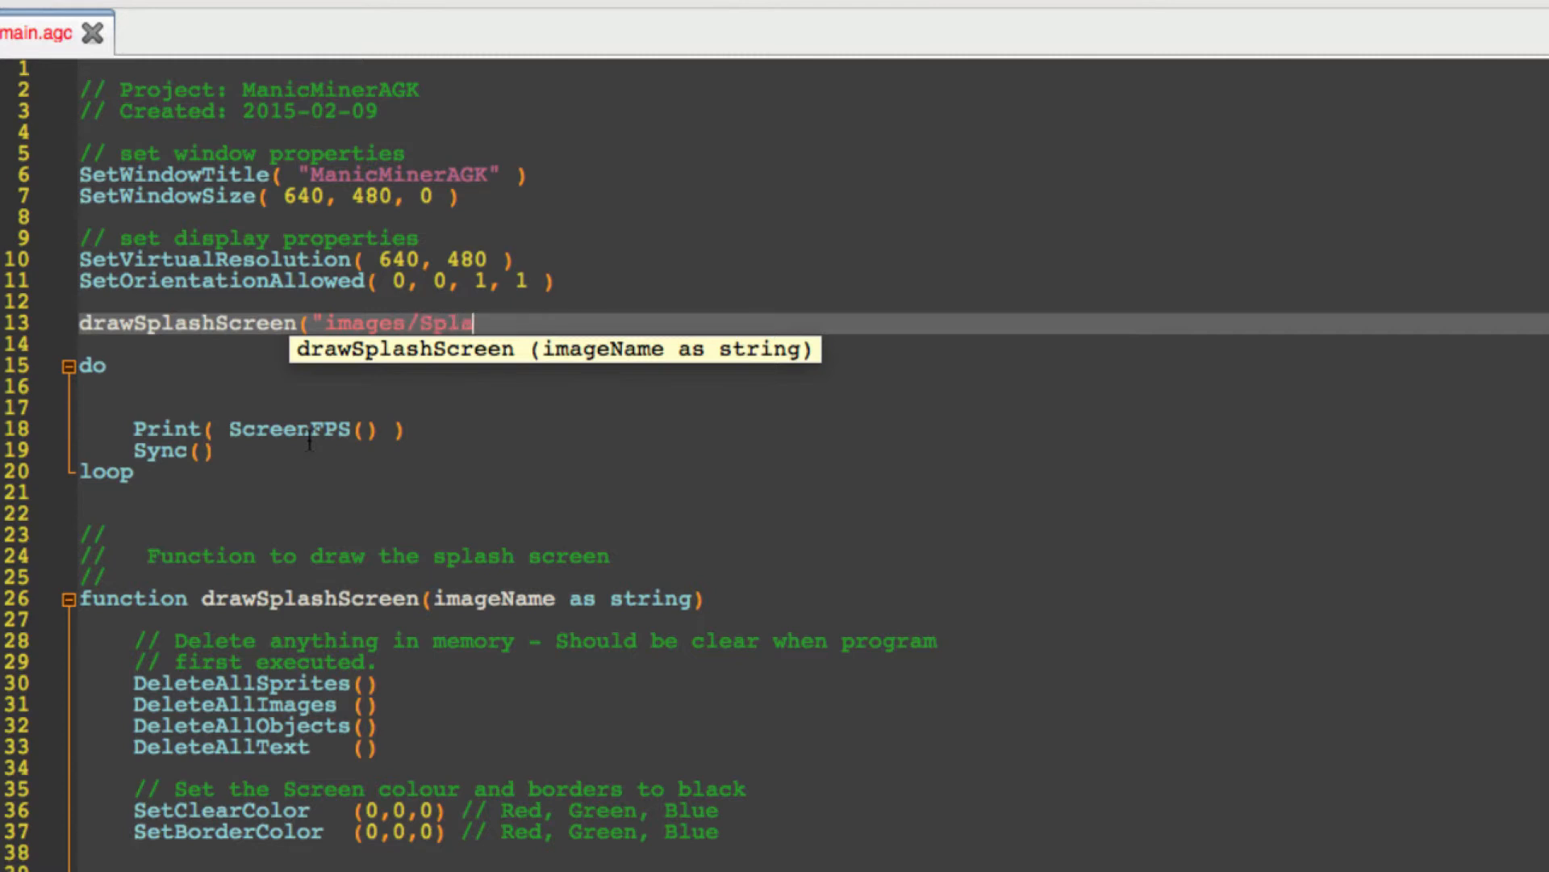
text(shScreen.)
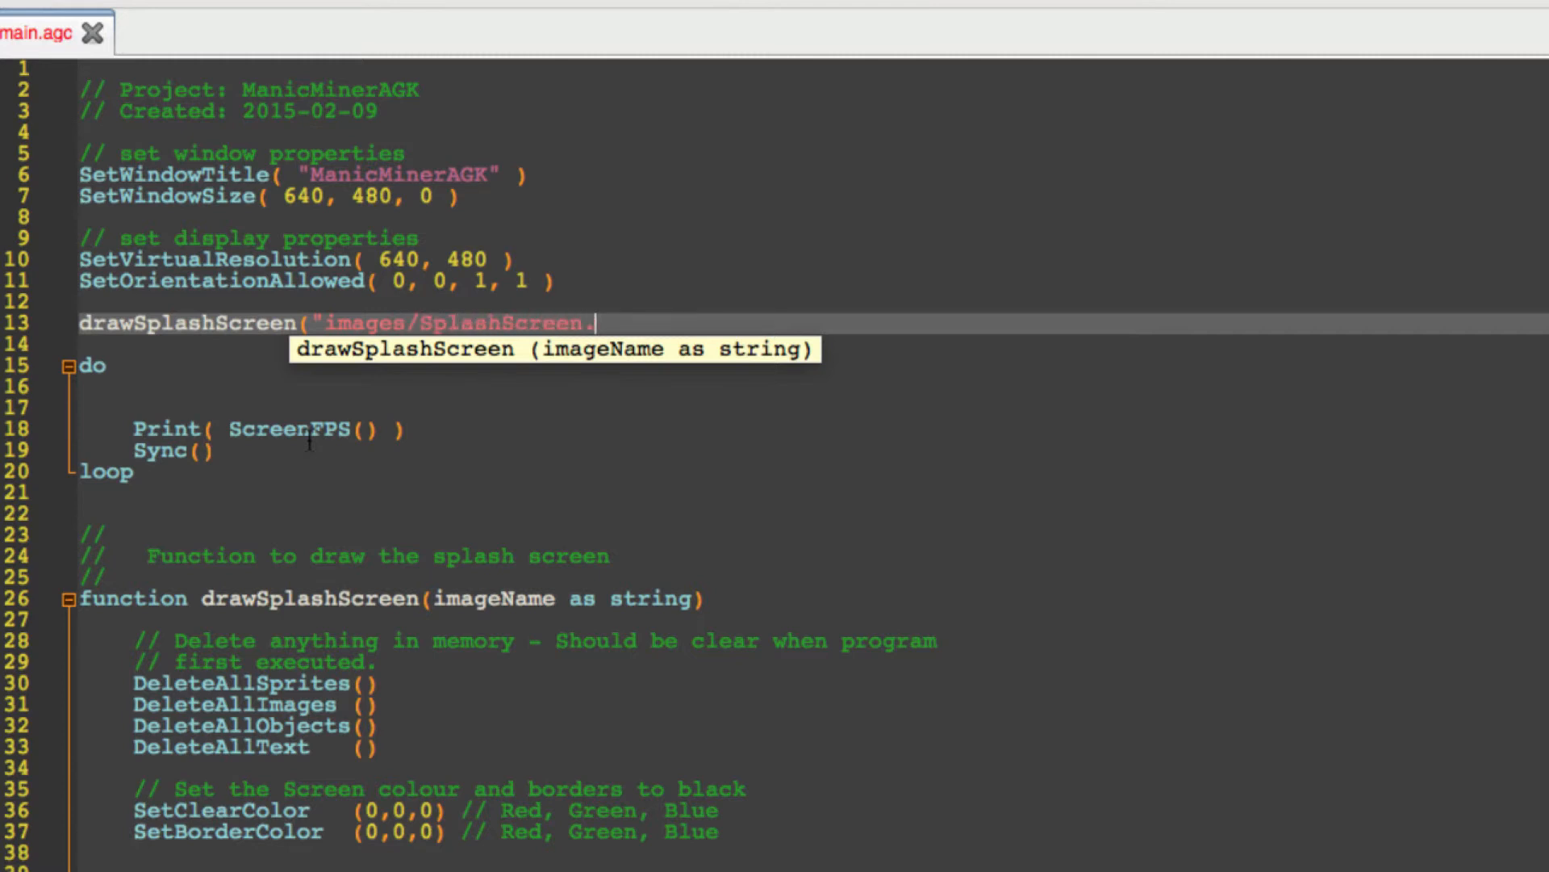
text(png)
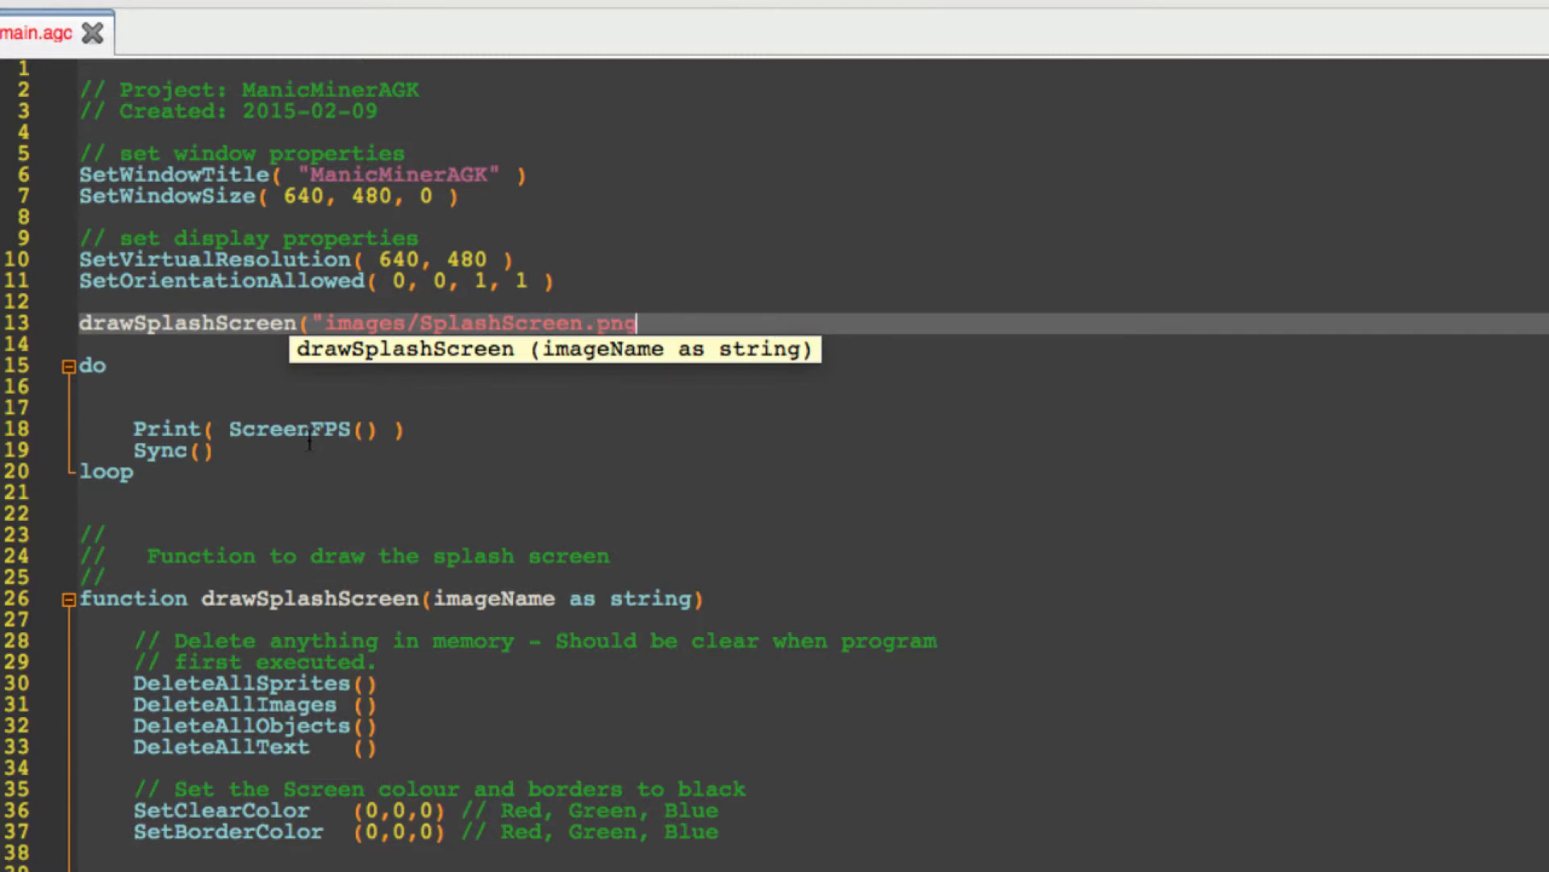
text("))
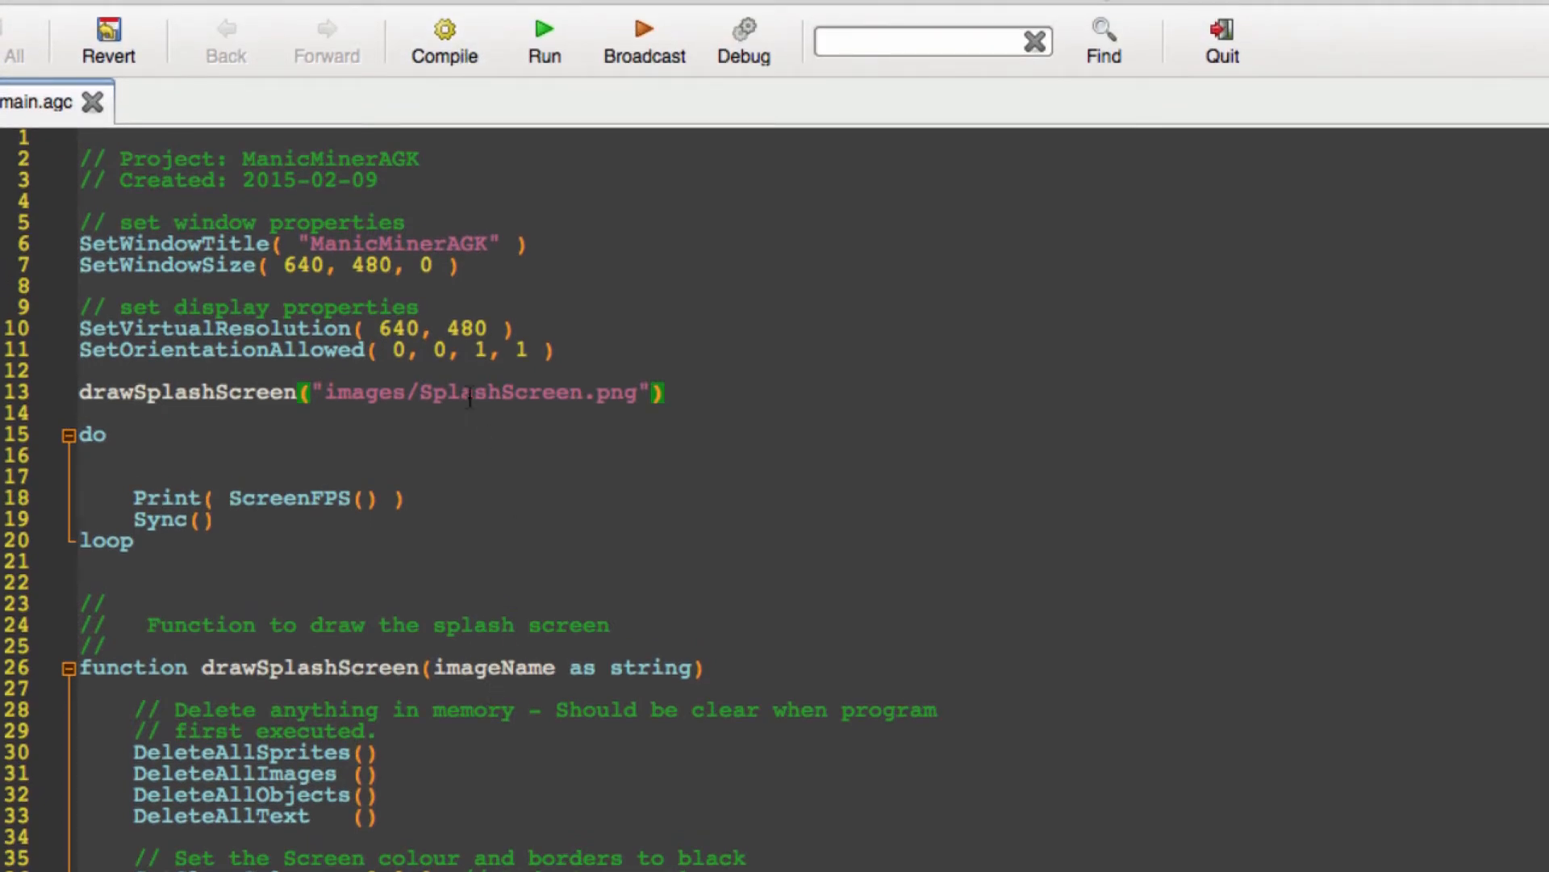
double_click(504, 392)
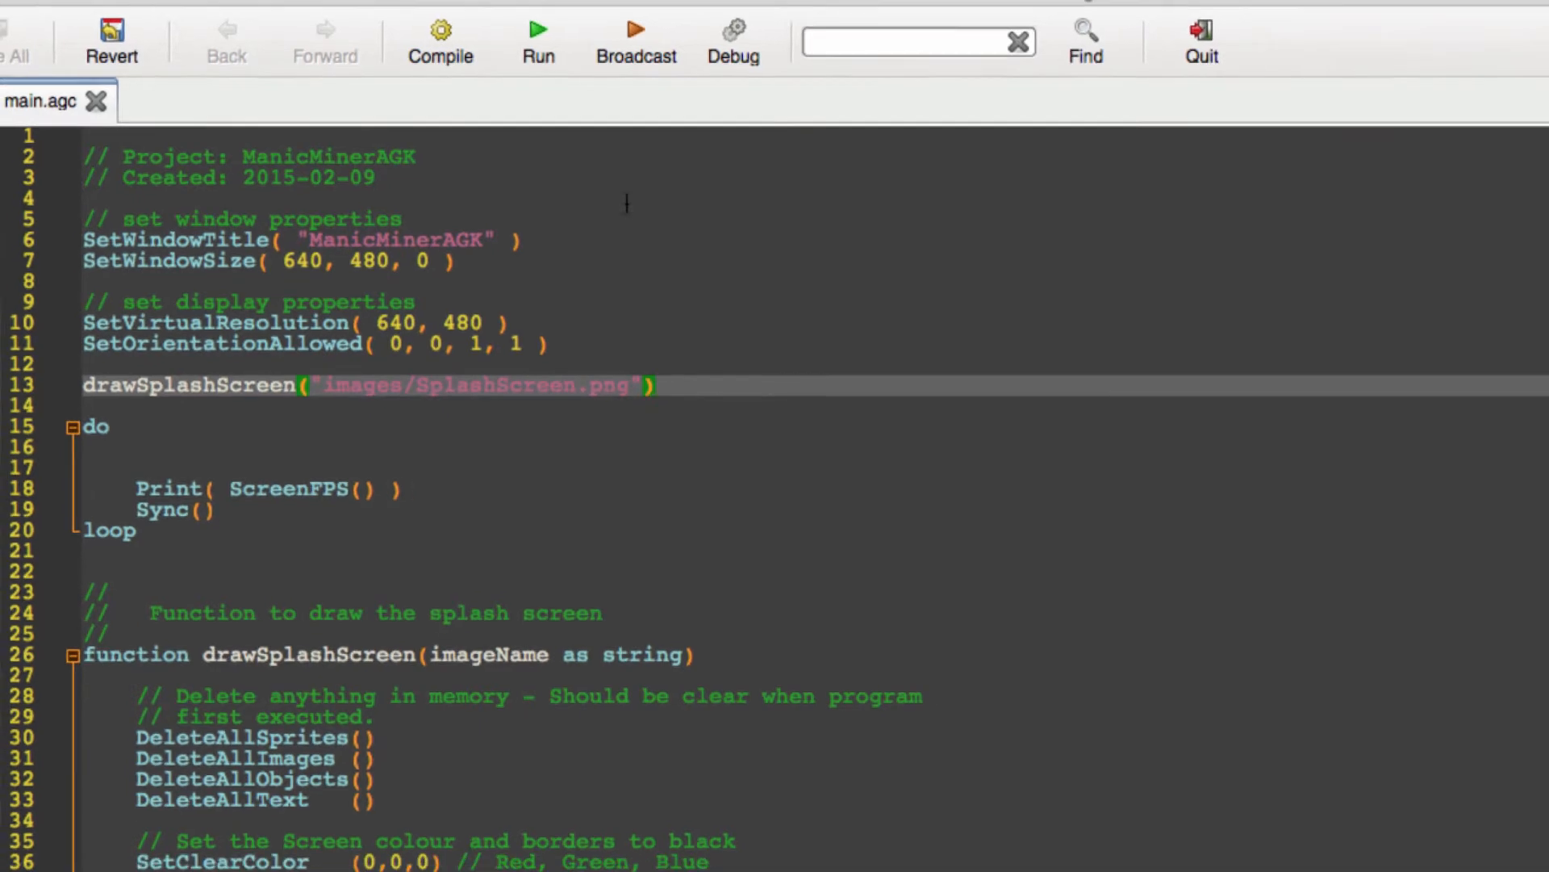
click(537, 29)
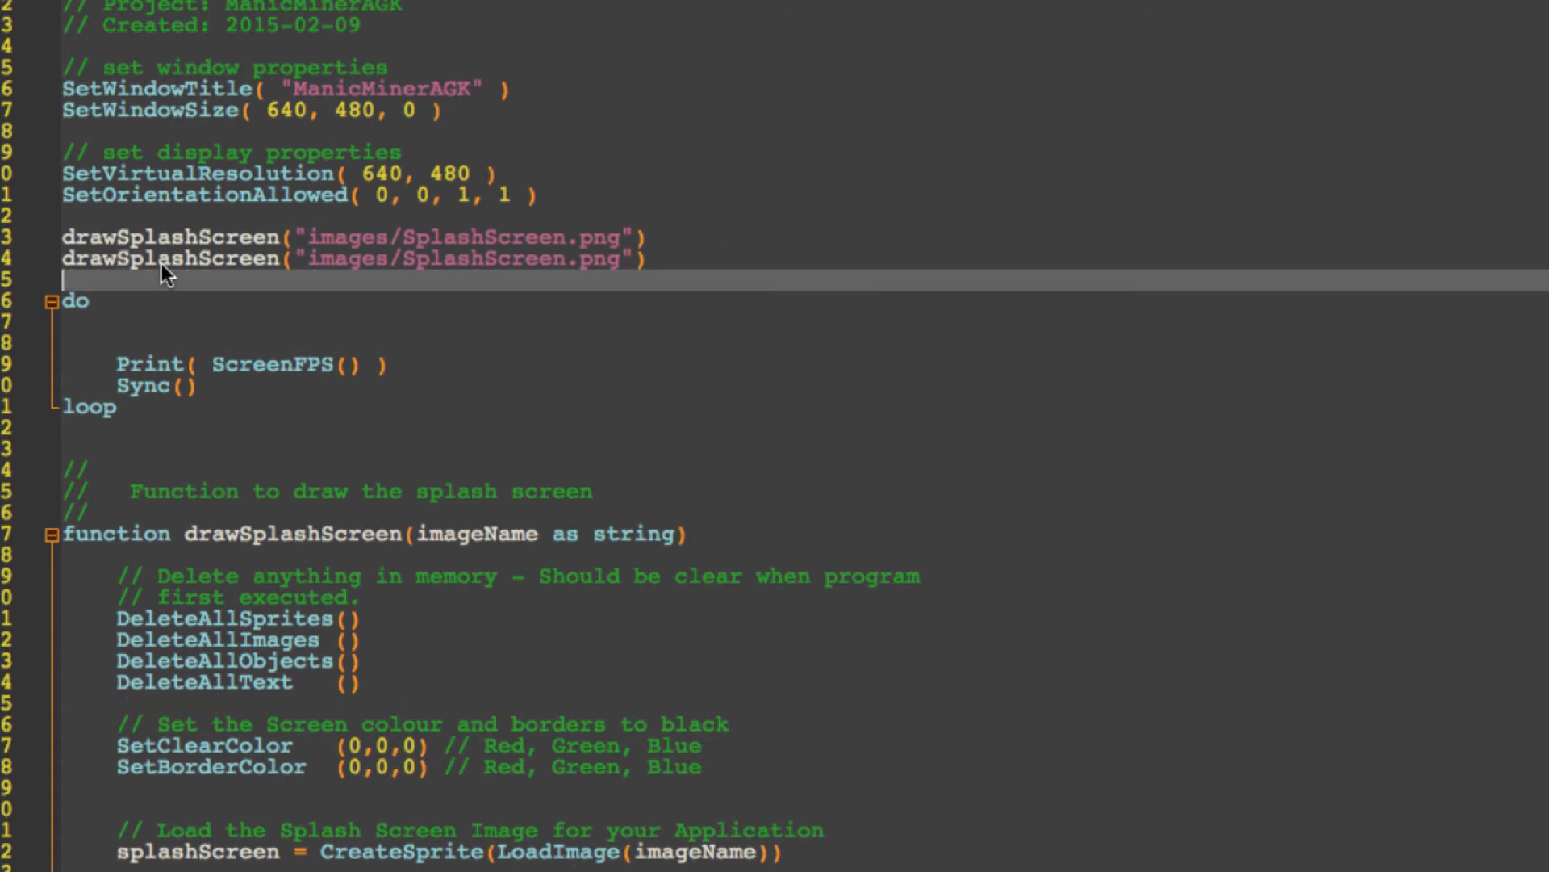
mouse_move(203, 262)
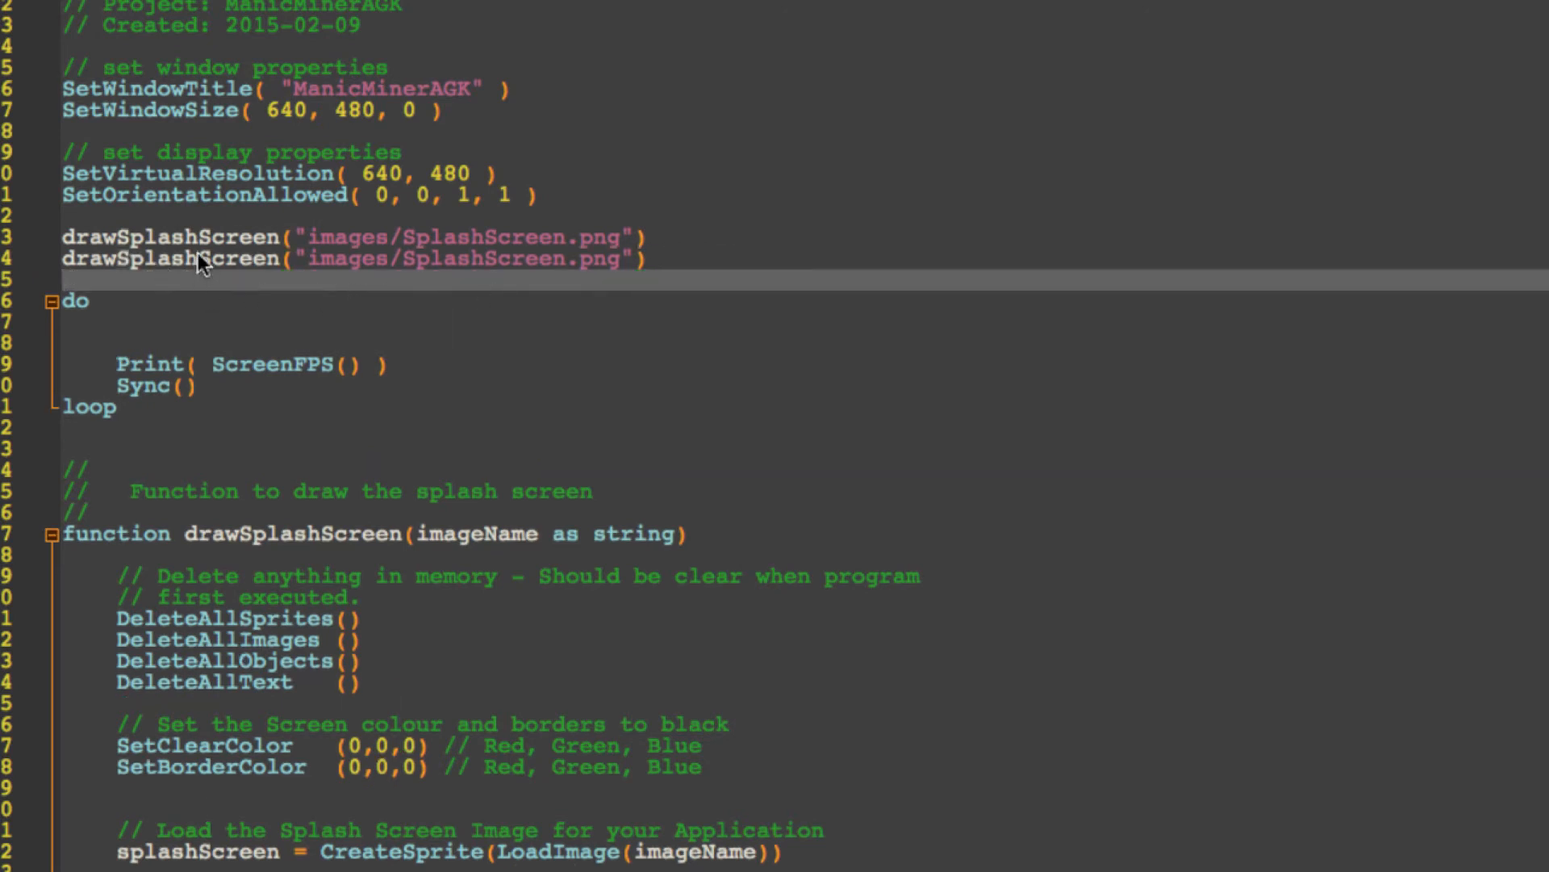
mouse_move(526, 279)
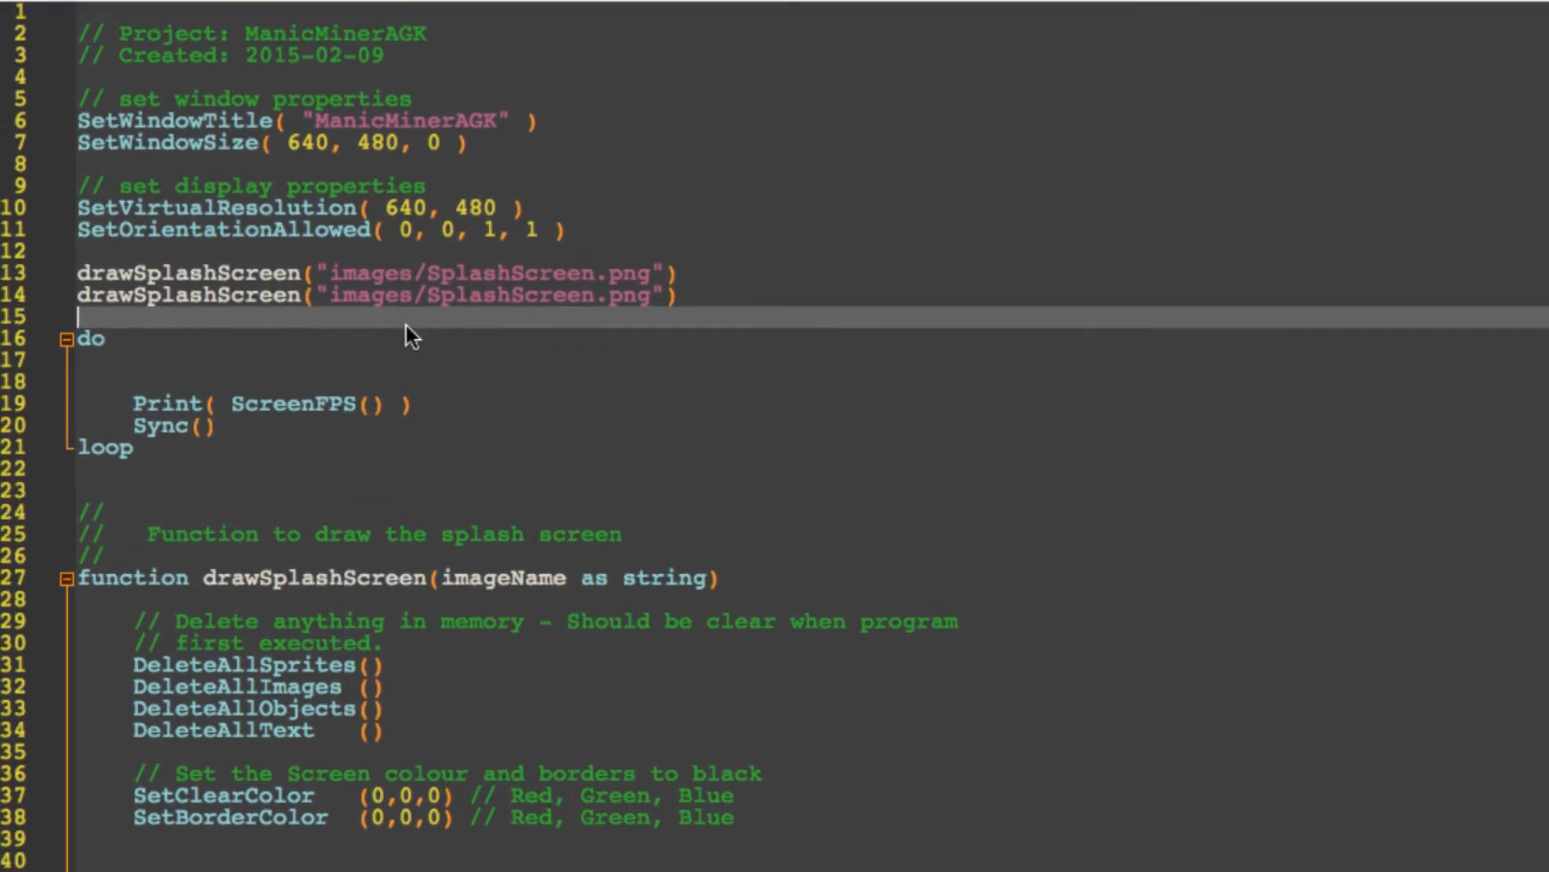
mouse_move(786, 129)
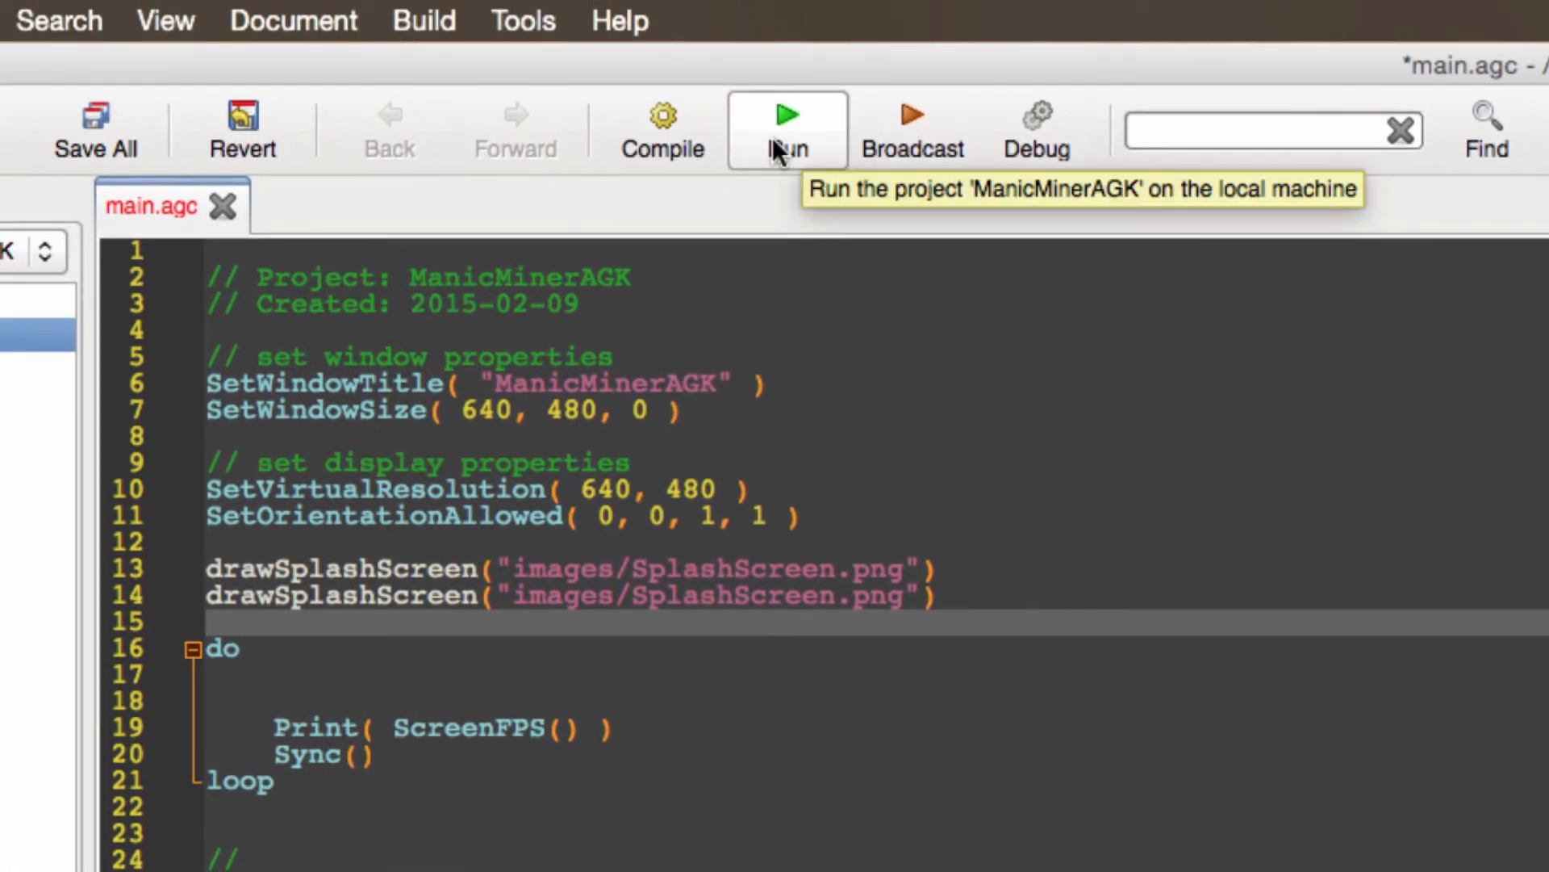
Run ManicMinerAGK so its window shows the FPS counter, and reposition the window.
click(786, 130)
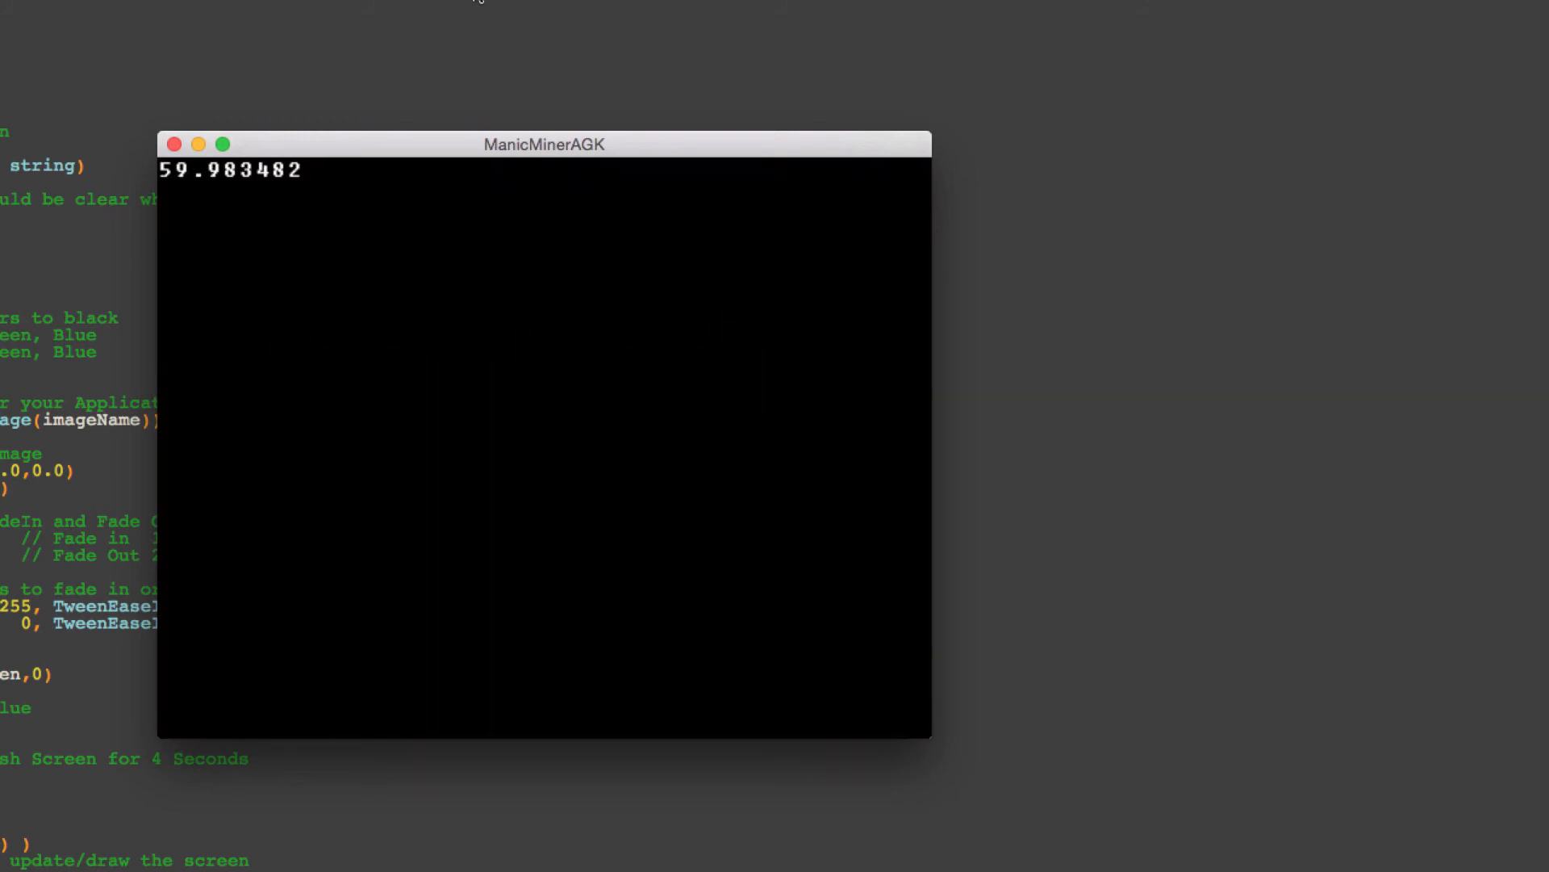
drag(542, 144, 594, 209)
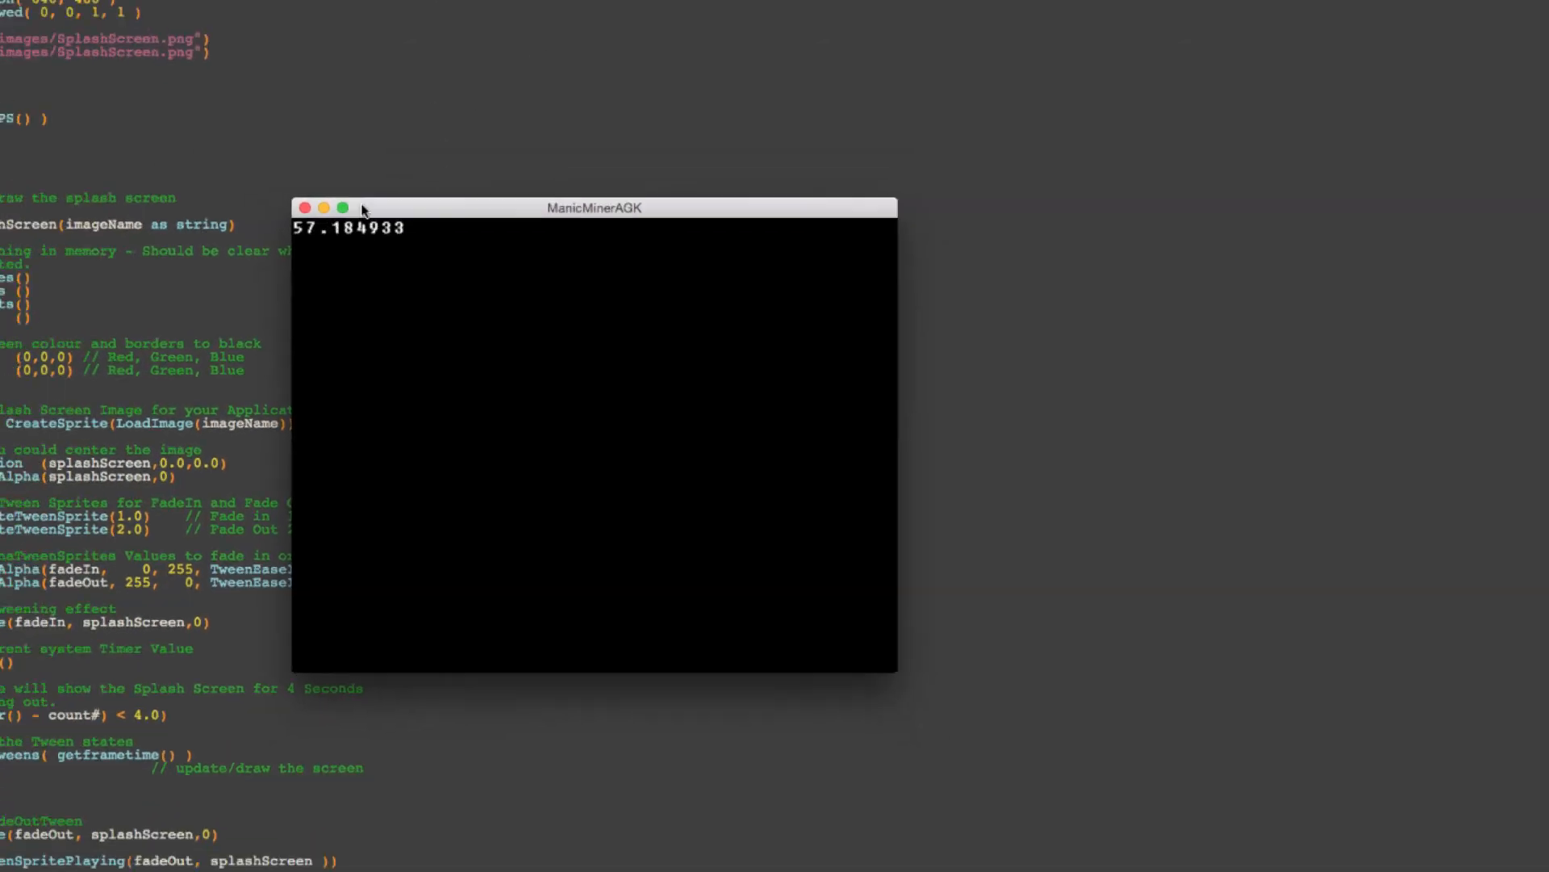